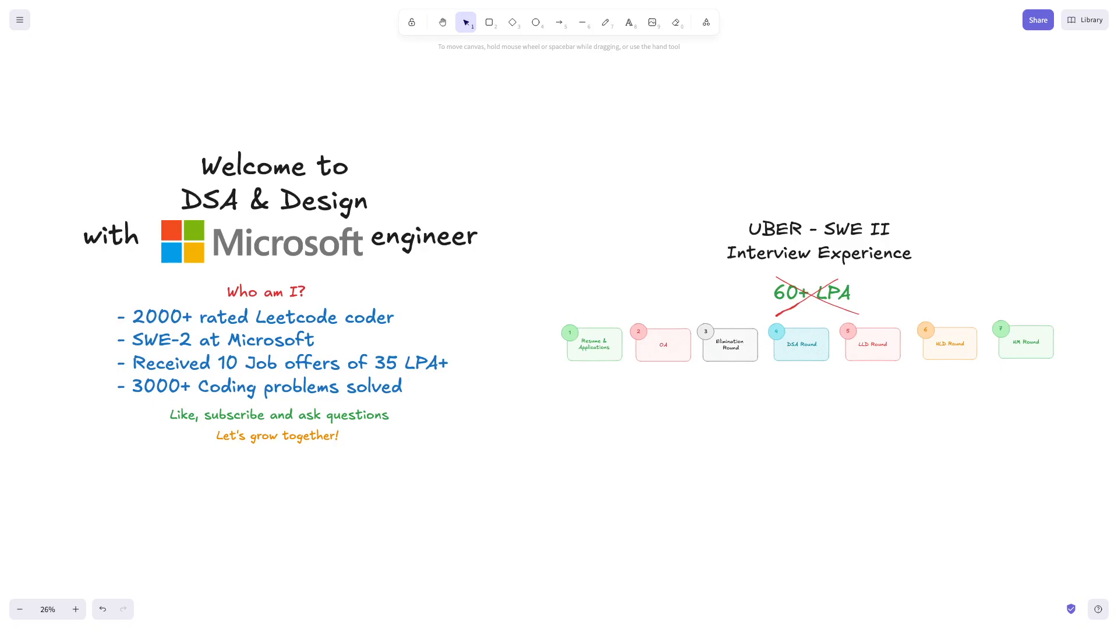
mouse_move(540, 463)
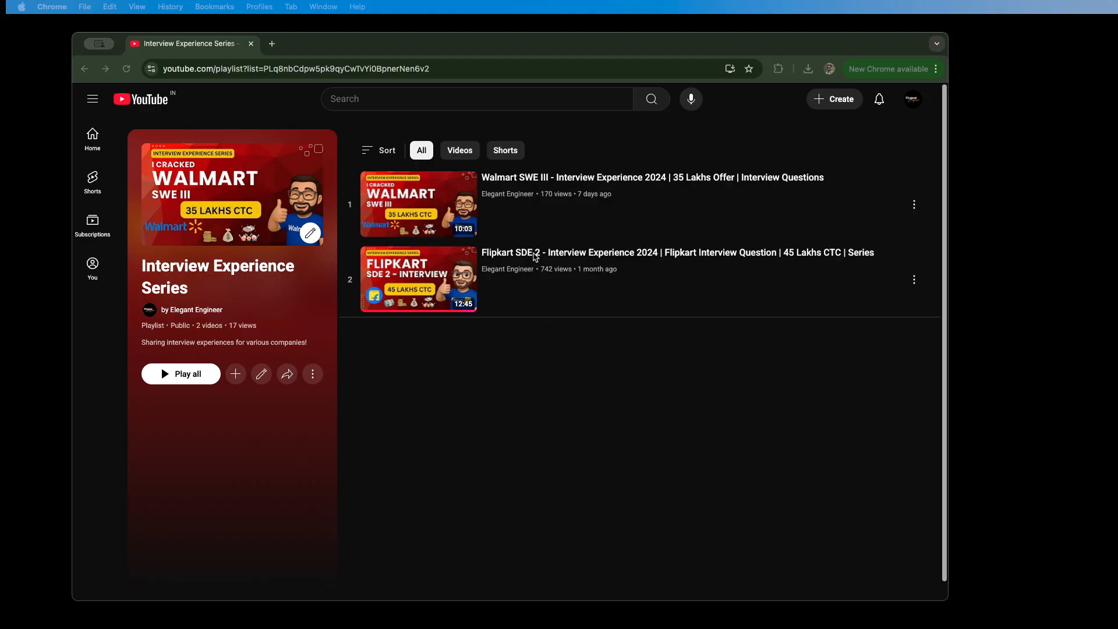
mouse_move(527, 200)
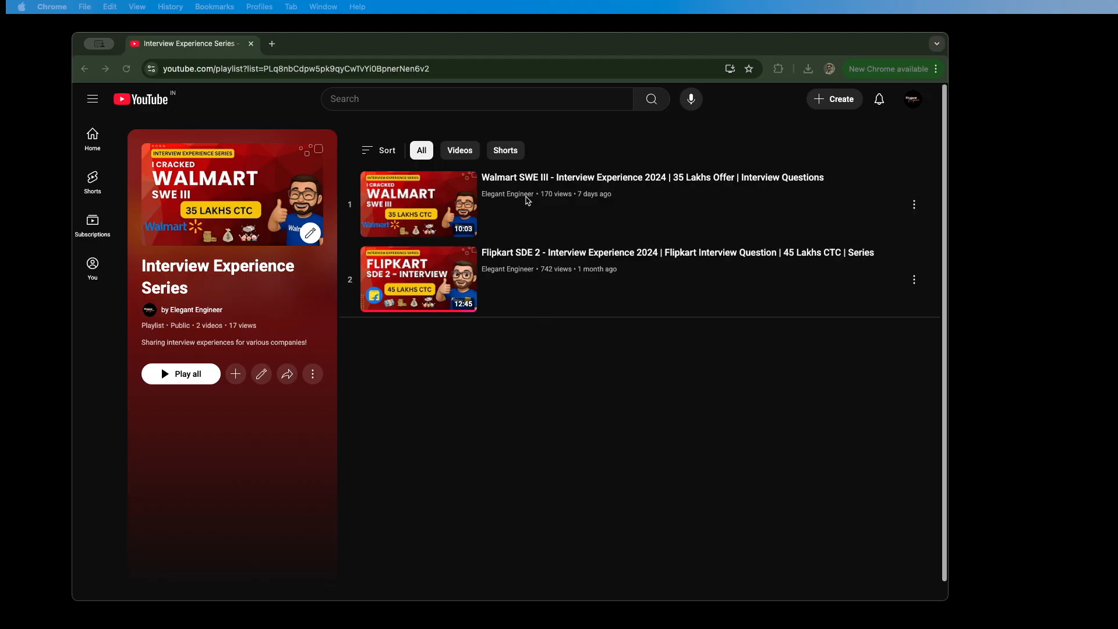
mouse_move(557, 322)
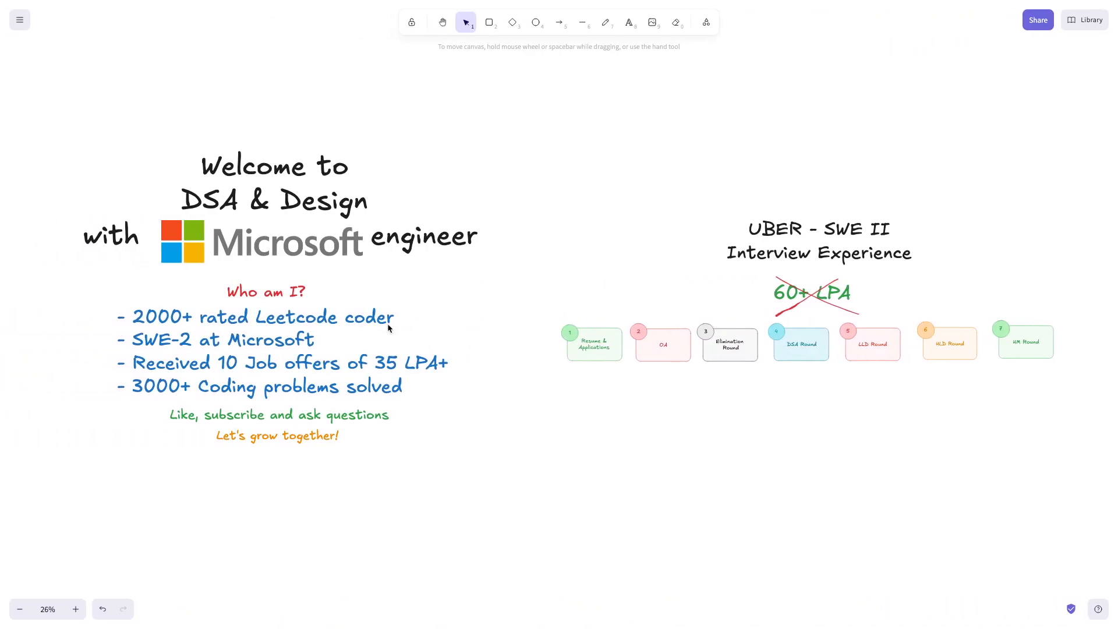
mouse_move(504, 440)
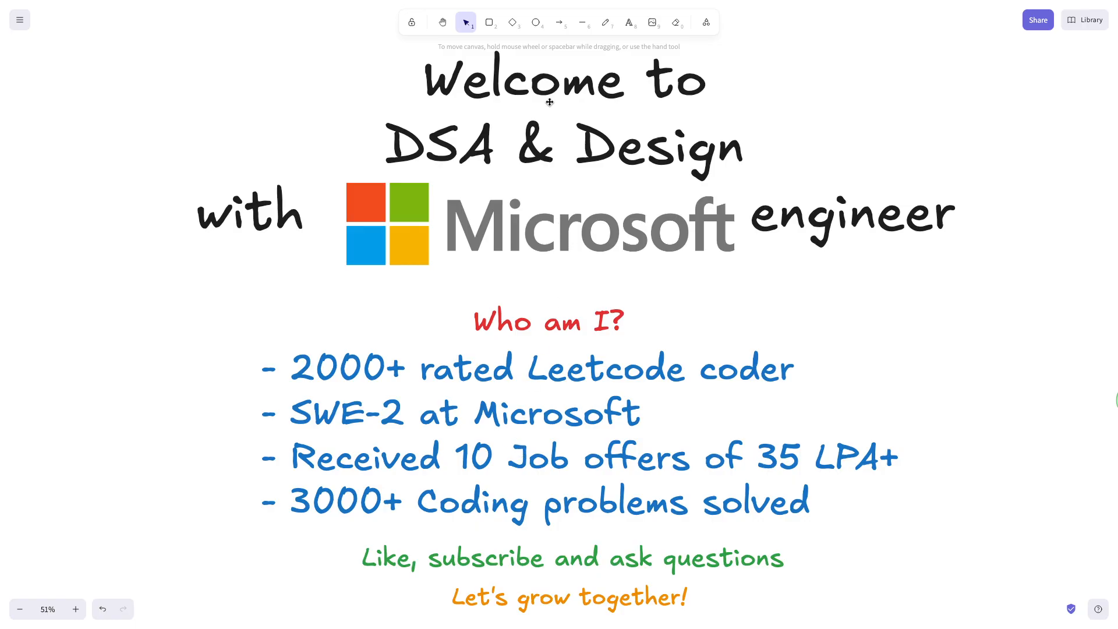
mouse_move(631, 163)
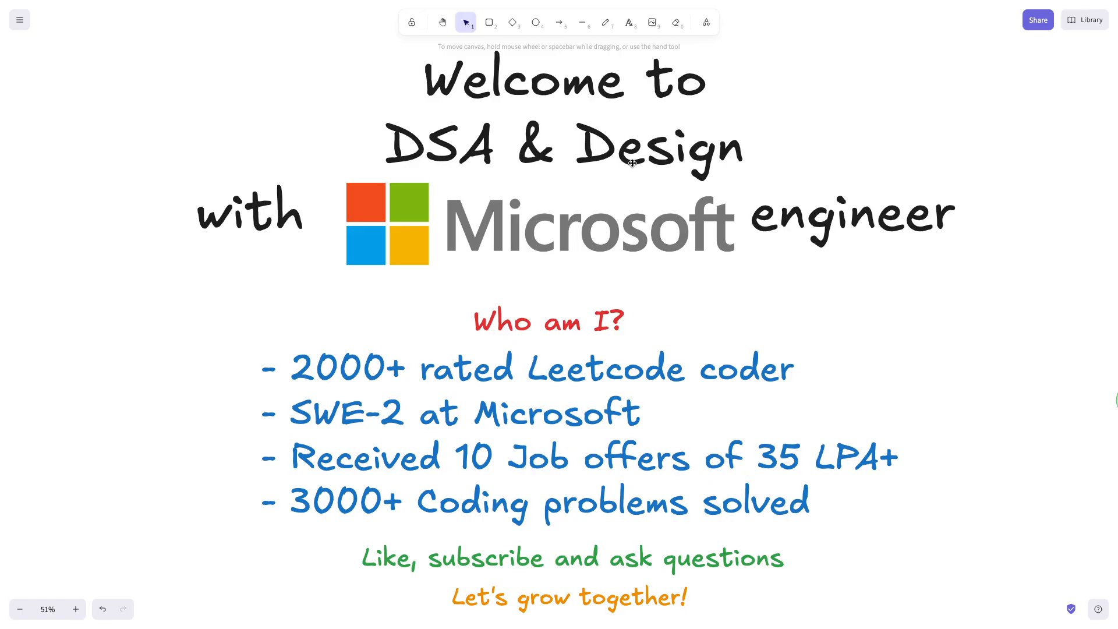
mouse_move(679, 303)
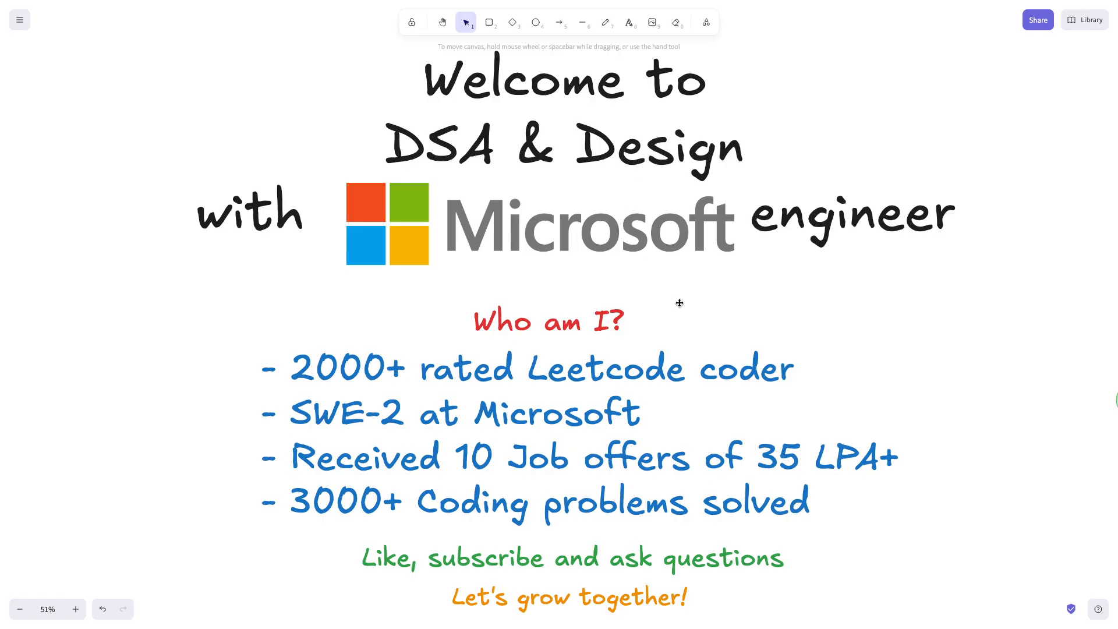
mouse_move(521, 356)
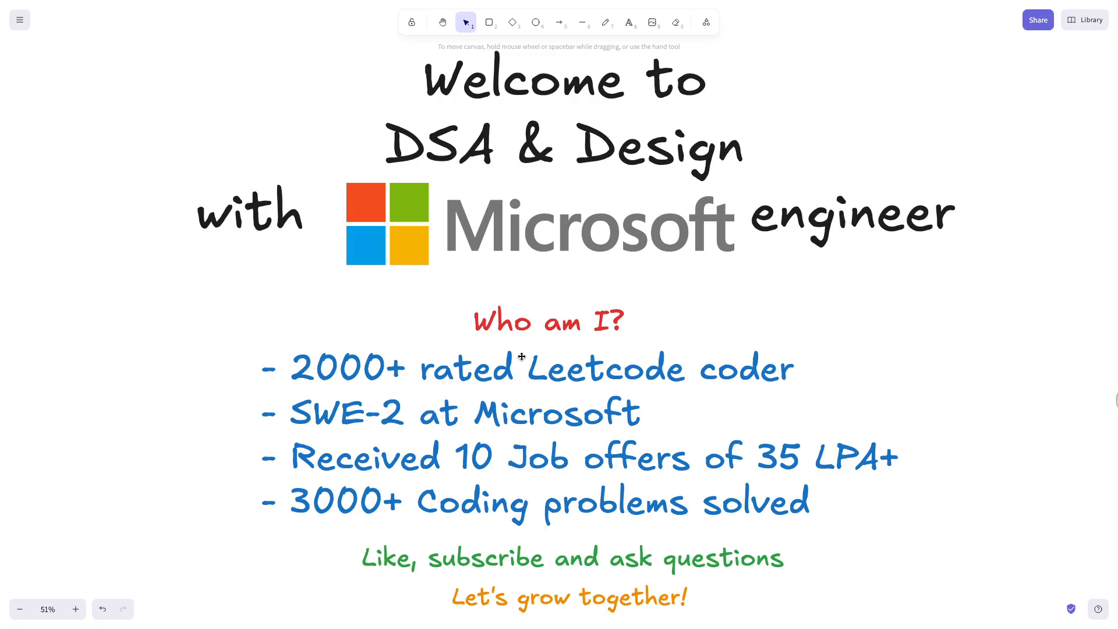
mouse_move(356, 382)
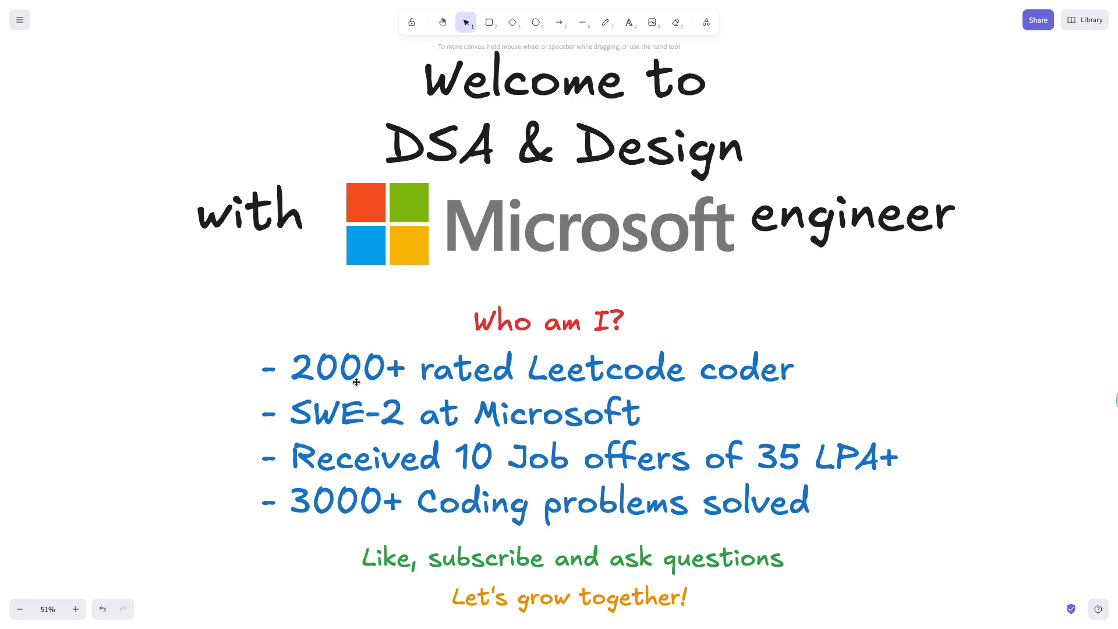
mouse_move(431, 385)
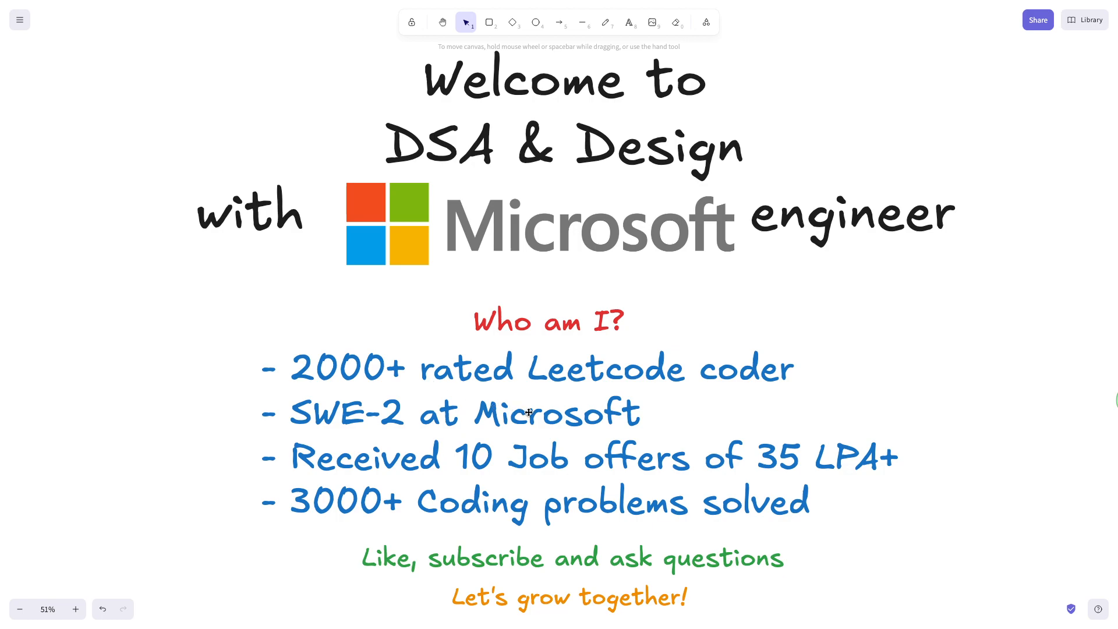
mouse_move(439, 475)
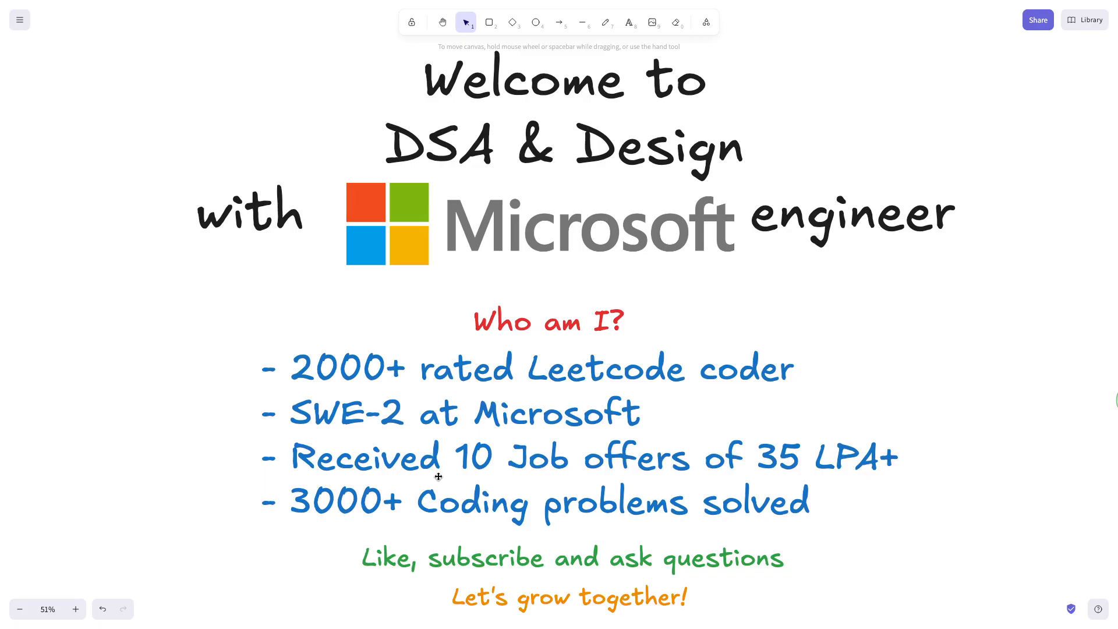
mouse_move(493, 478)
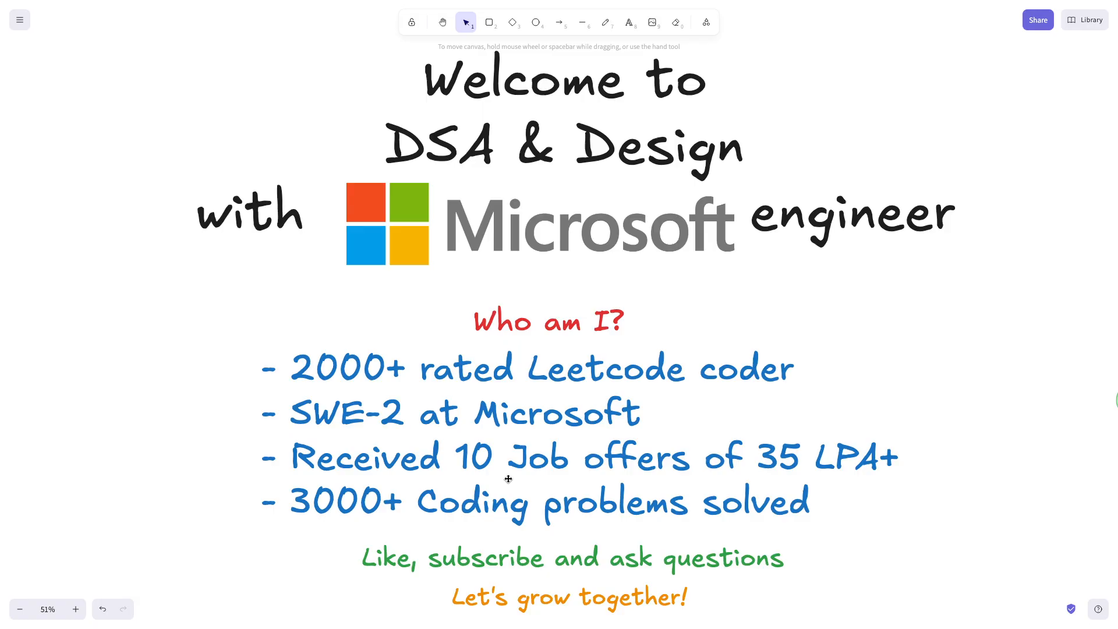
mouse_move(869, 477)
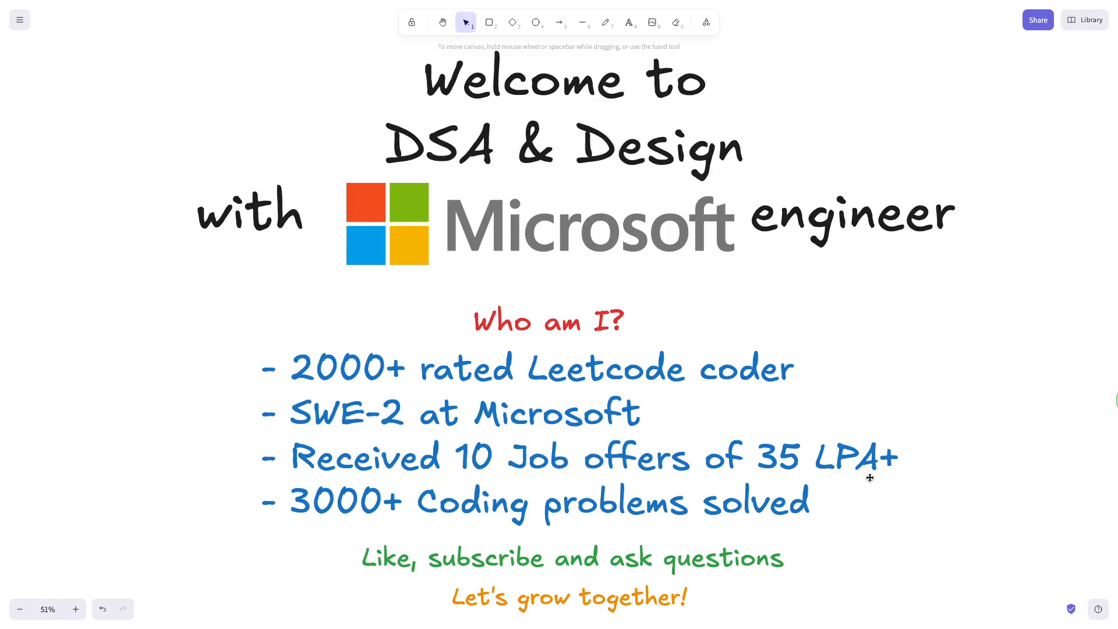
mouse_move(849, 468)
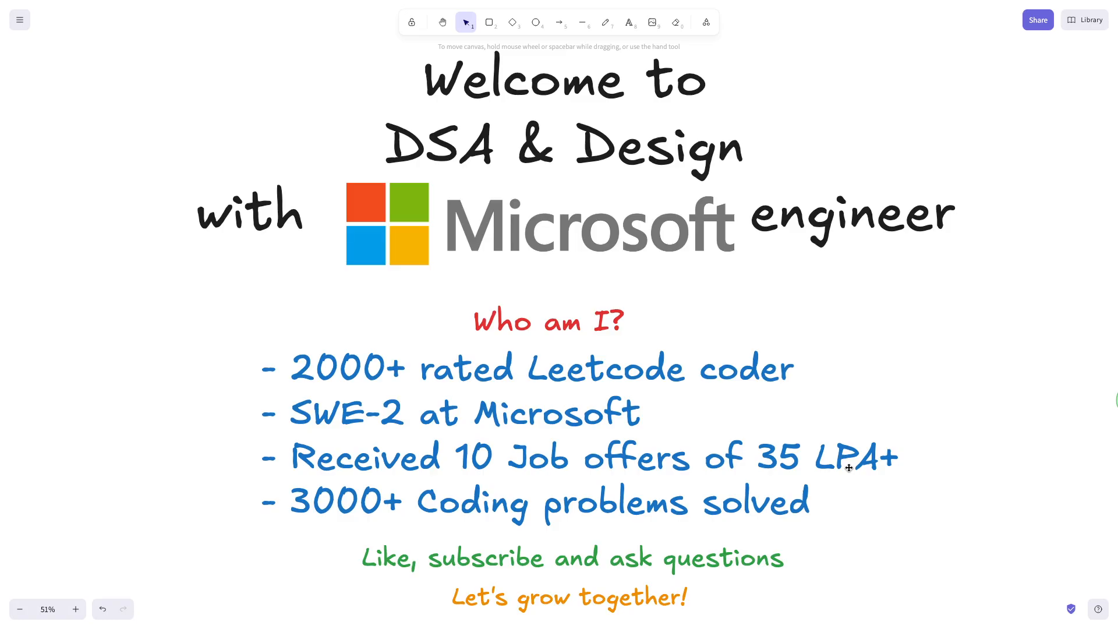
mouse_move(366, 504)
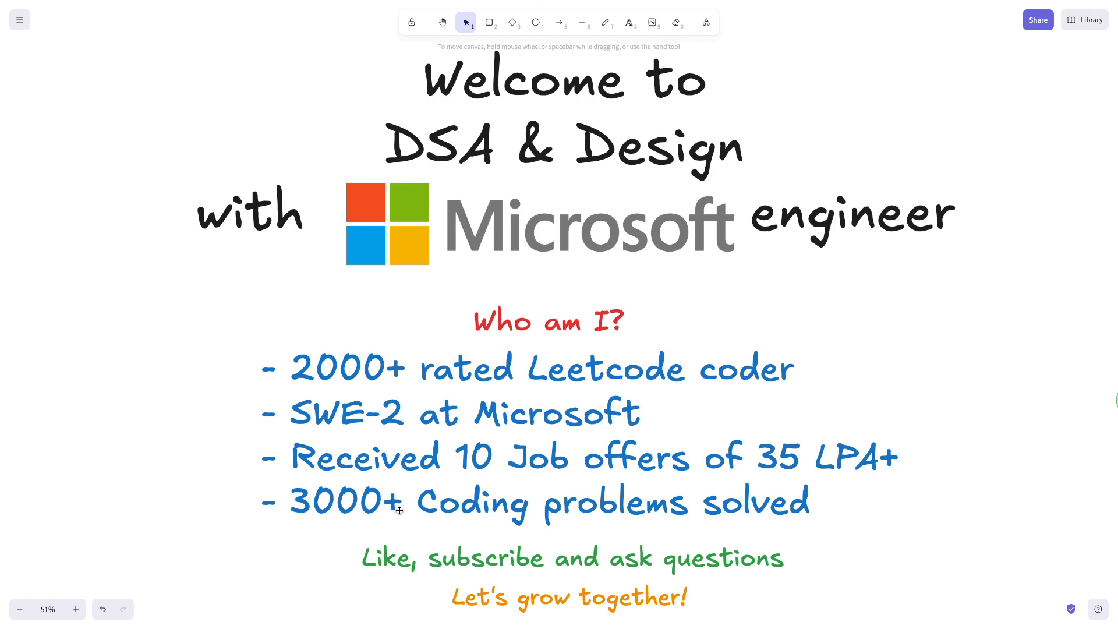
mouse_move(519, 608)
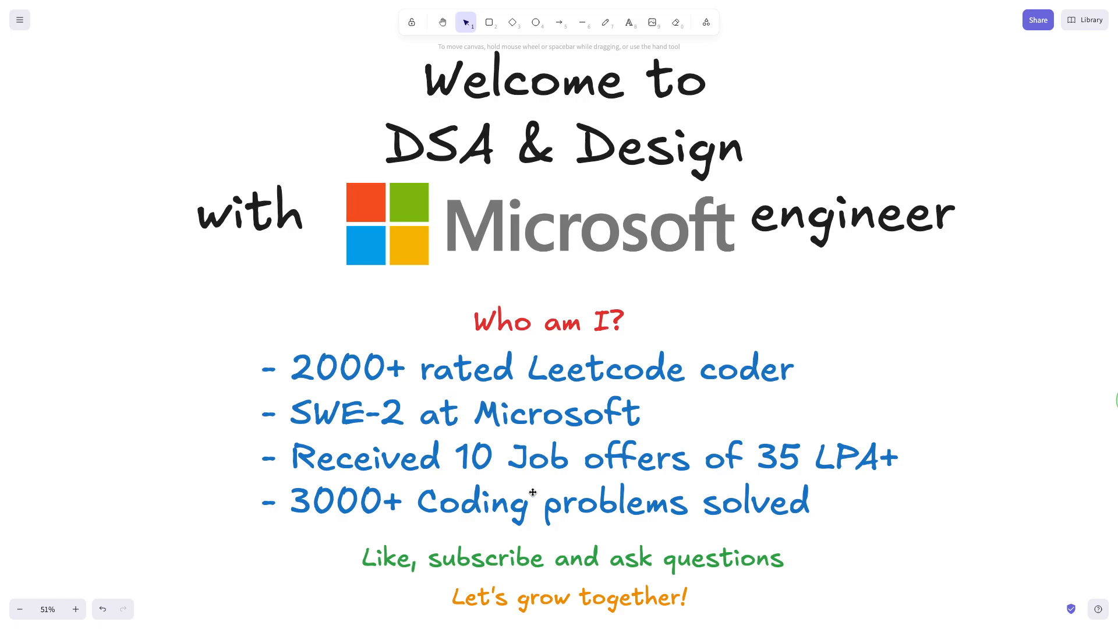
Step: Scroll to the round boxes and start a text note beneath box 1, Resume & Applications
scroll(down, 3)
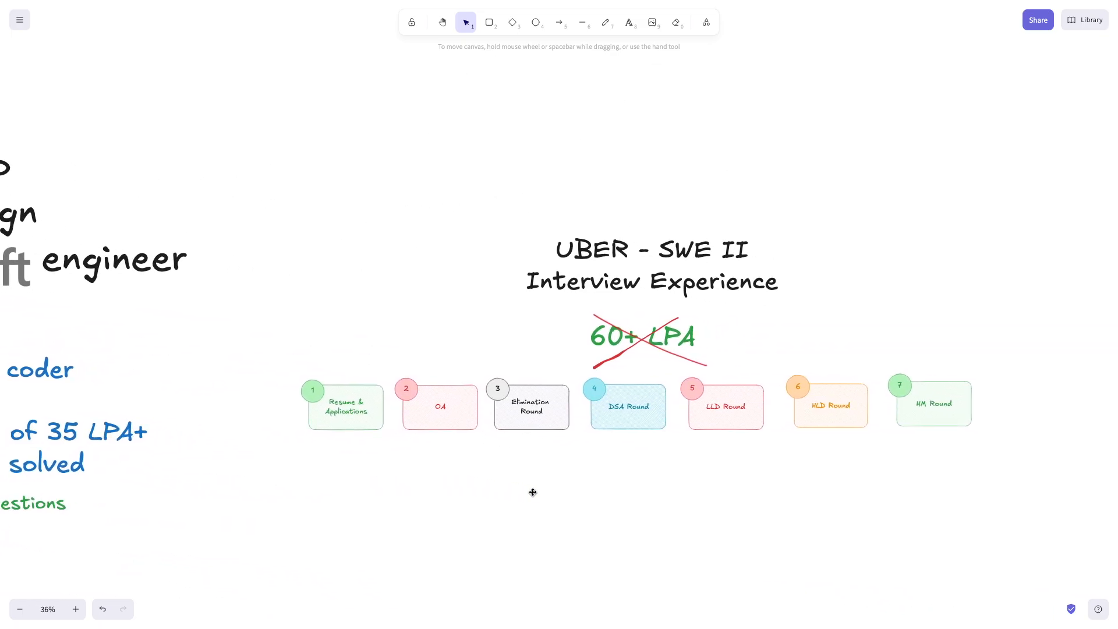
click(75, 609)
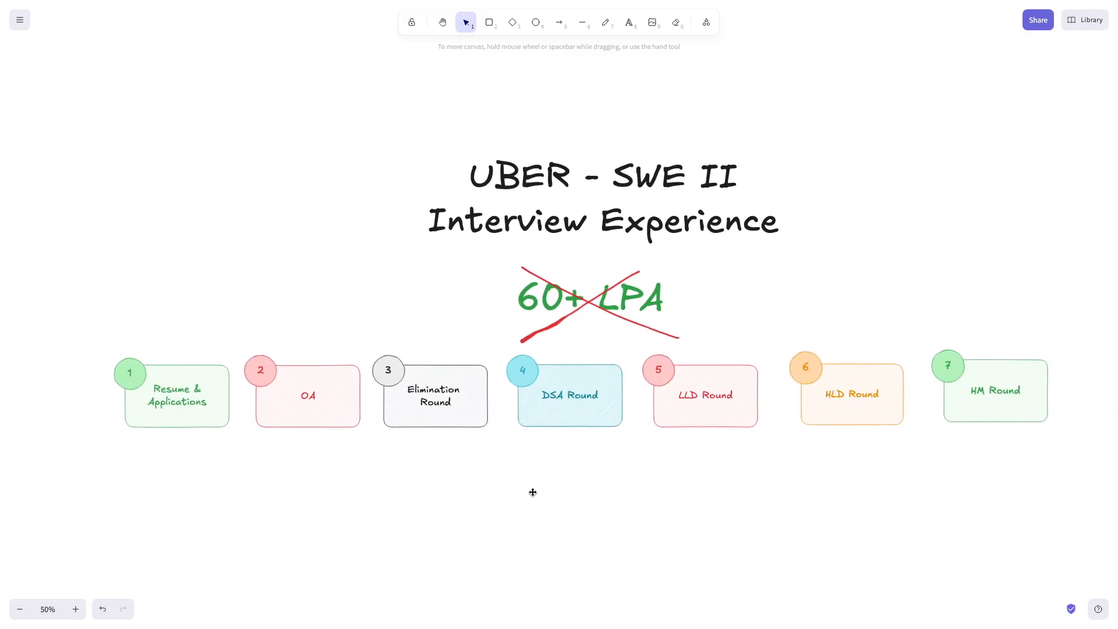
click(75, 608)
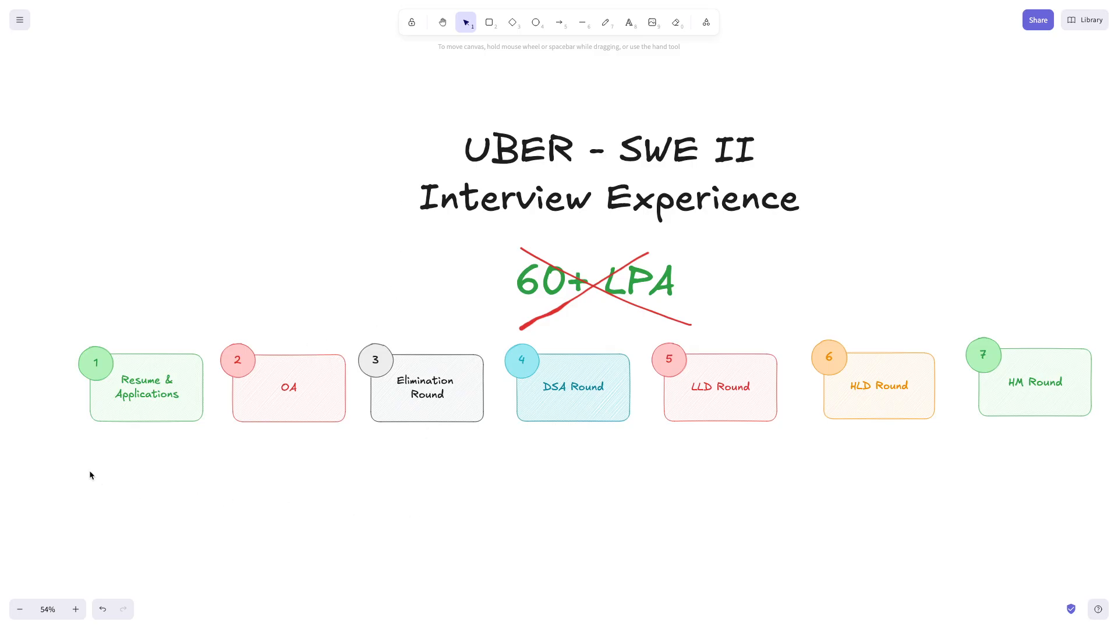
mouse_move(205, 460)
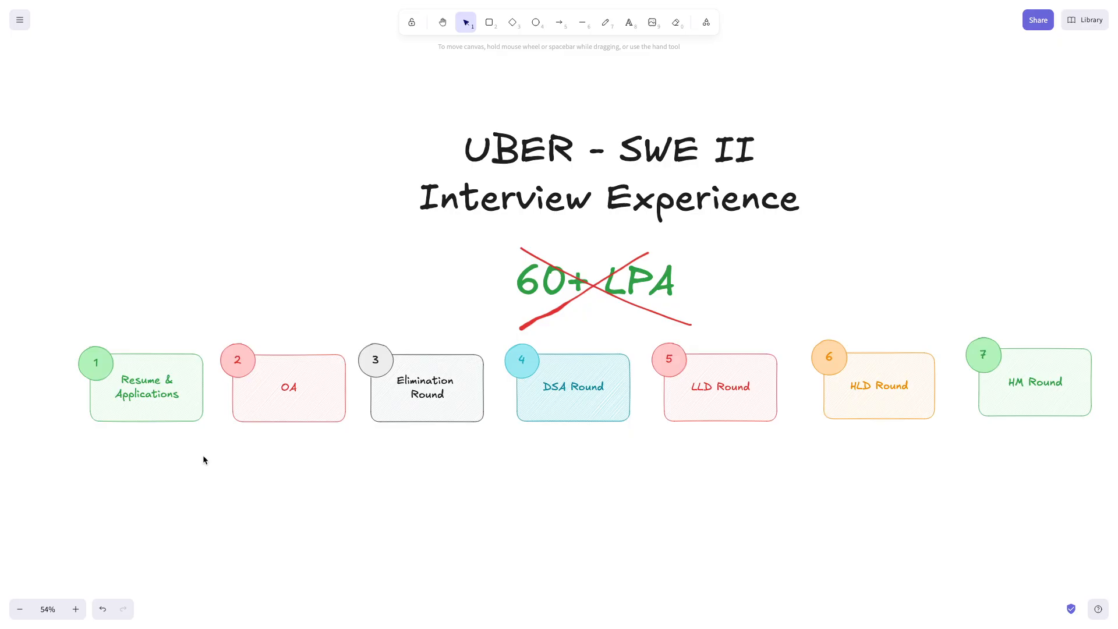
mouse_move(218, 459)
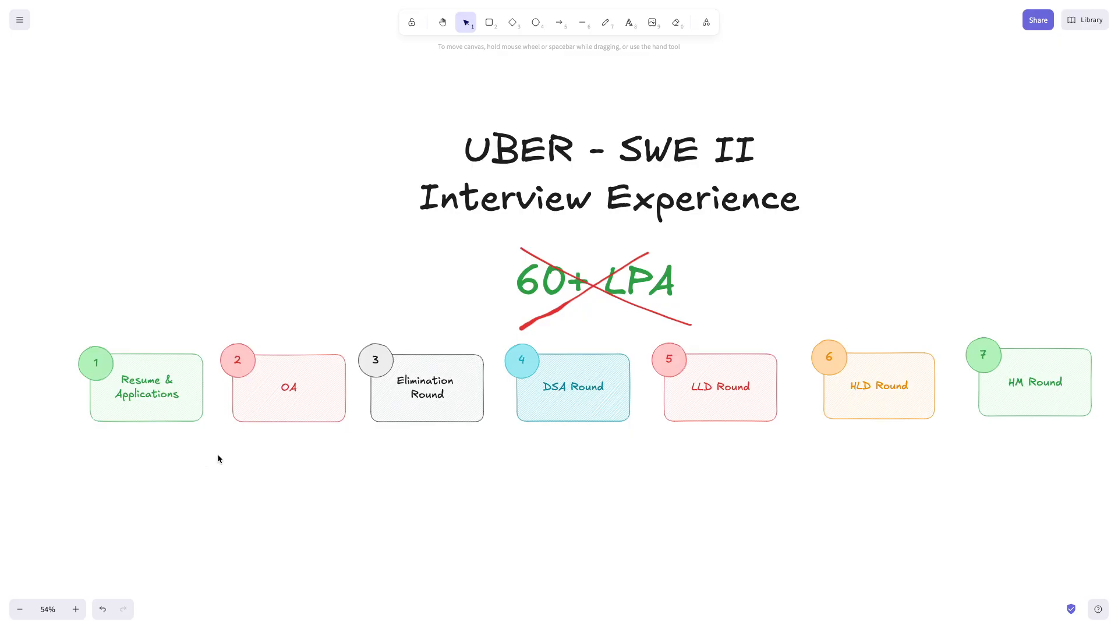
mouse_move(229, 523)
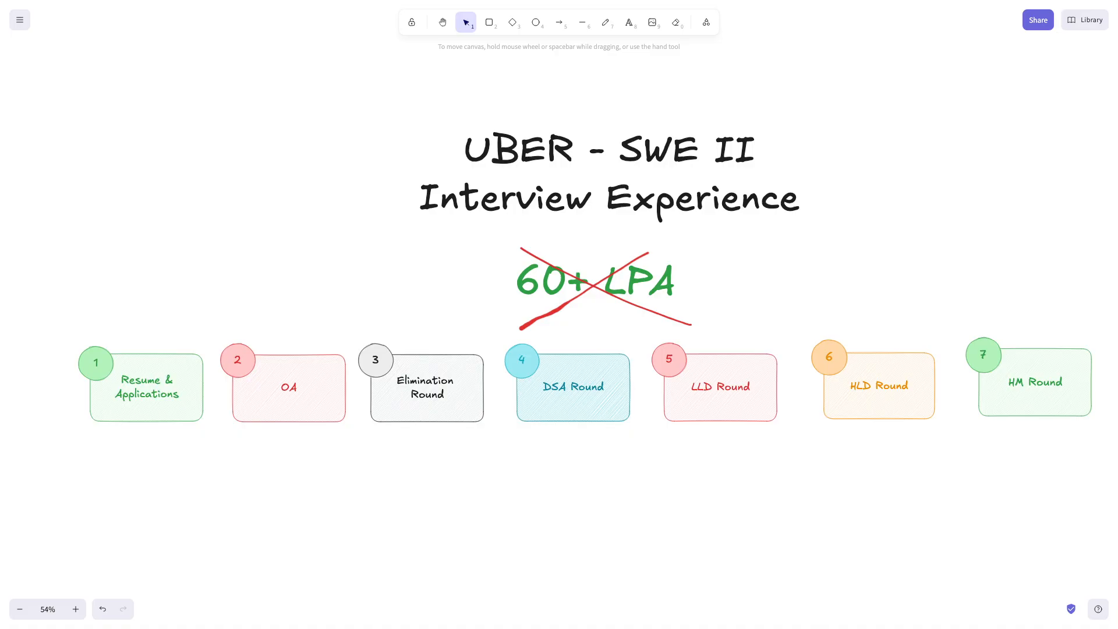
mouse_move(94, 443)
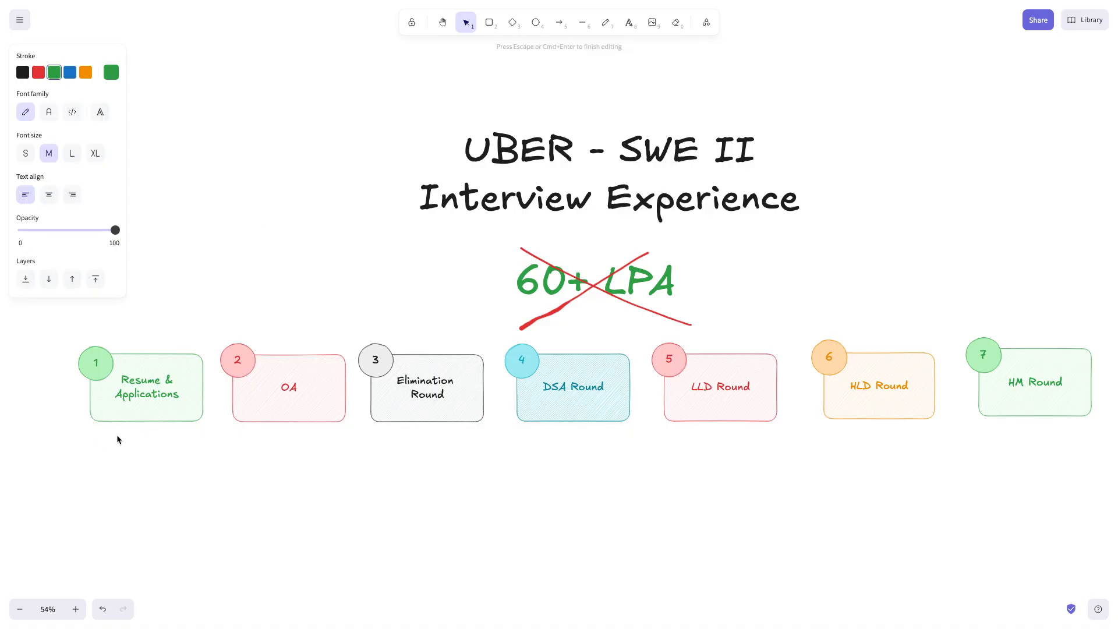
Step: Write the first bullets: applied directly, no referral, DSA OA link received
click(75, 609)
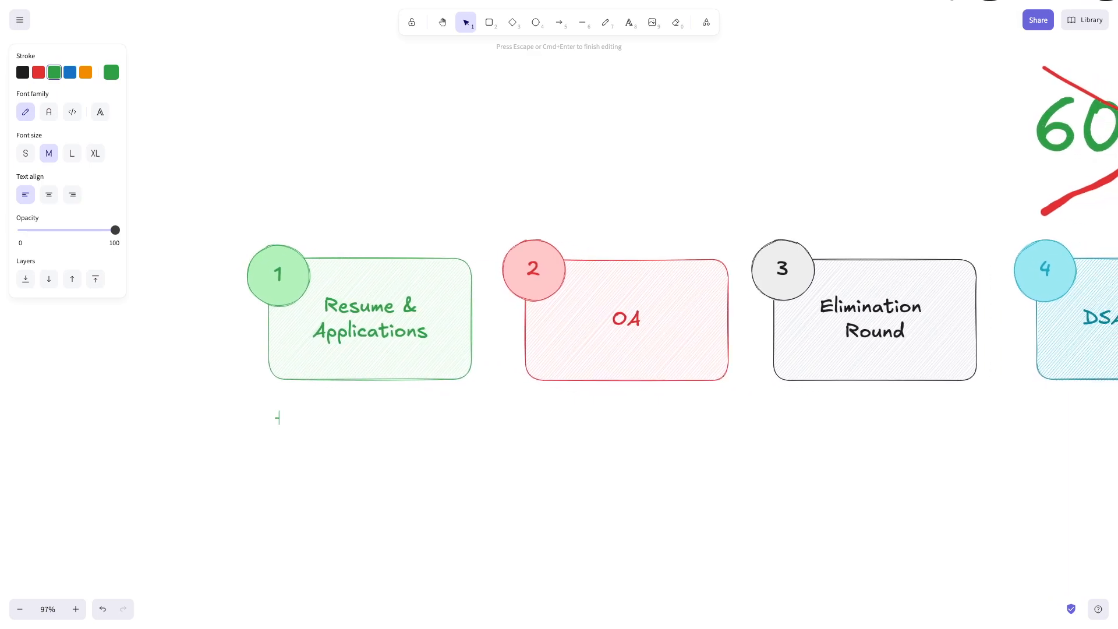
click(75, 609)
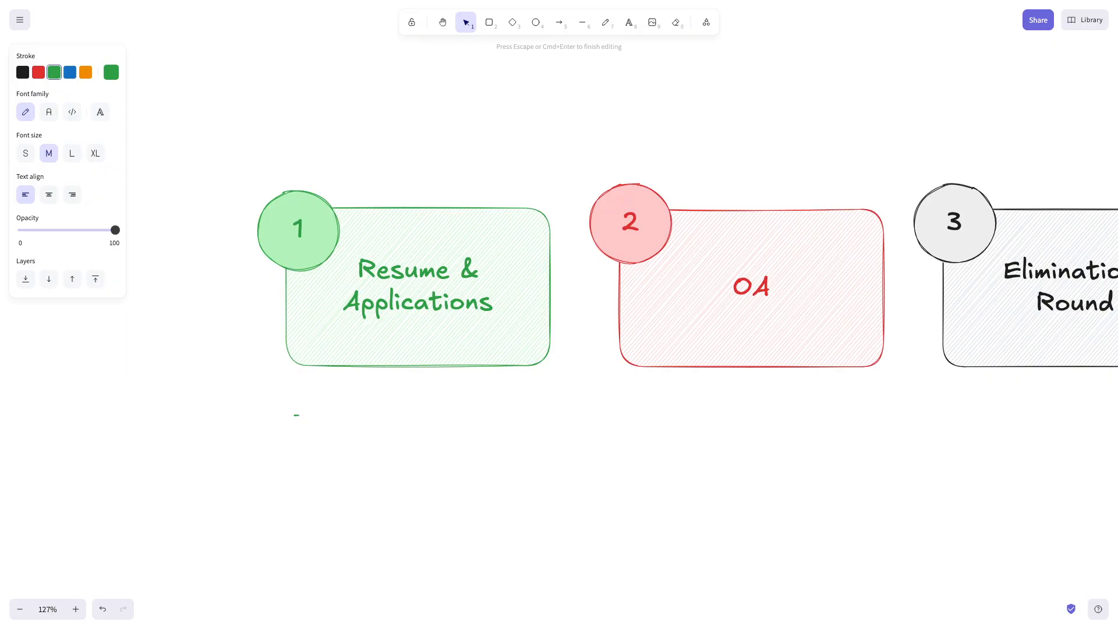
text(applied directly)
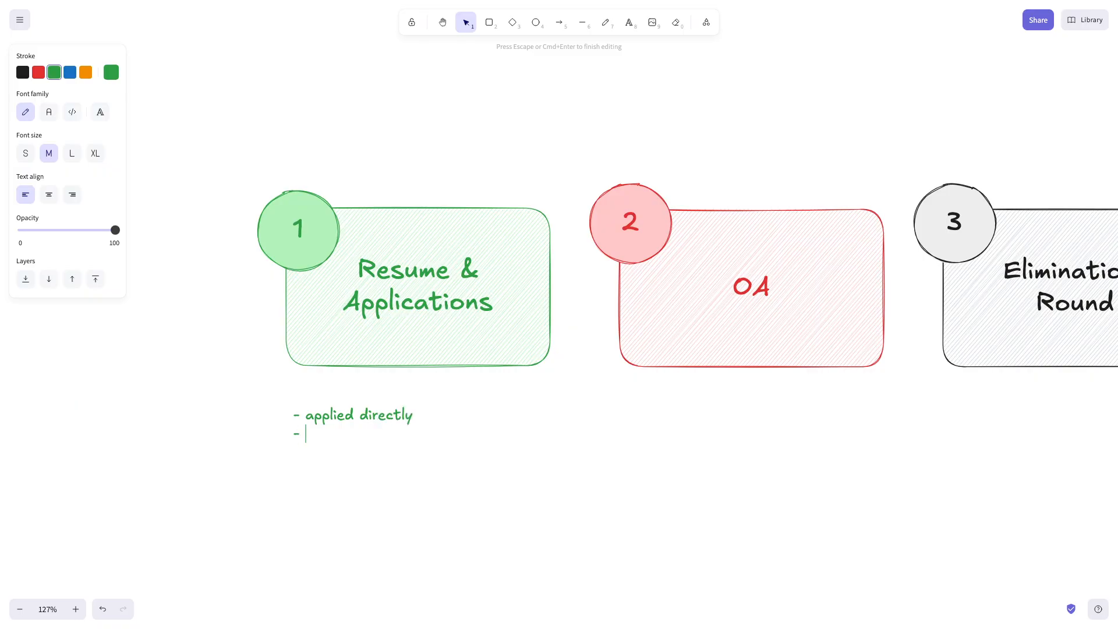
text(no referral)
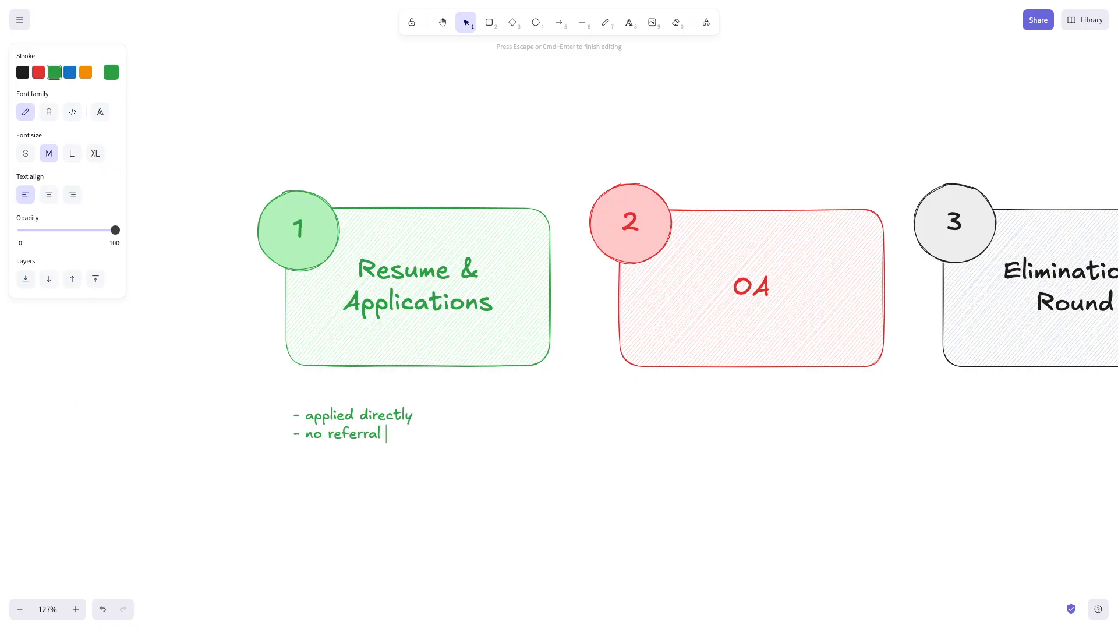
key(Return)
text(-)
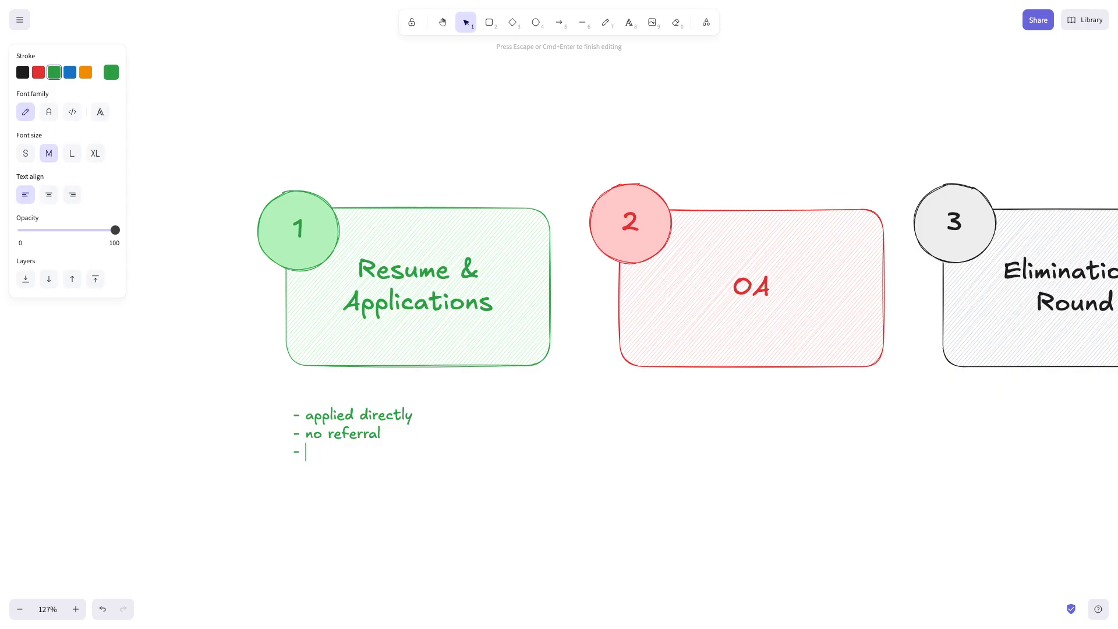
text(DSA)
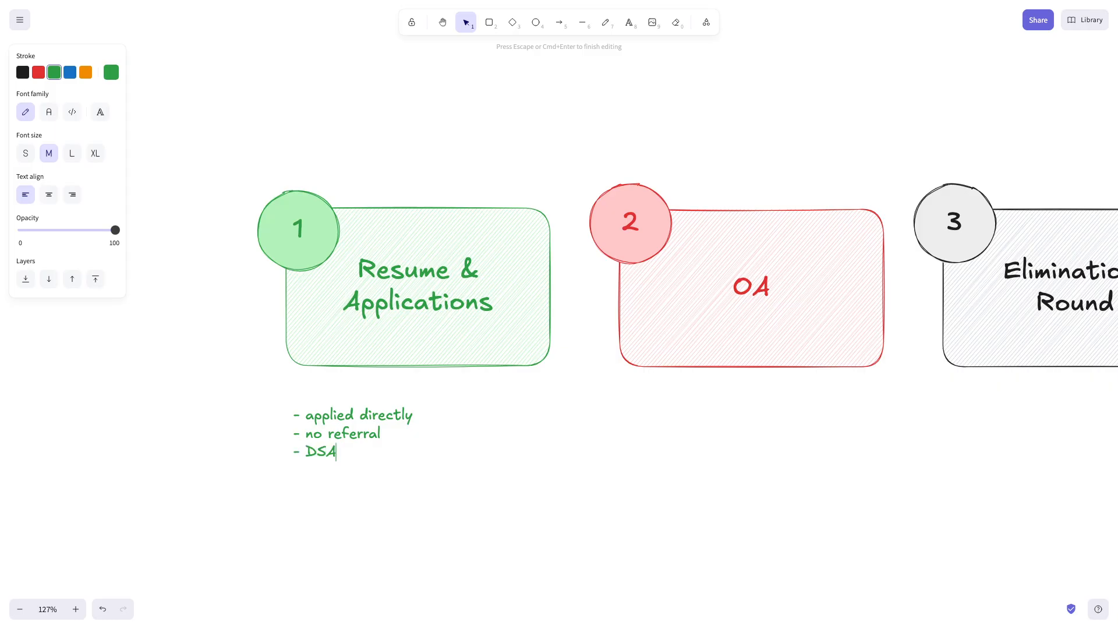
text(OA)
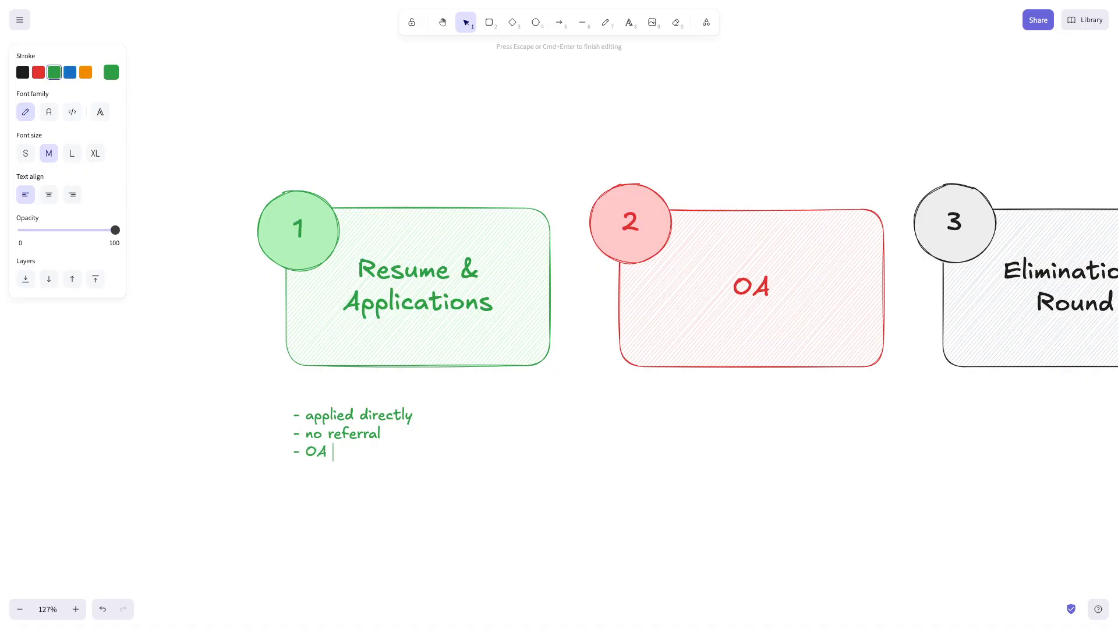
text(link r)
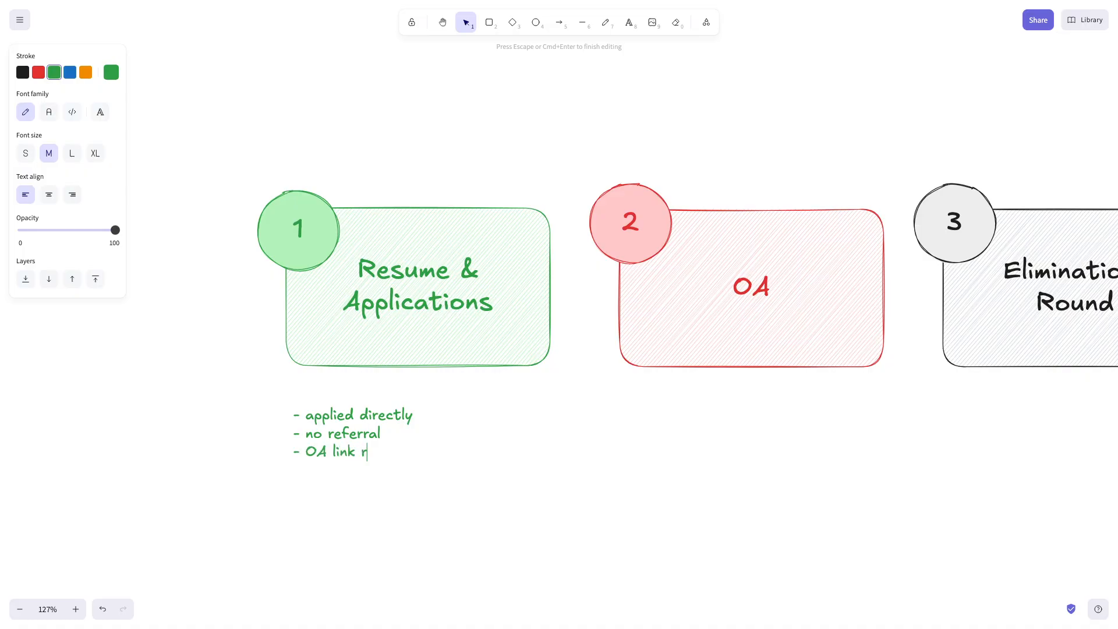
text(eceived)
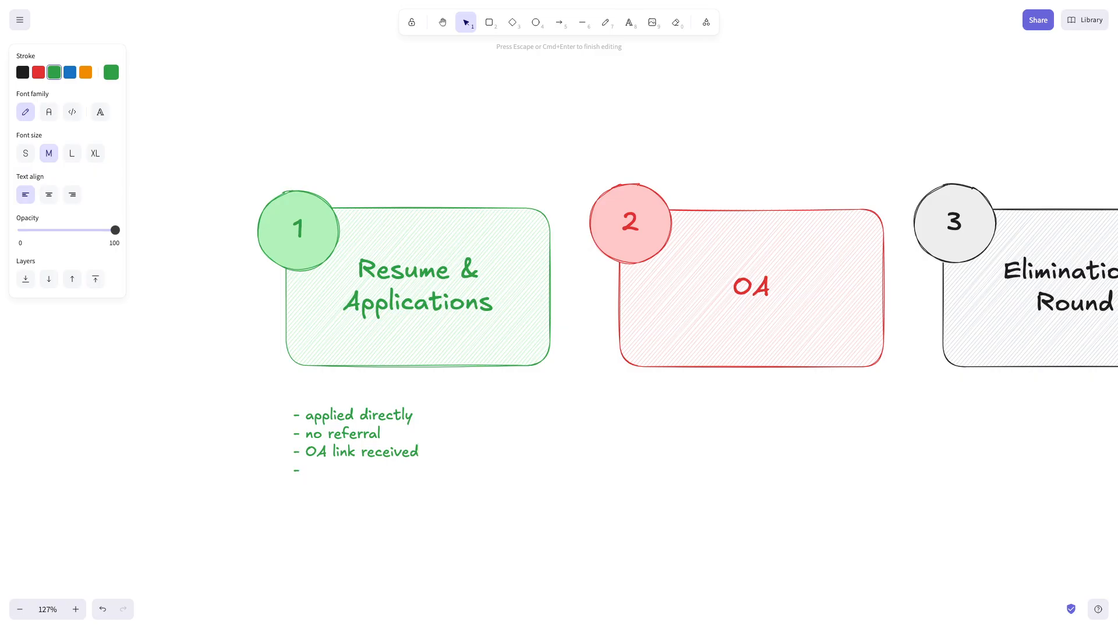
Step: Add the bullet about Jake's resume template video and a one-page resume
text(Jake)
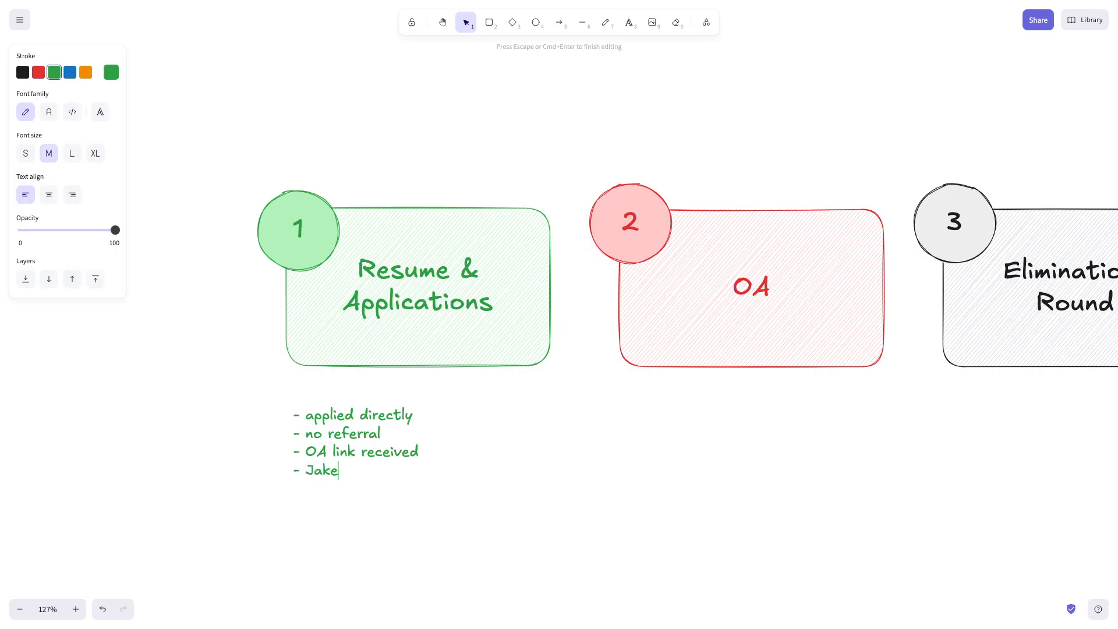
text(Resume)
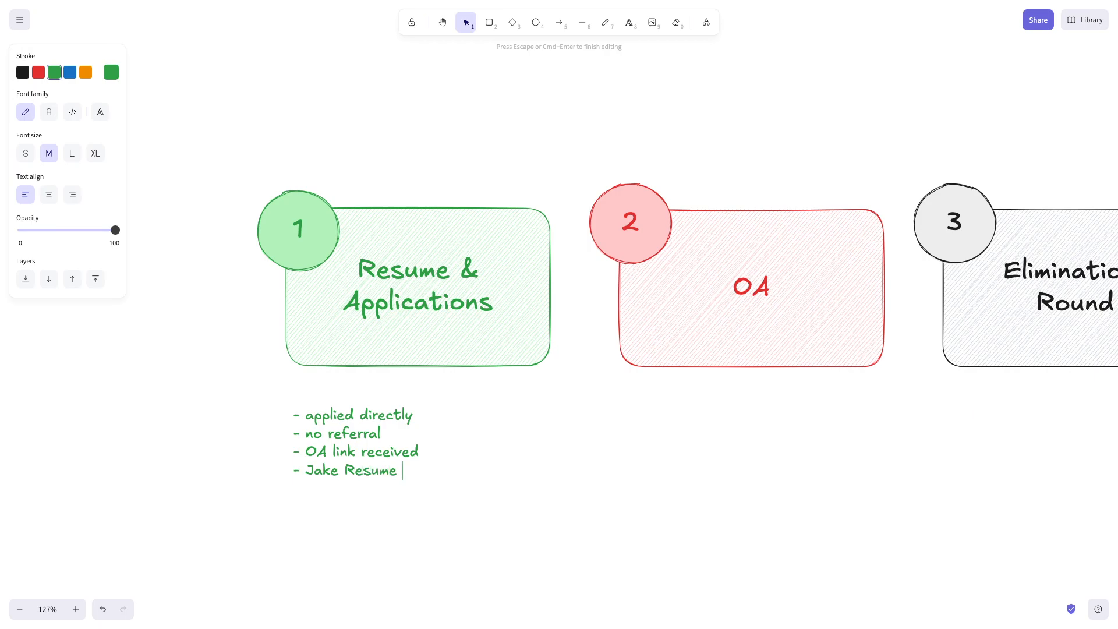
text(Template ()
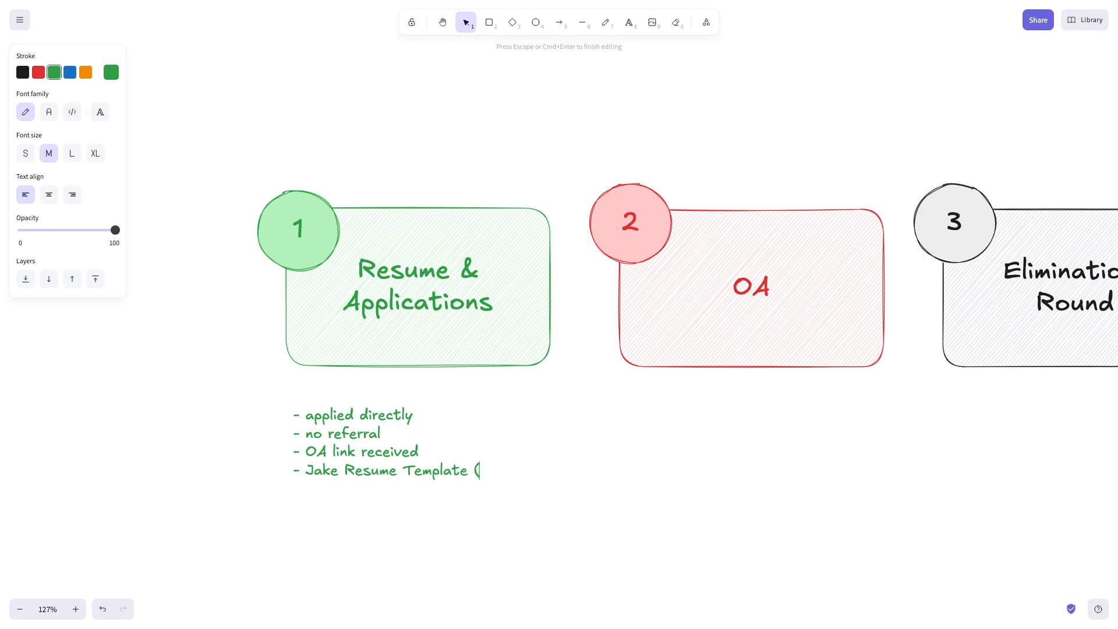
text(Video uploaded)
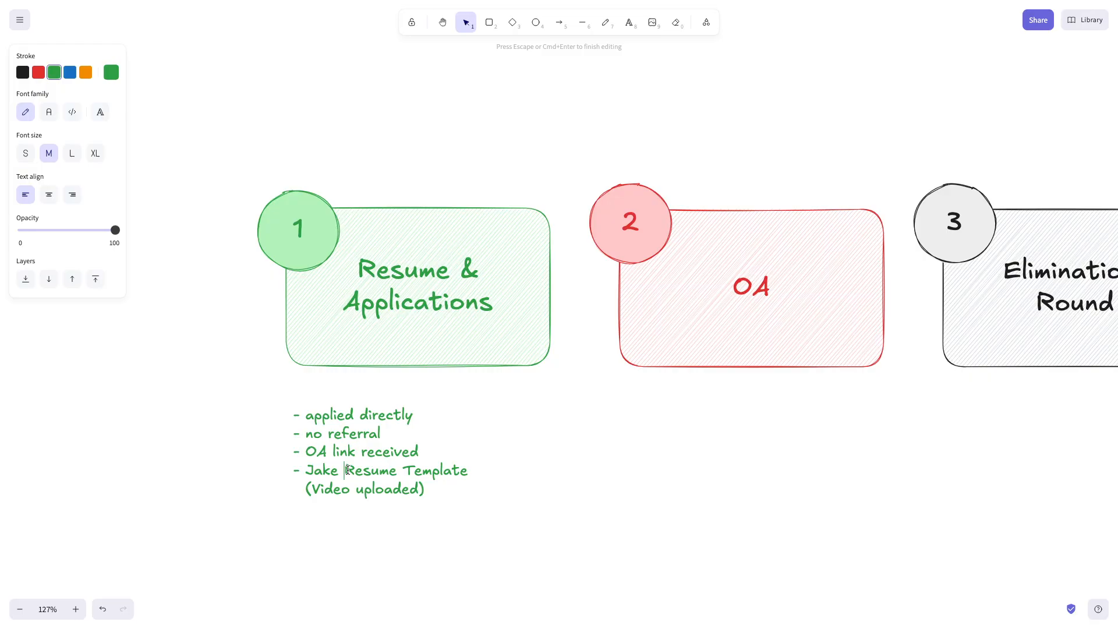
text(1 page)
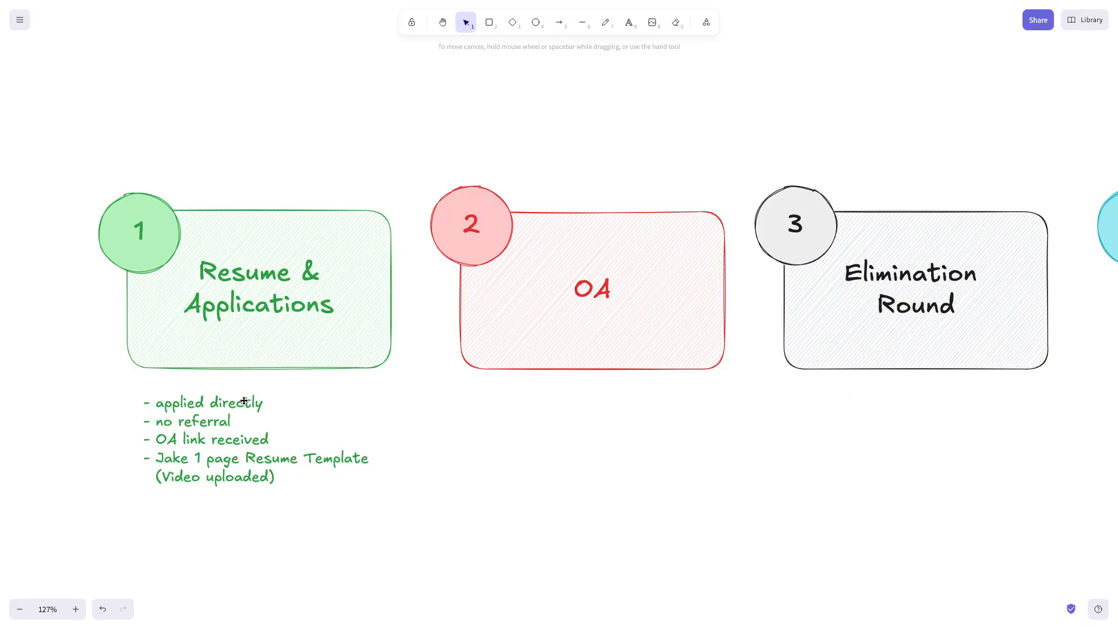
Step: Extend the first bullet with the bracketed note '(1 of 10 ubers jr)'
double_click(208, 403)
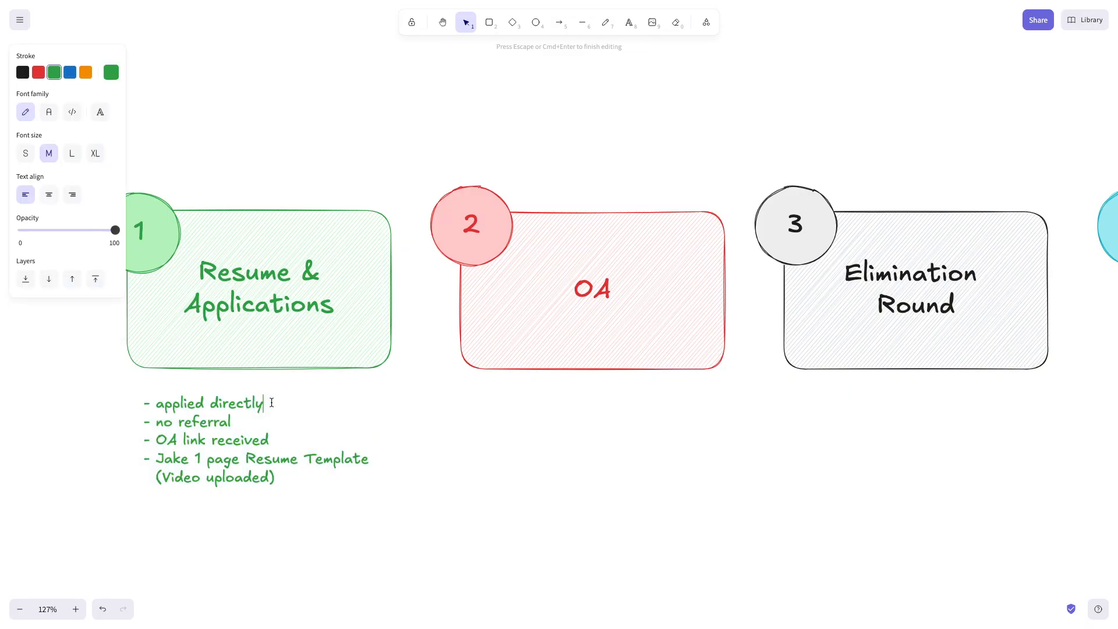
text((1 of)
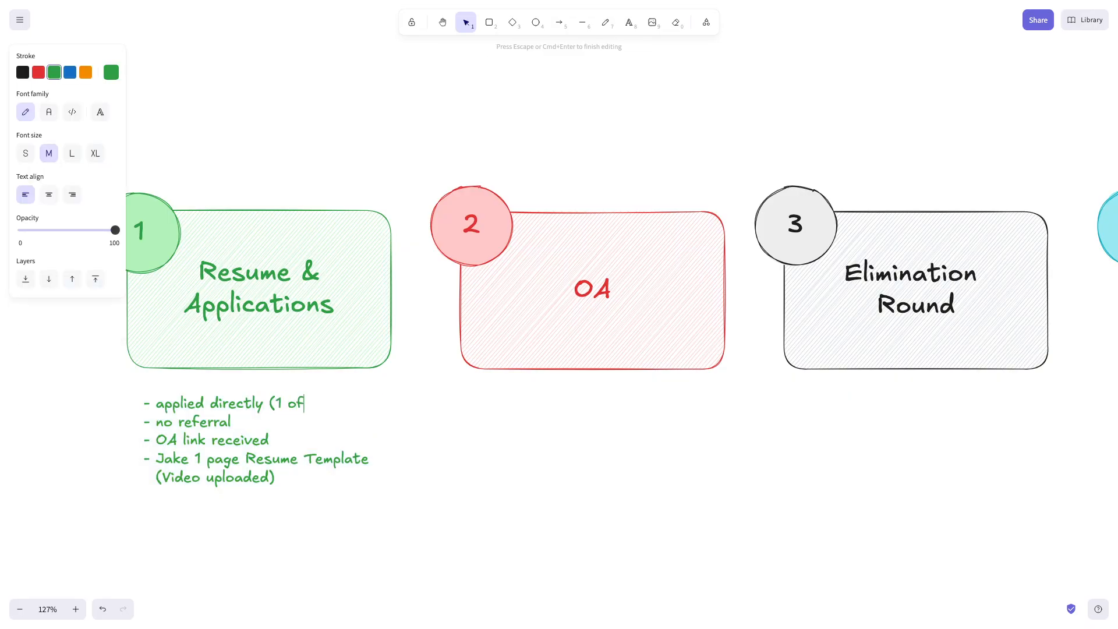
text(10 ubers)
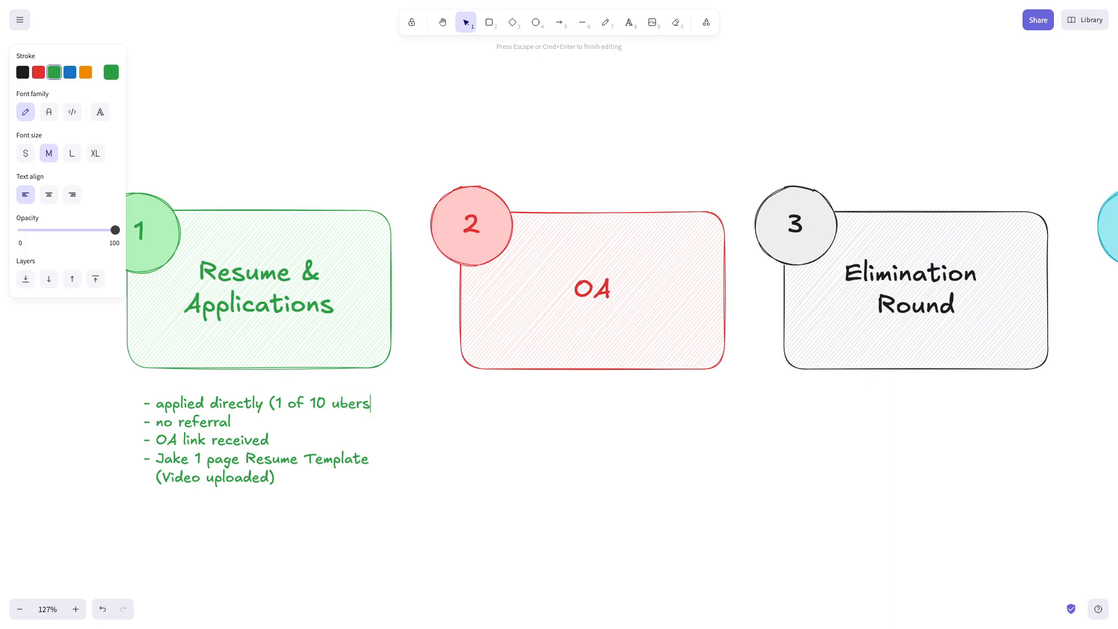
text(op)
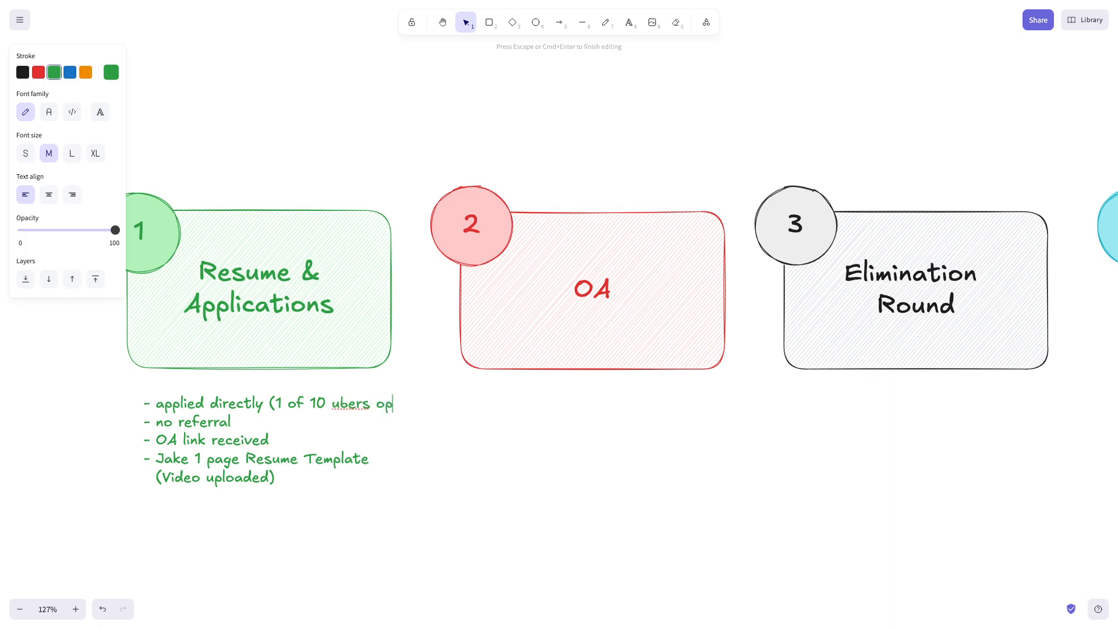
text(jr)s)
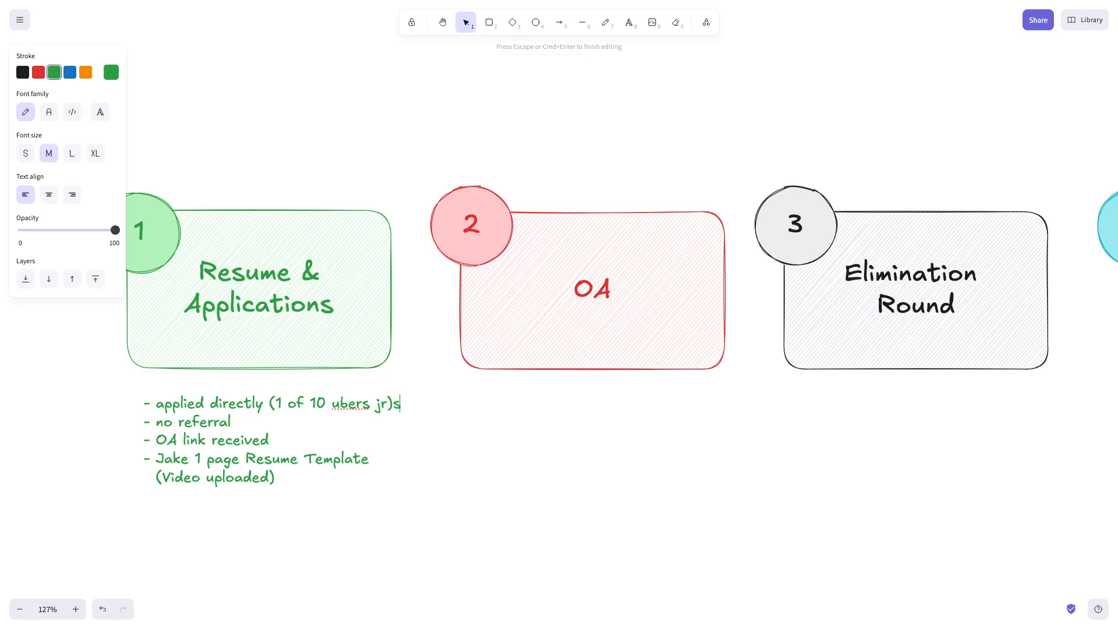
key(Backspace)
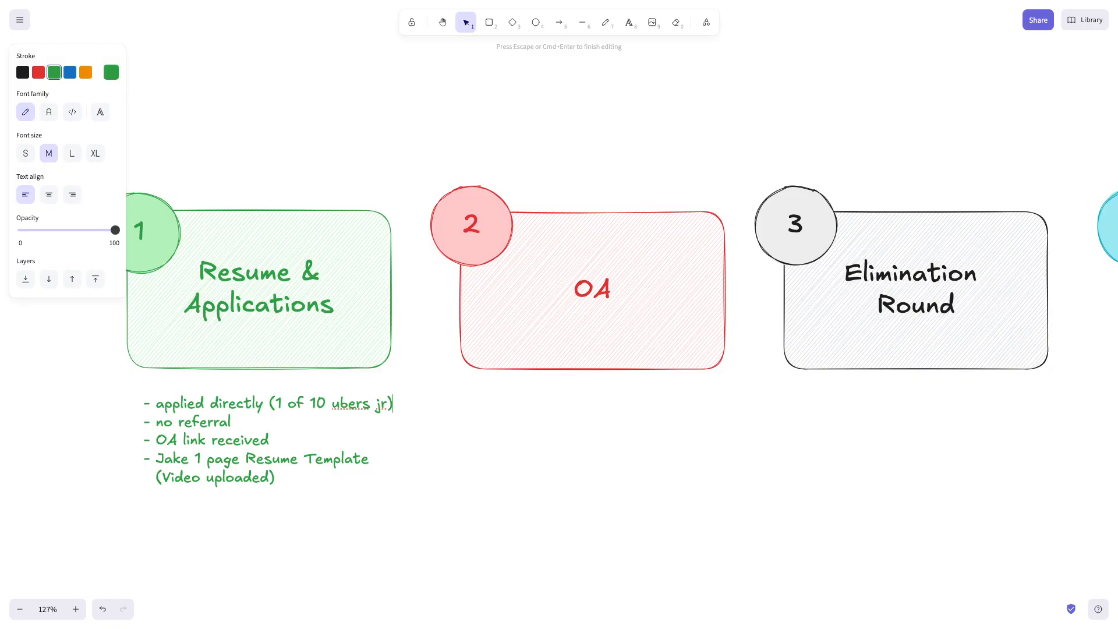
mouse_move(487, 448)
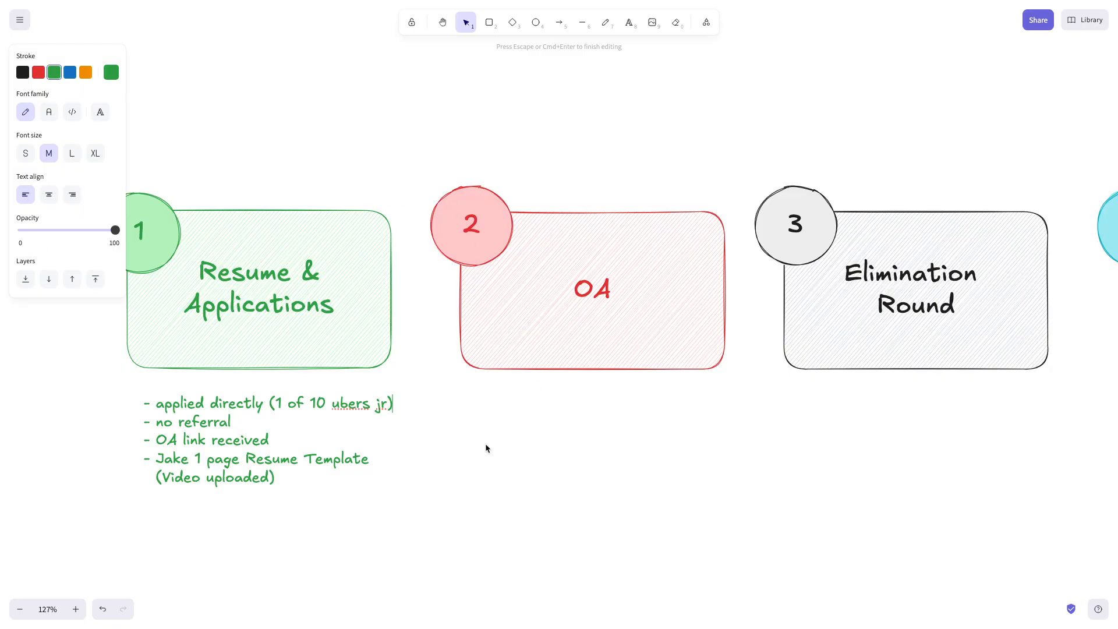
mouse_move(493, 398)
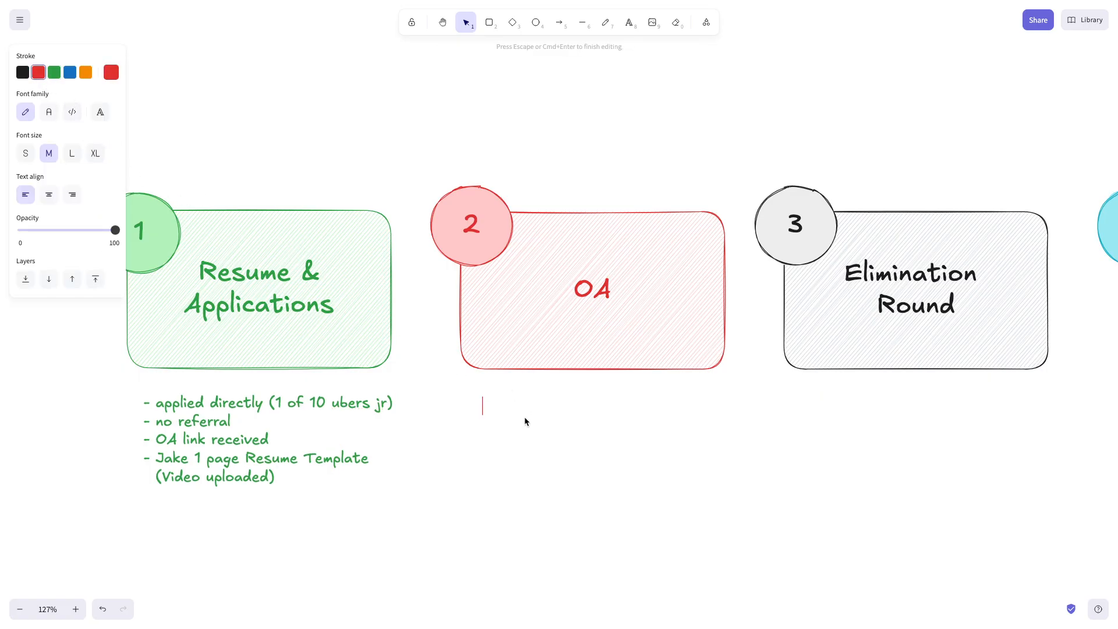
Step: Write the OA bullets: 4 questions, 70 mins, 2 easy / 1 med / 1 hard, score 3.5/4
text(- 4 questions)
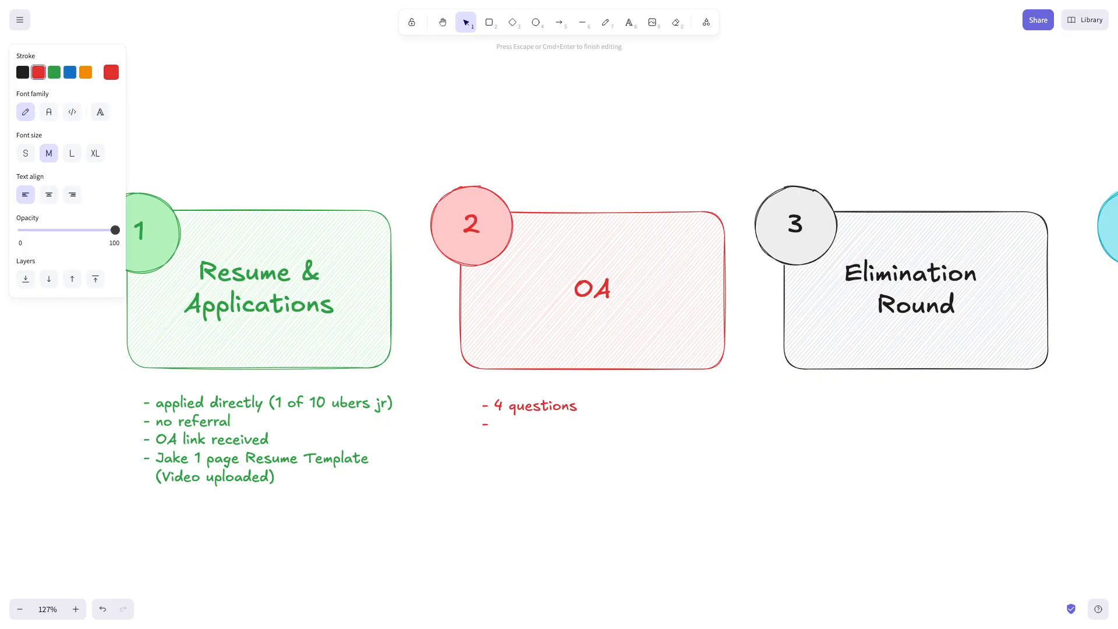
text(70 mins)
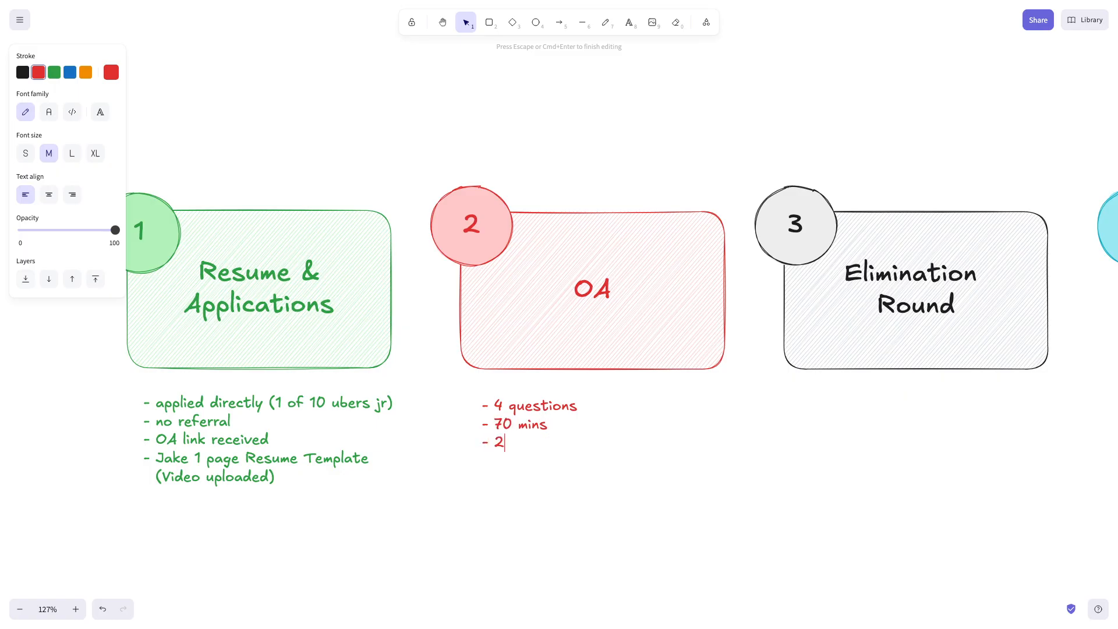
text(easy, 1 med and 1)
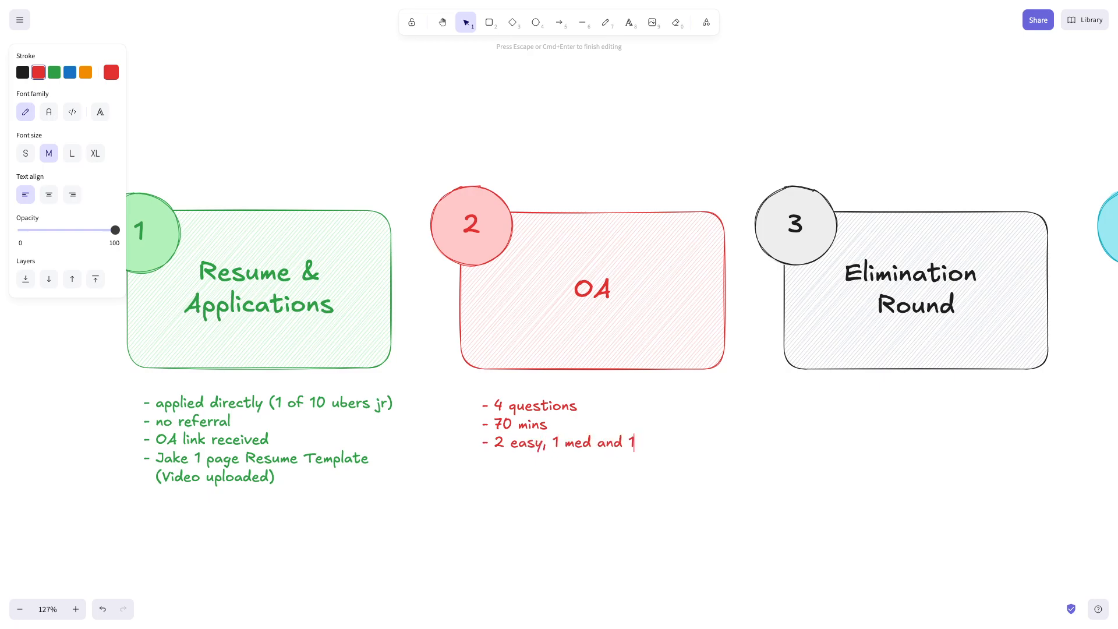
text(hard)
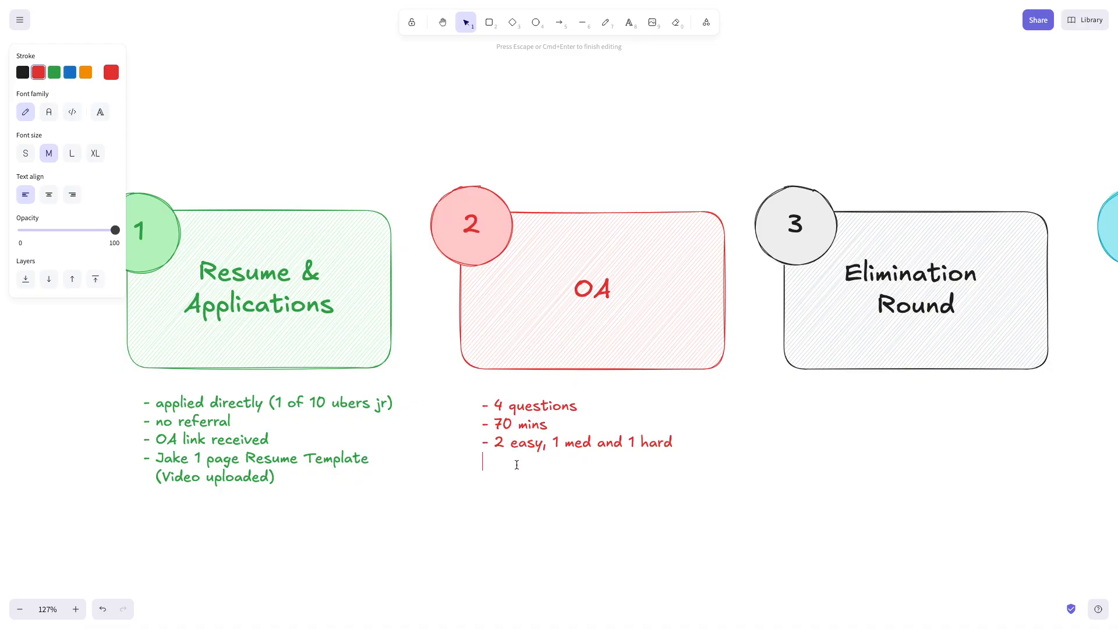
mouse_move(638, 452)
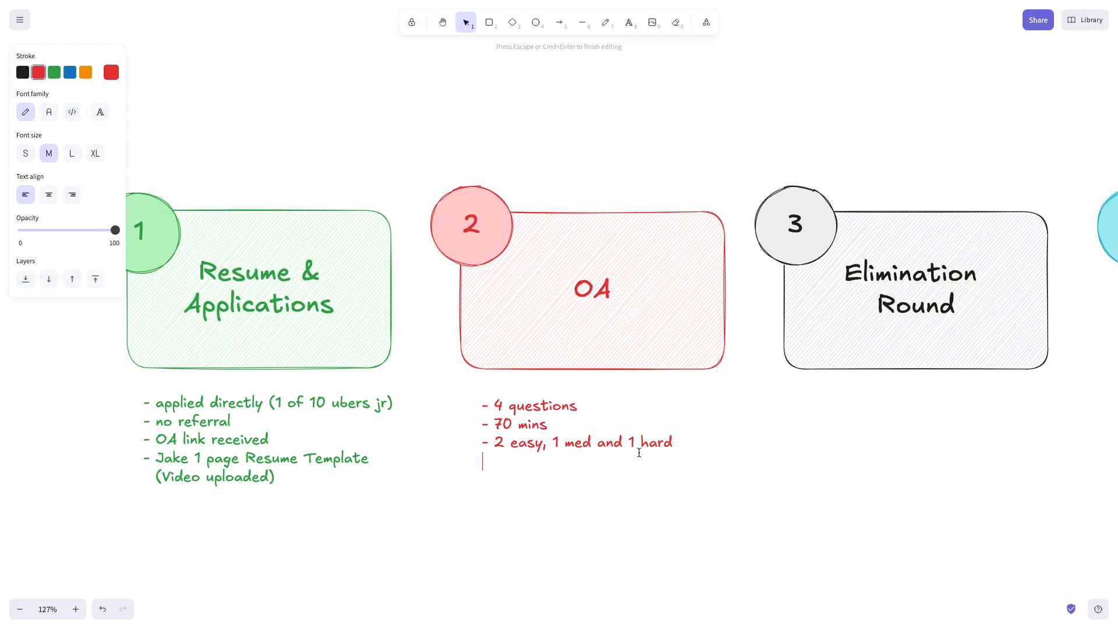
mouse_move(621, 470)
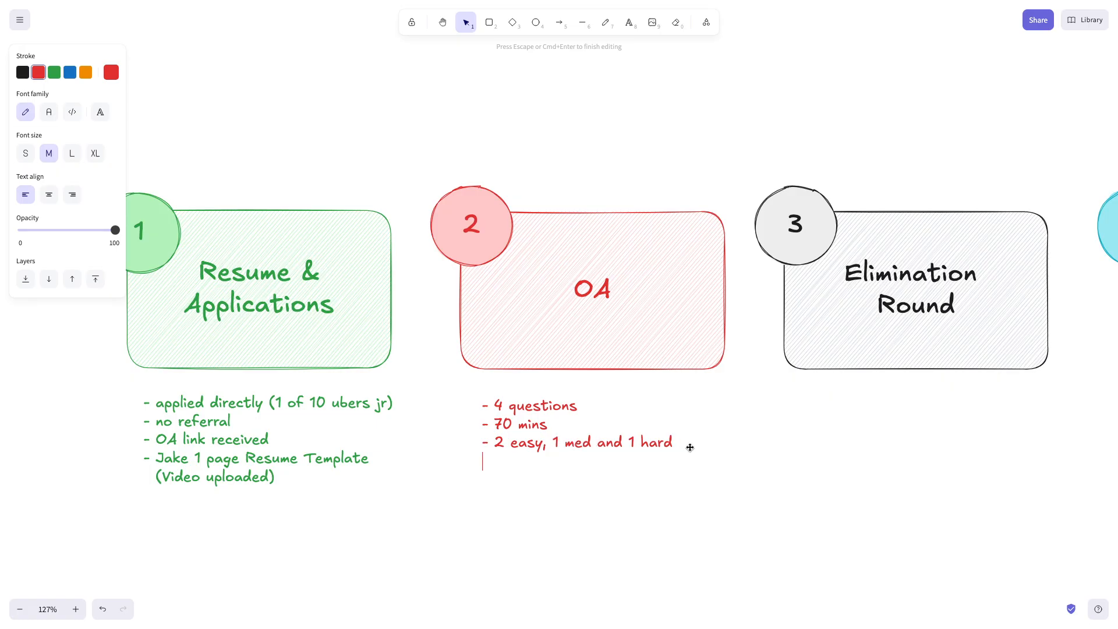
mouse_move(515, 443)
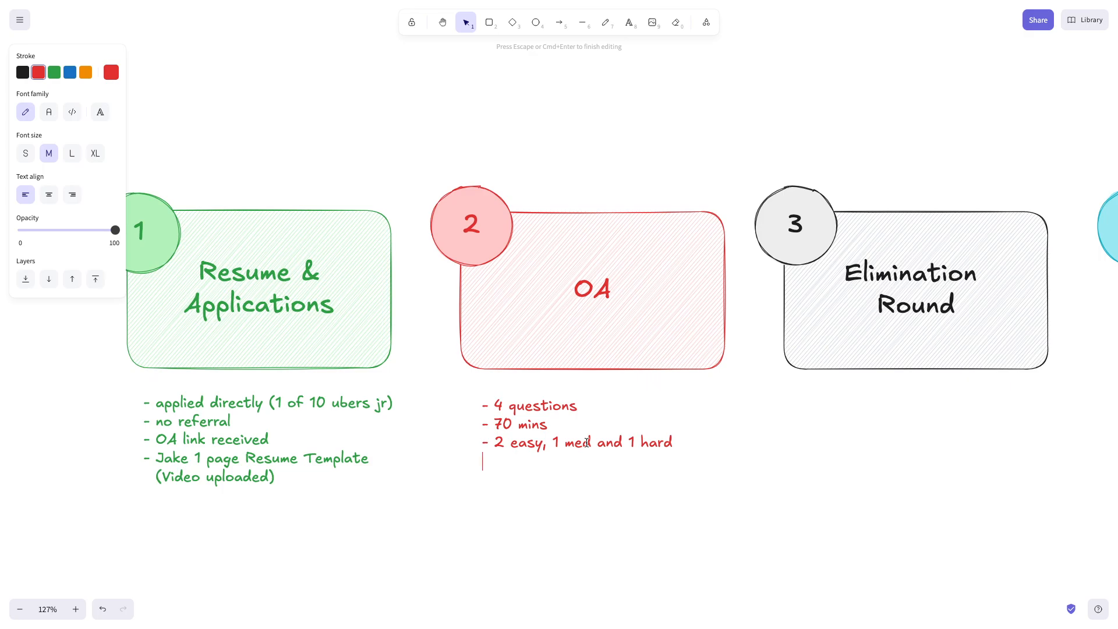
text(- 3)
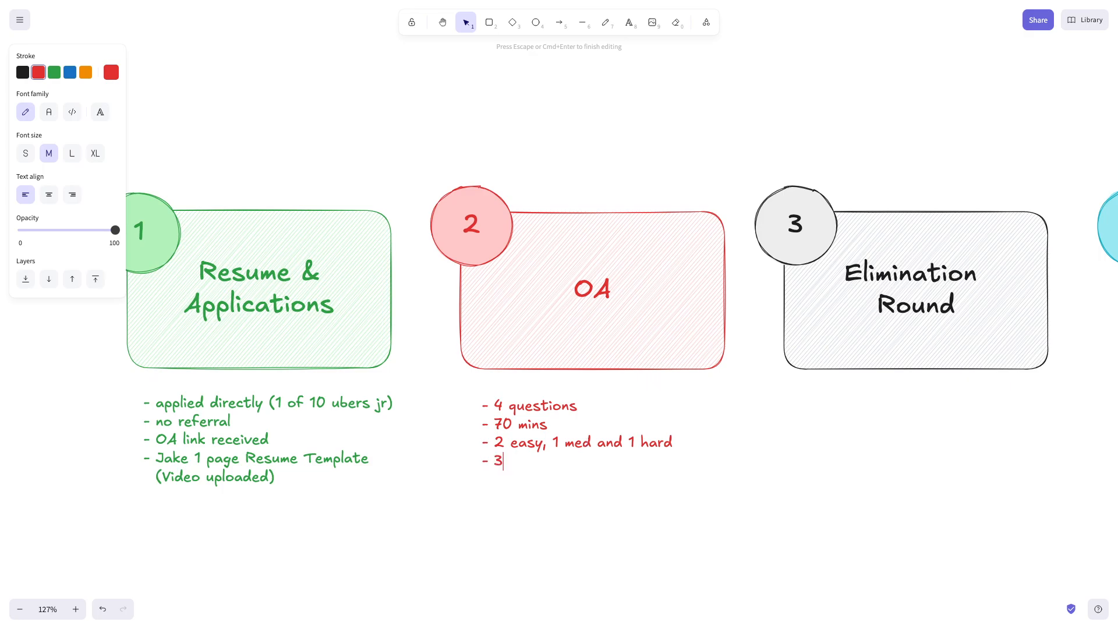
text(.5/)
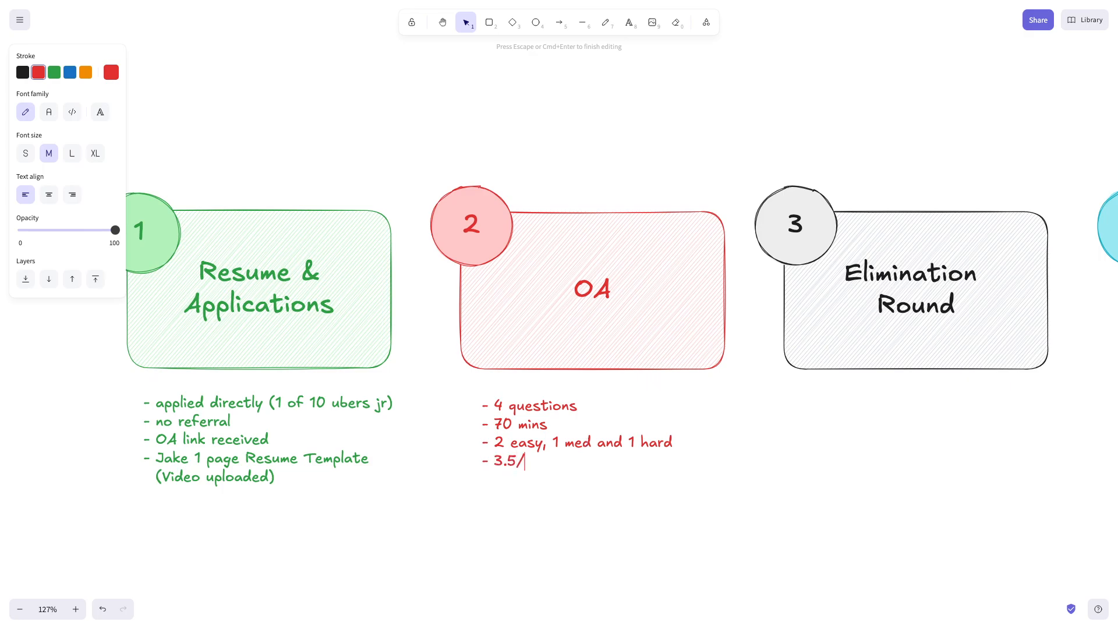
text(4)
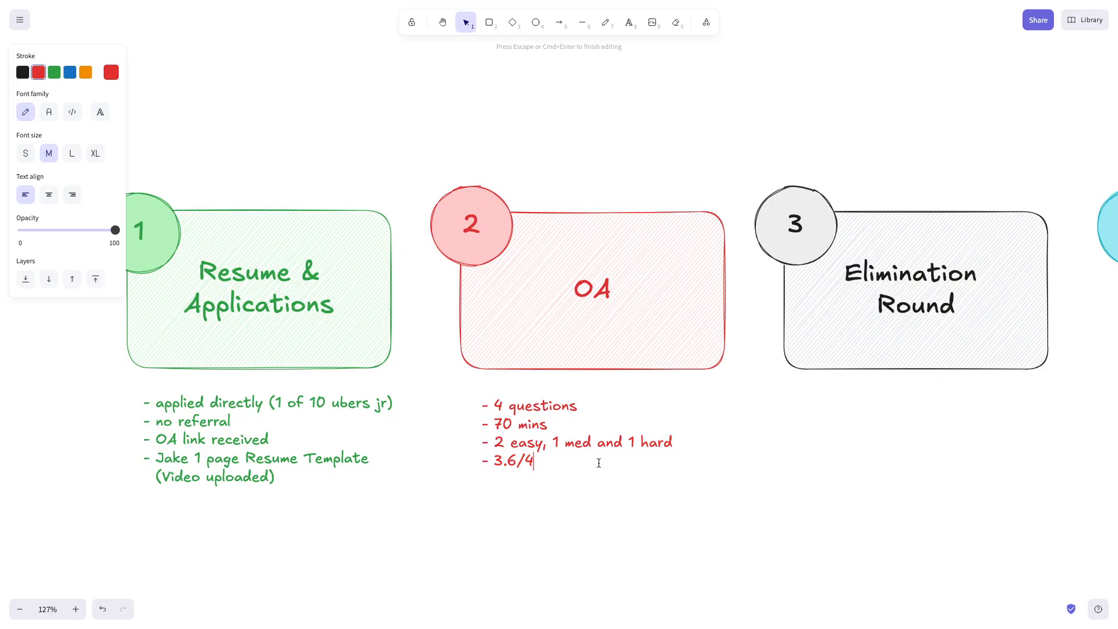
scroll(right, 3)
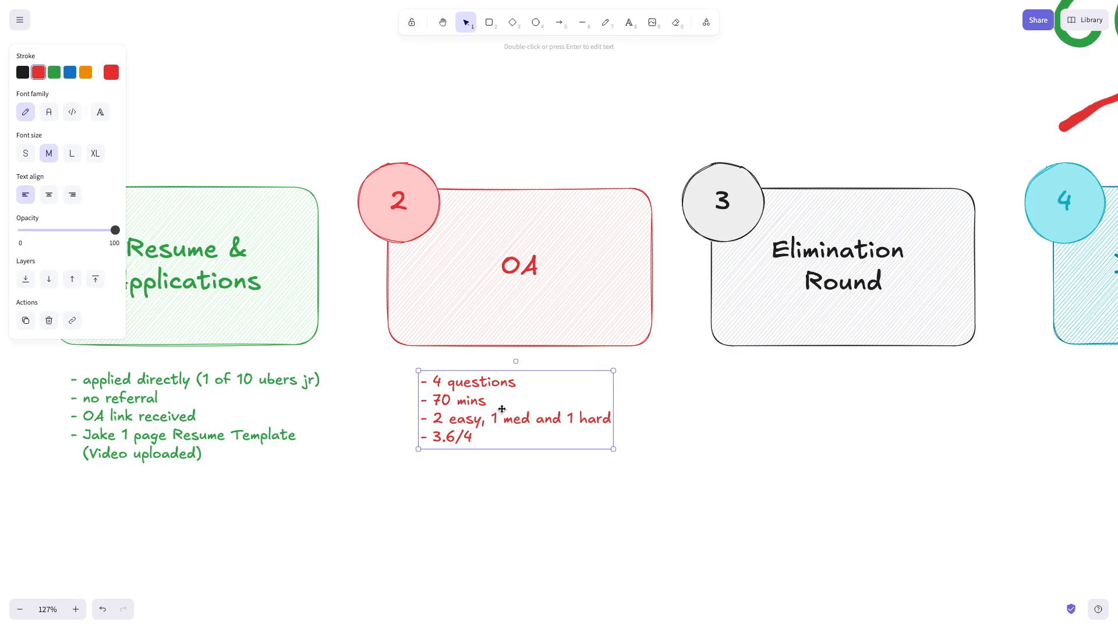
click(781, 468)
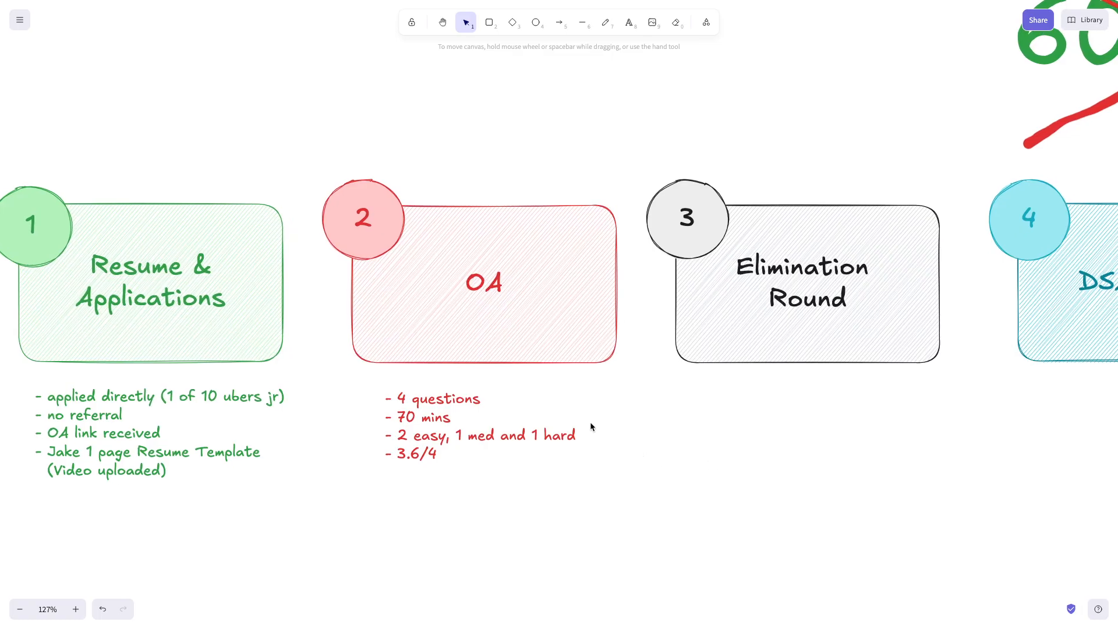
mouse_move(736, 407)
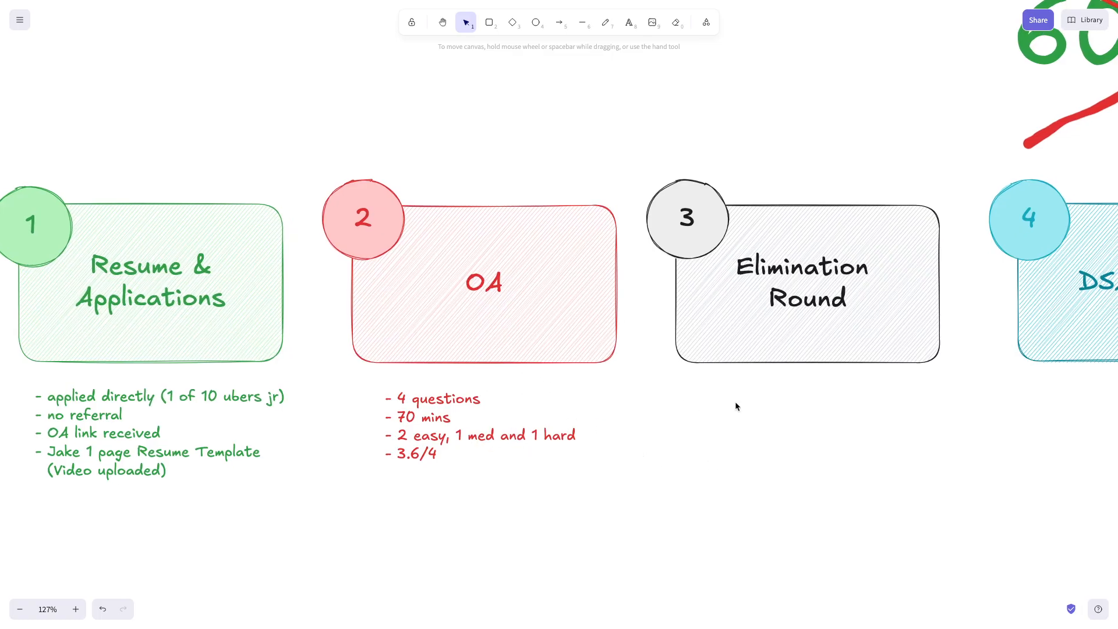
mouse_move(739, 391)
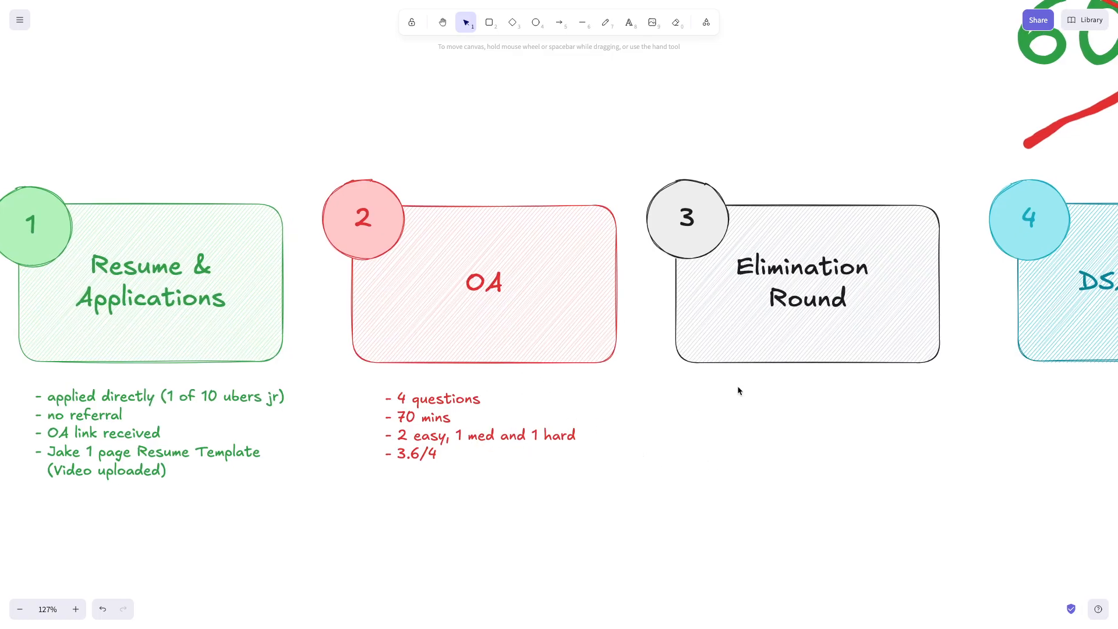
click(20, 609)
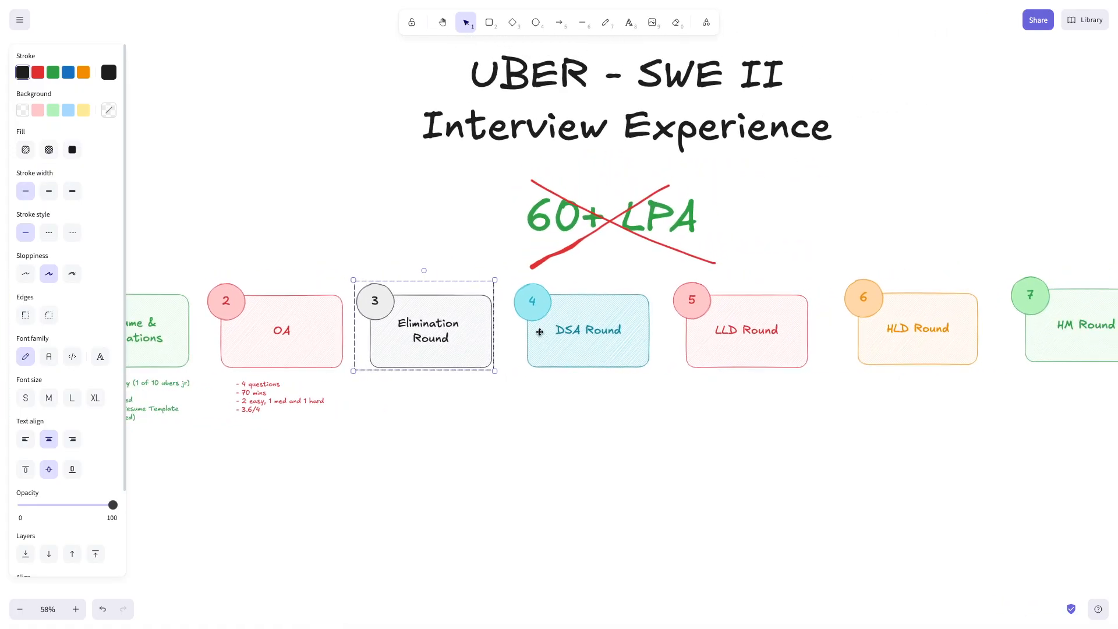
mouse_move(961, 345)
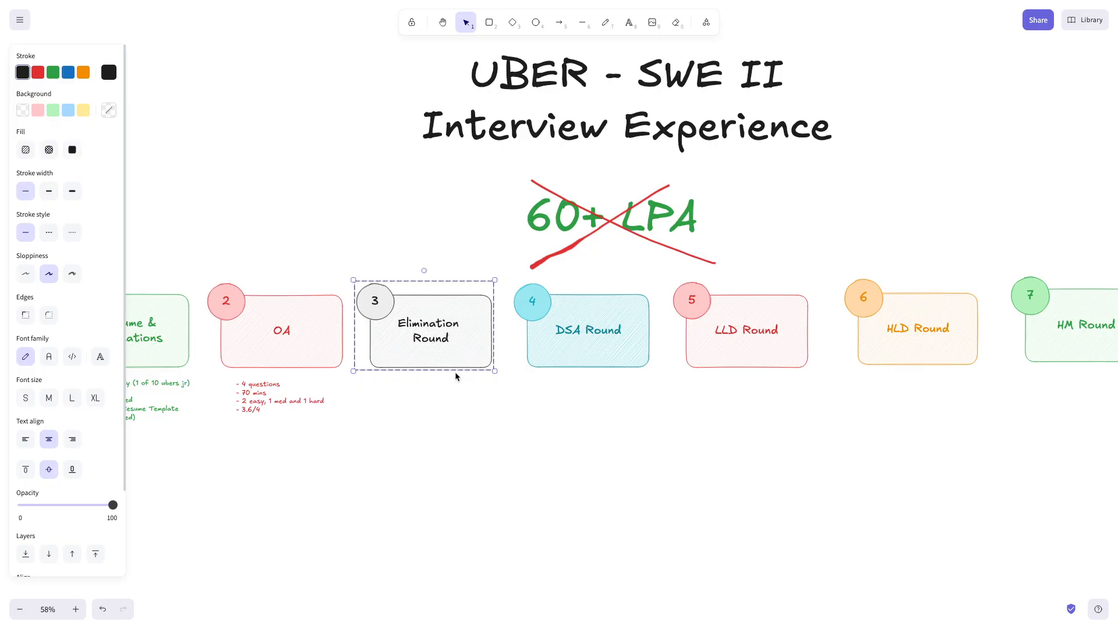
click(587, 329)
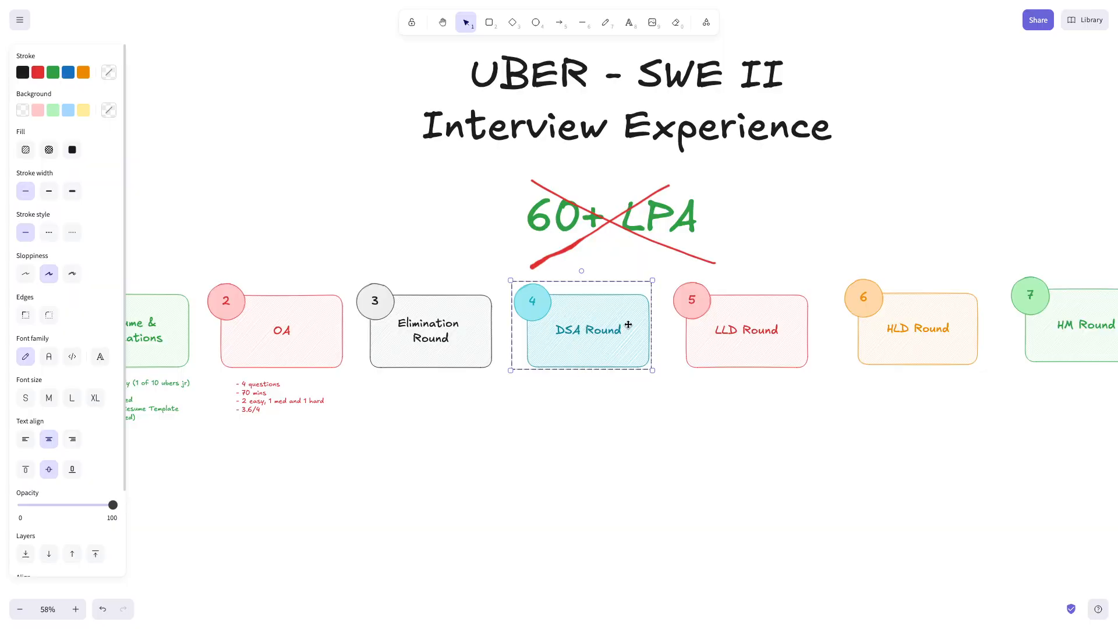
mouse_move(1075, 349)
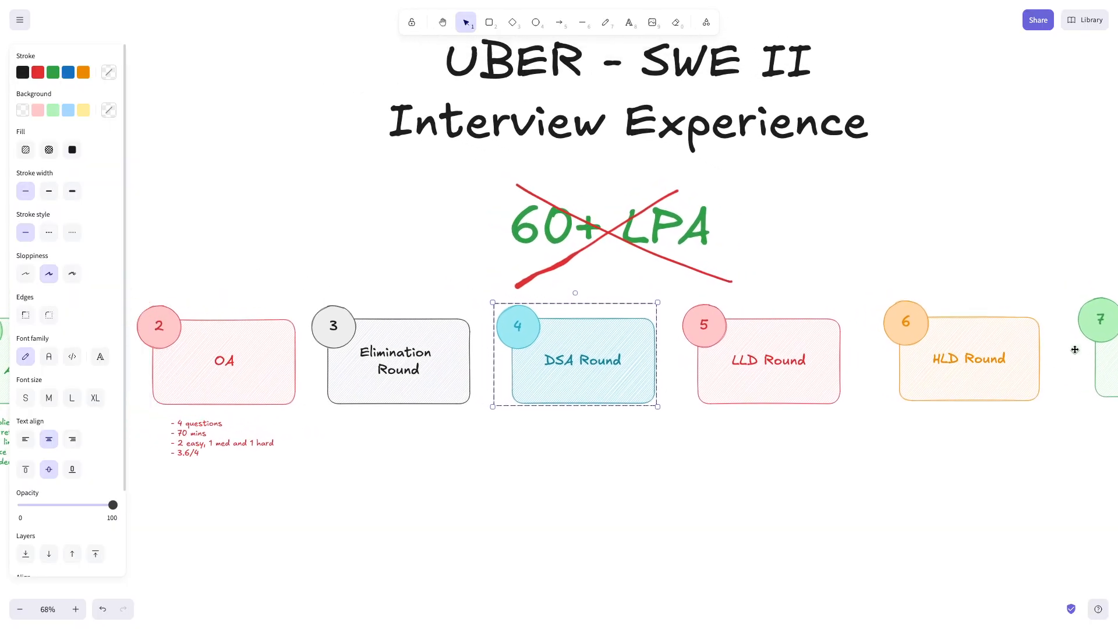
click(75, 609)
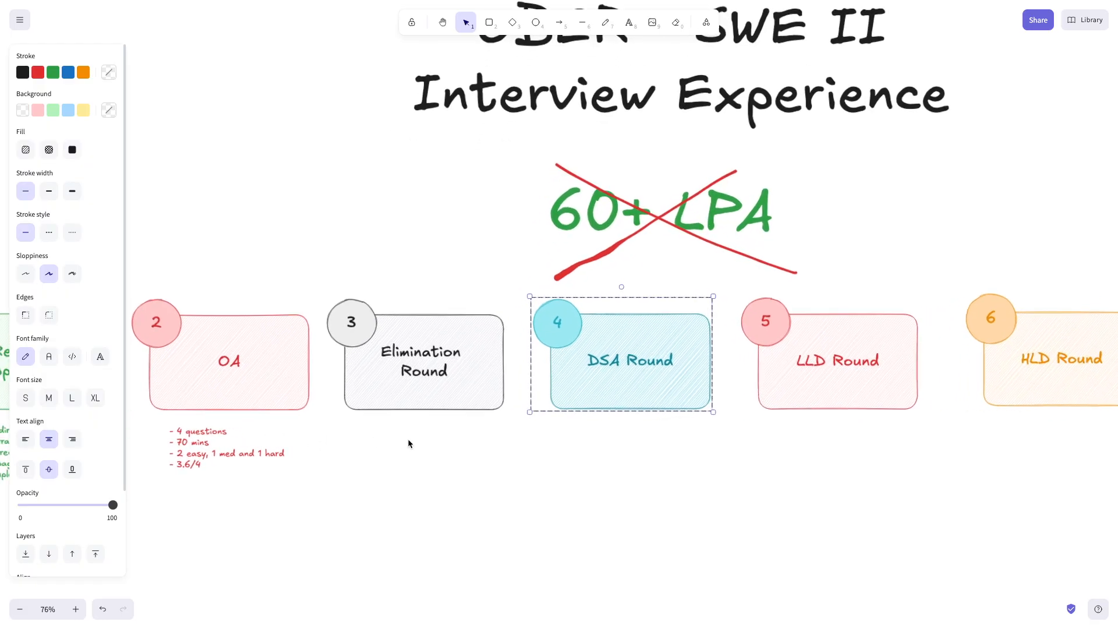
click(76, 609)
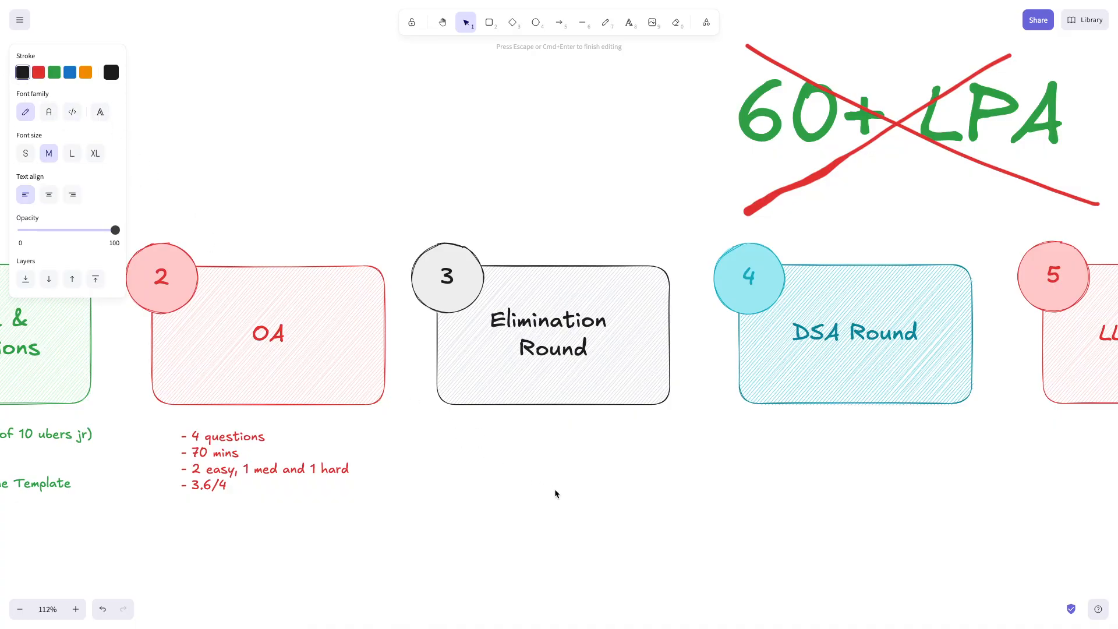
Step: Write the Elimination Round bullets: 60 mins, on campus, LC Hard - Top uber questions
text(- 1)
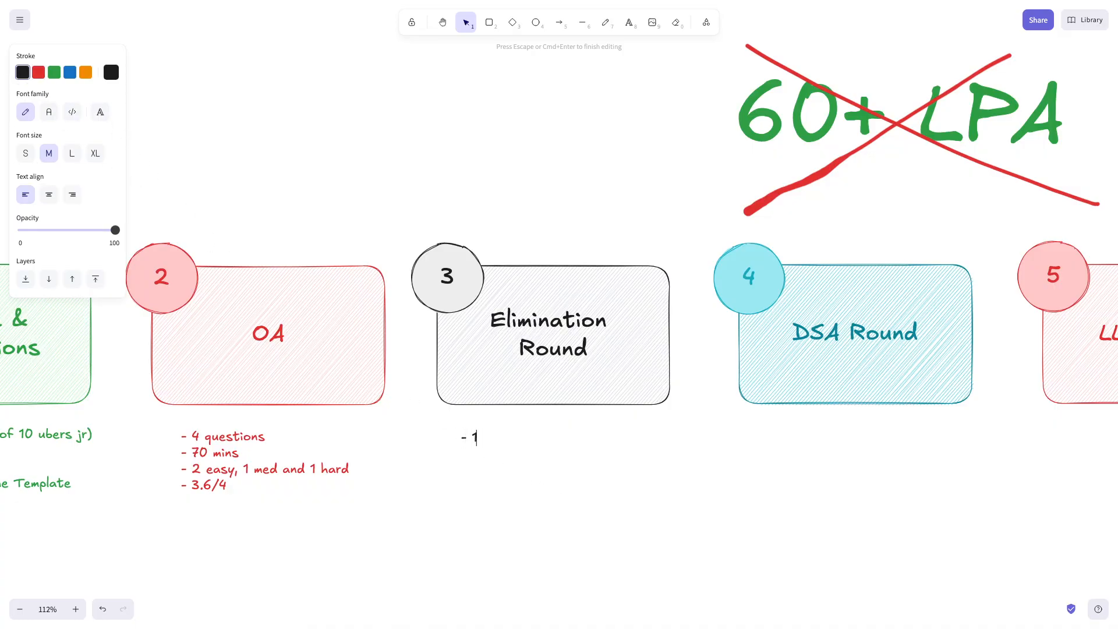
text(60 m)
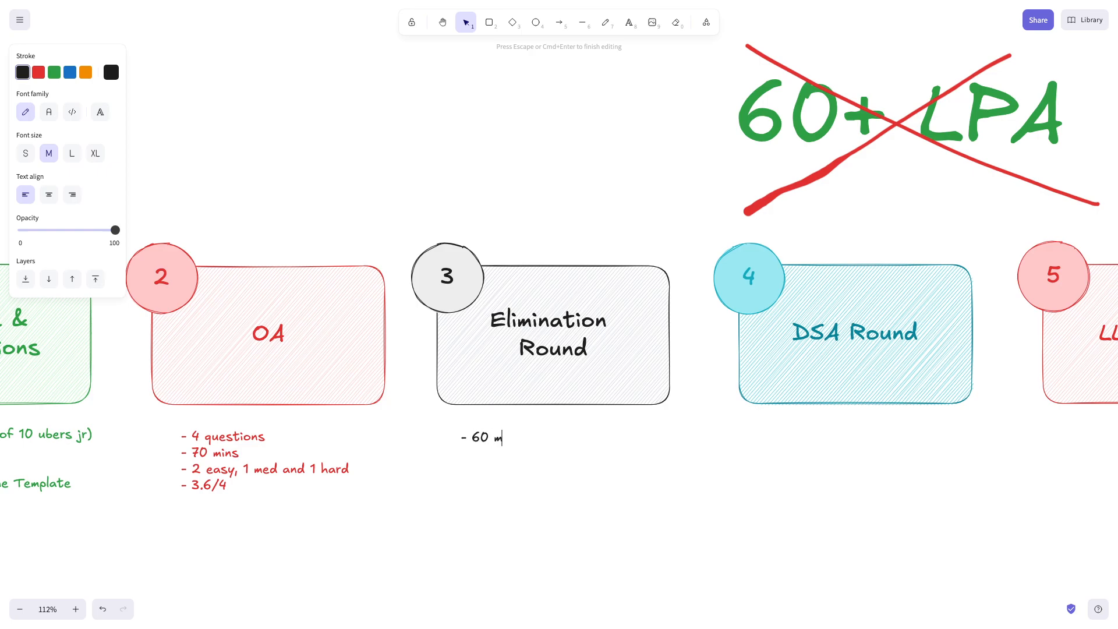
text(ins)
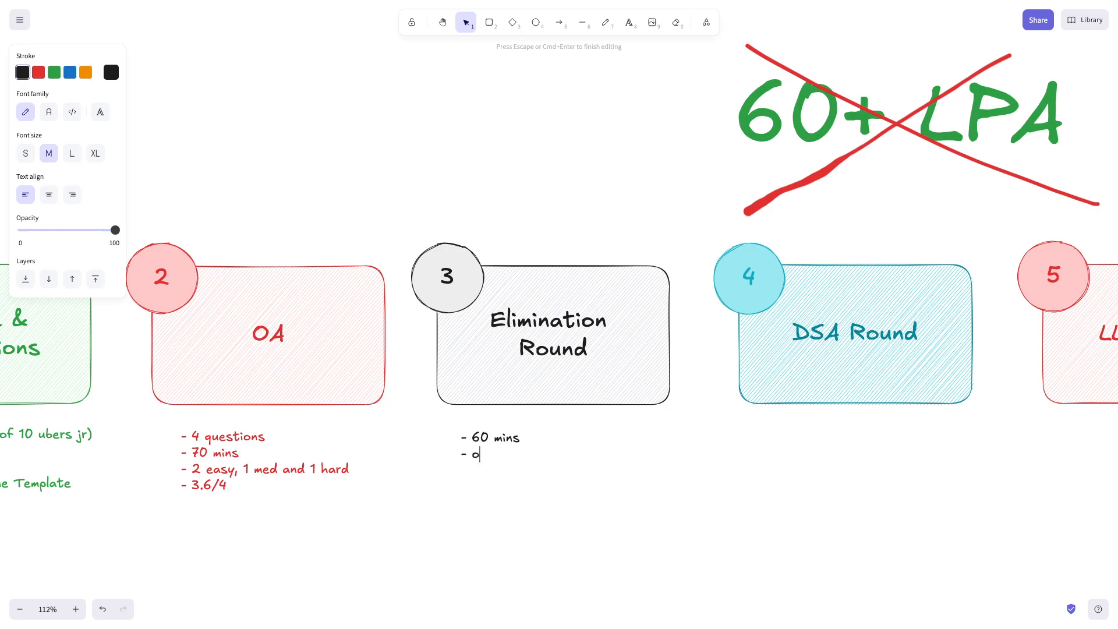
text(n c)
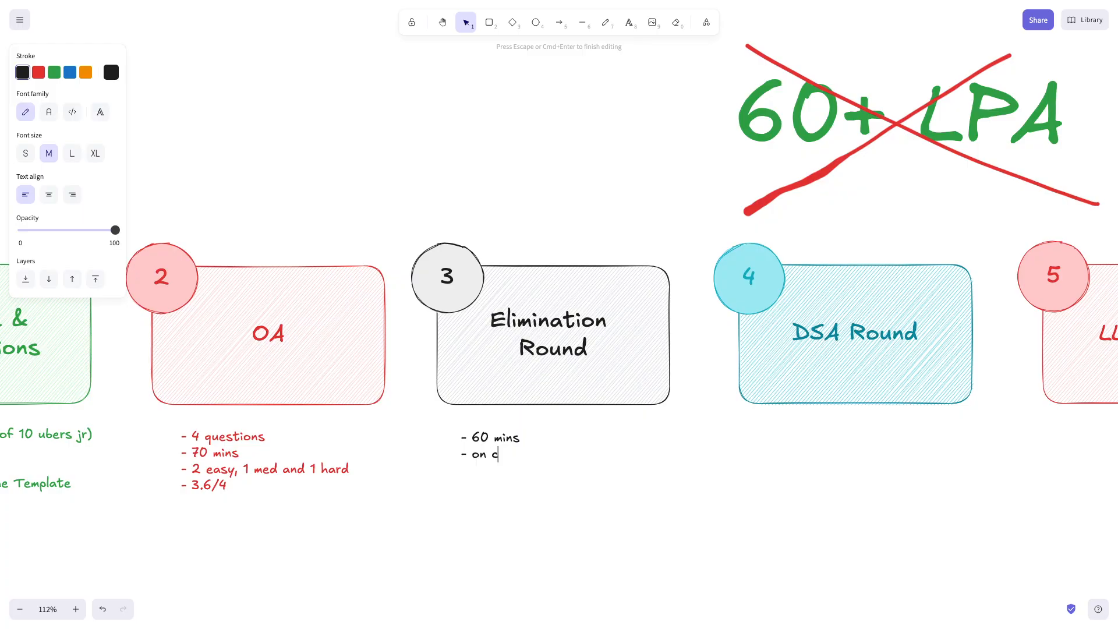
text(ampus)
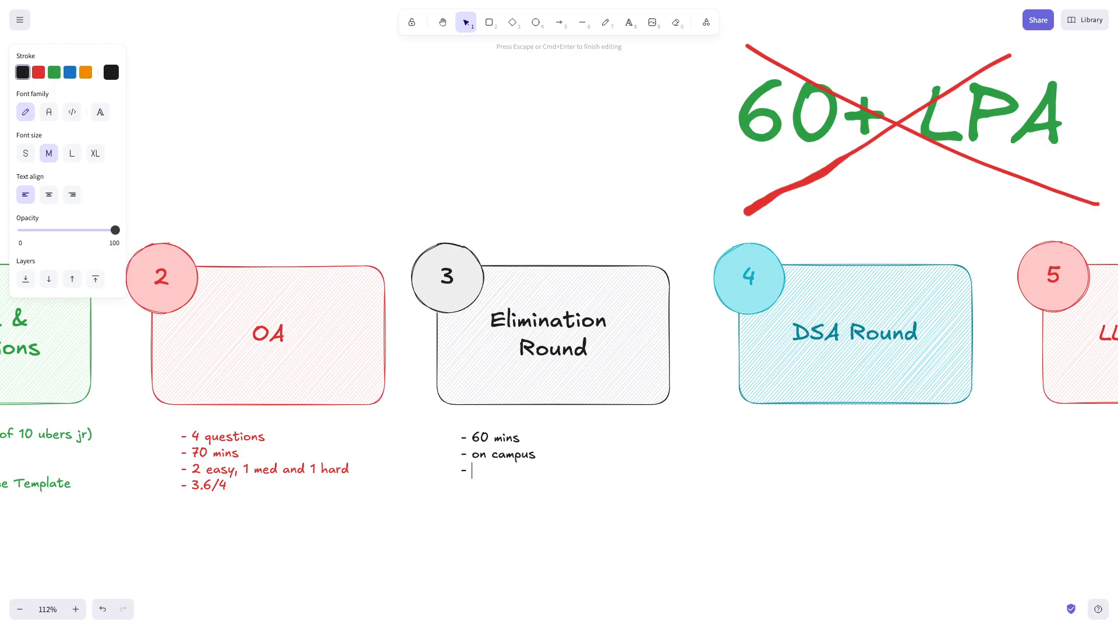
text(LC)
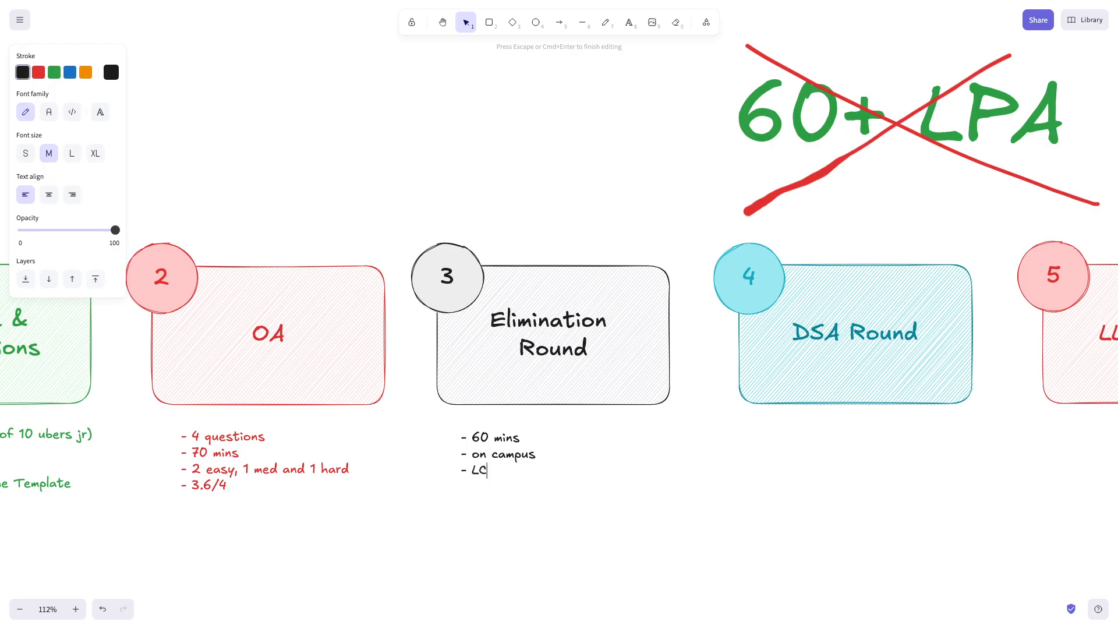
text(Hard -)
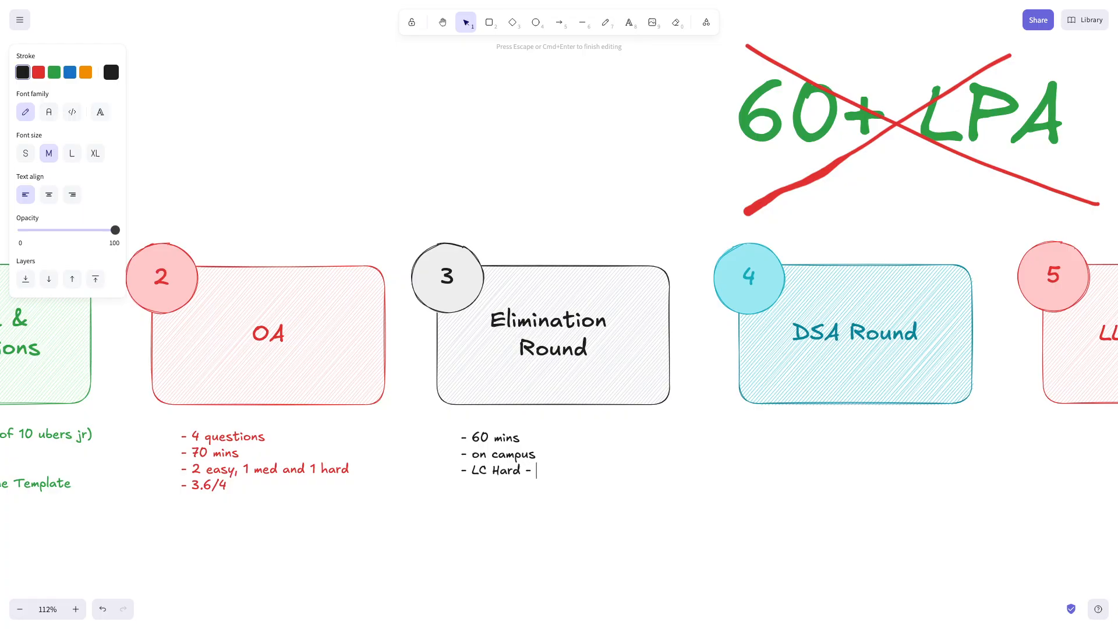
text(Top uber)
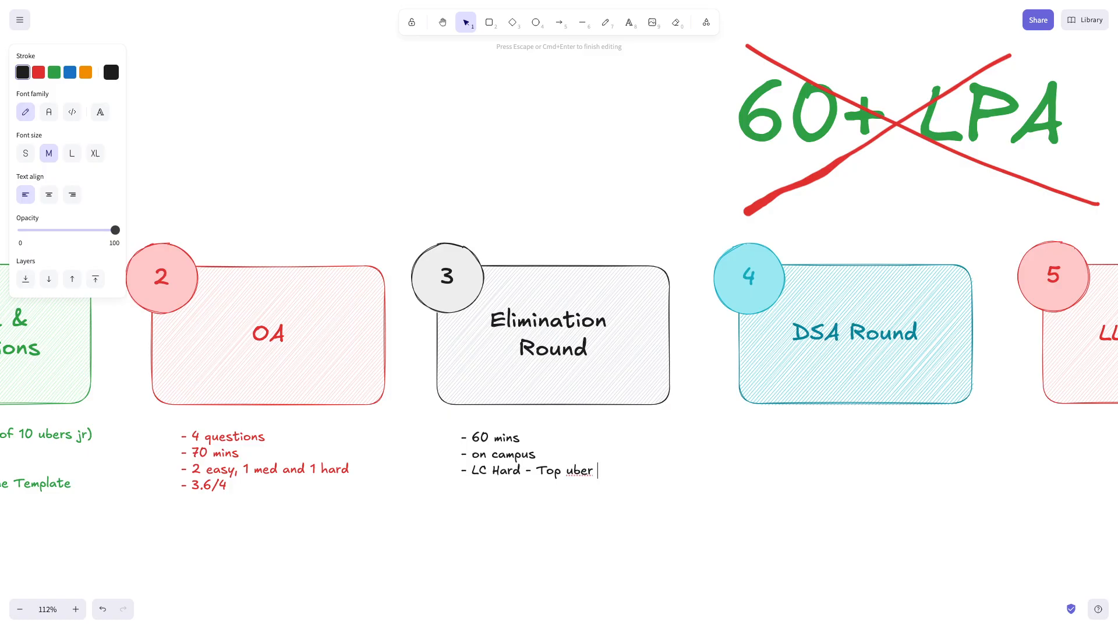
text(questions)
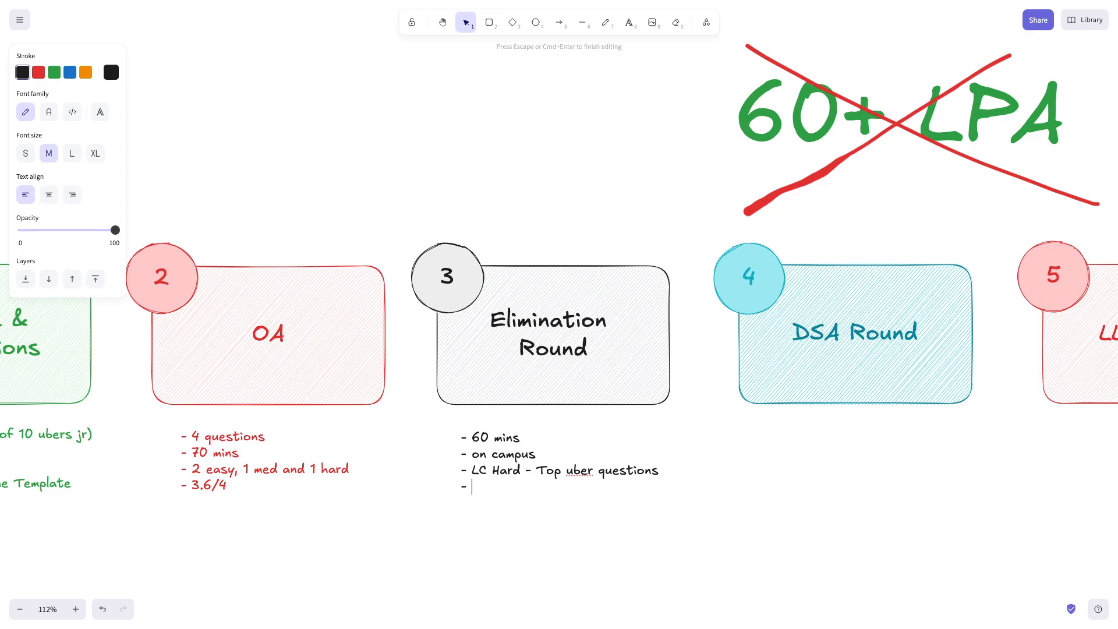
Step: Add the closing bullet 'pretty relaxed'
text(p)
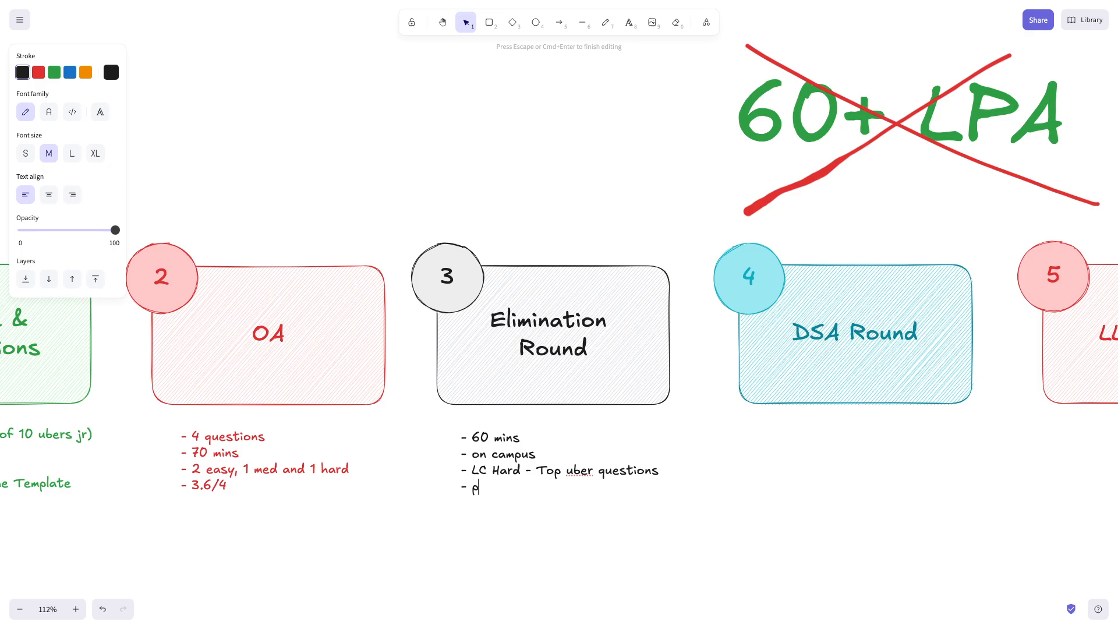
text(pretty rela)
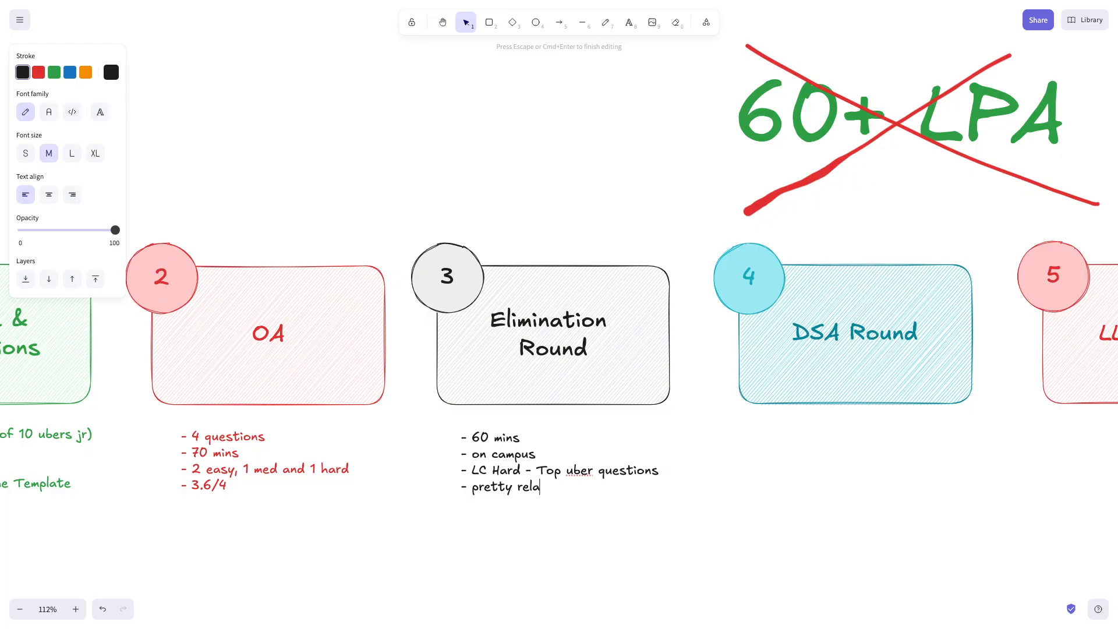
text(xed)
text(-)
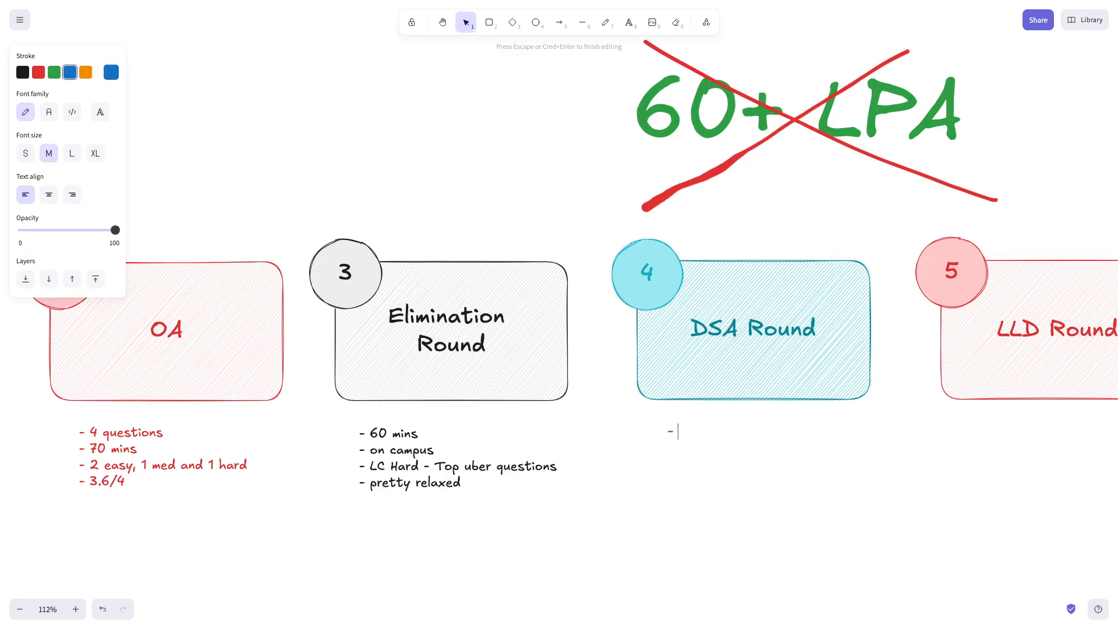
mouse_move(9, 566)
text( 60 mins)
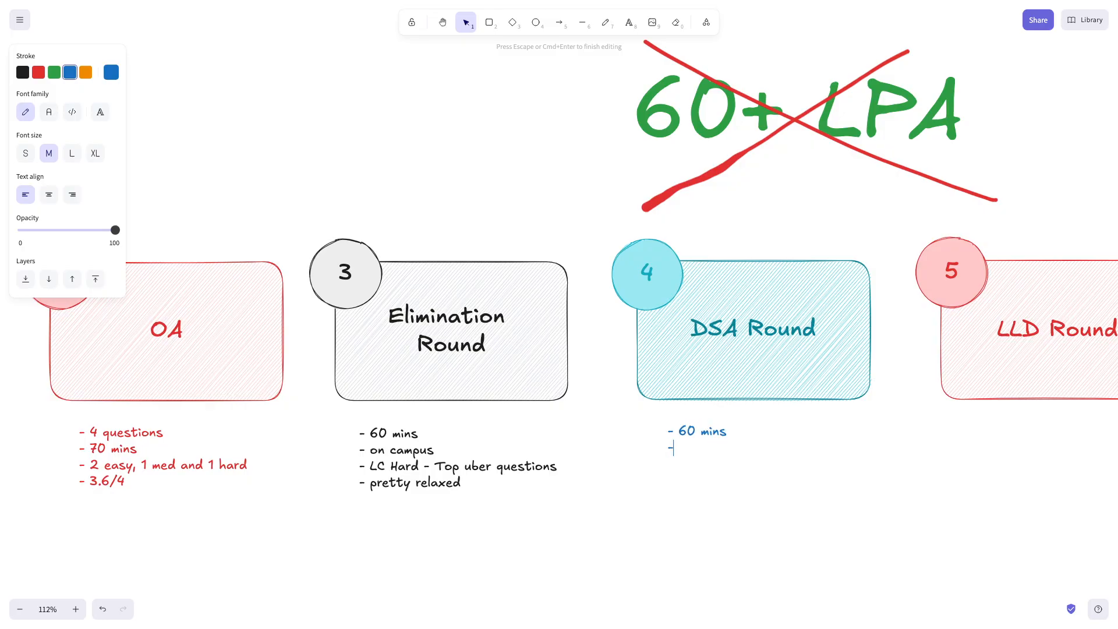
Step: Write the DSA Round bullets: LC Hard - Graph, Passed, 10/10
text(LC)
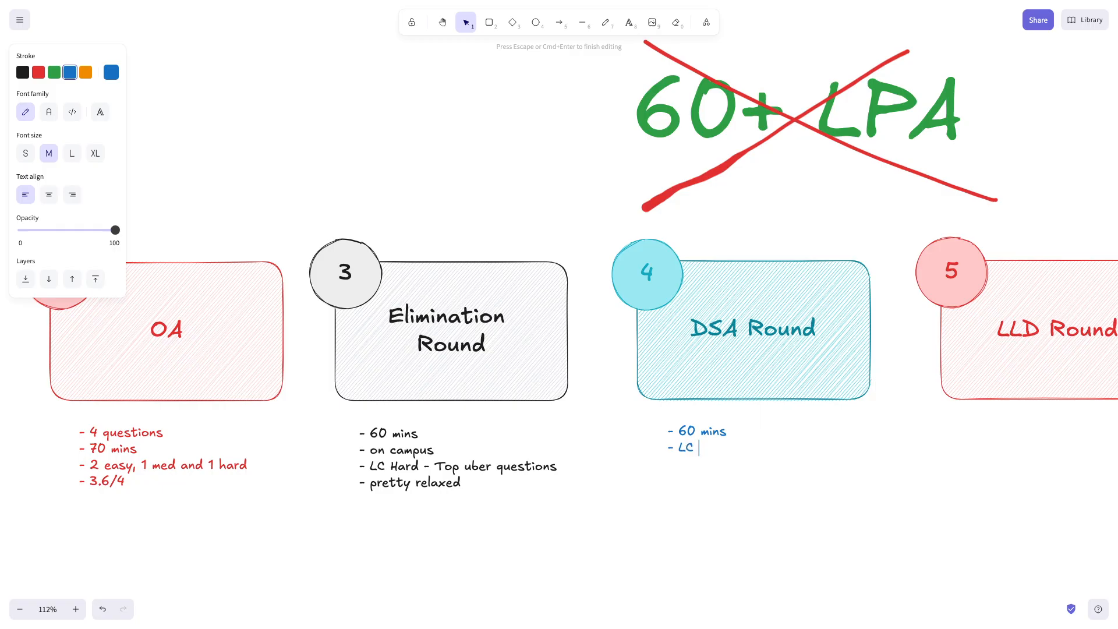
text(Hard -)
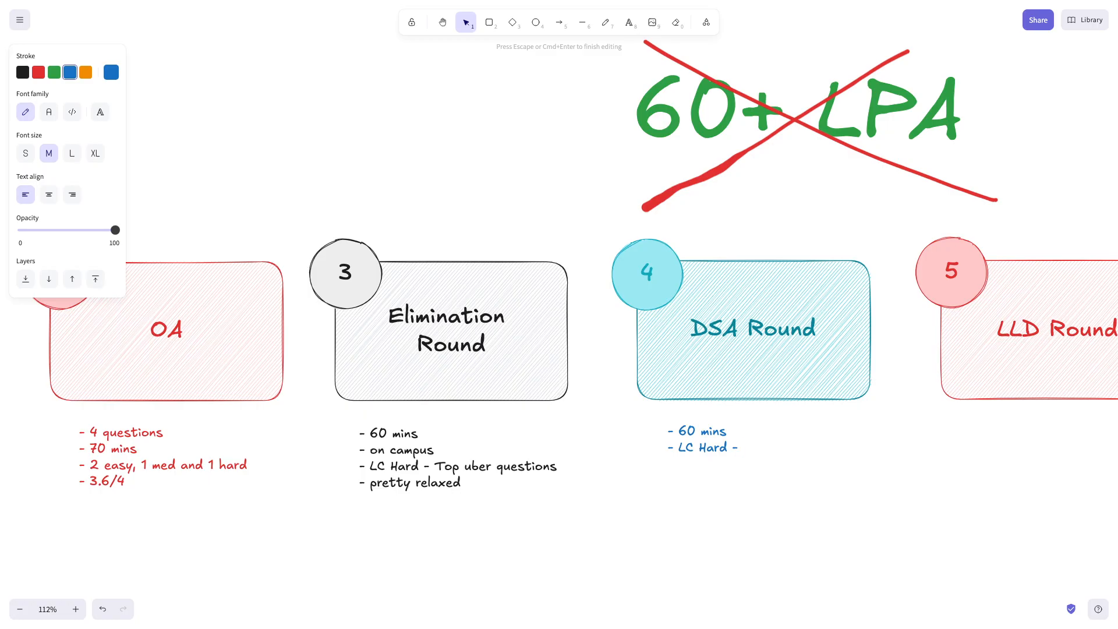
text(Graph)
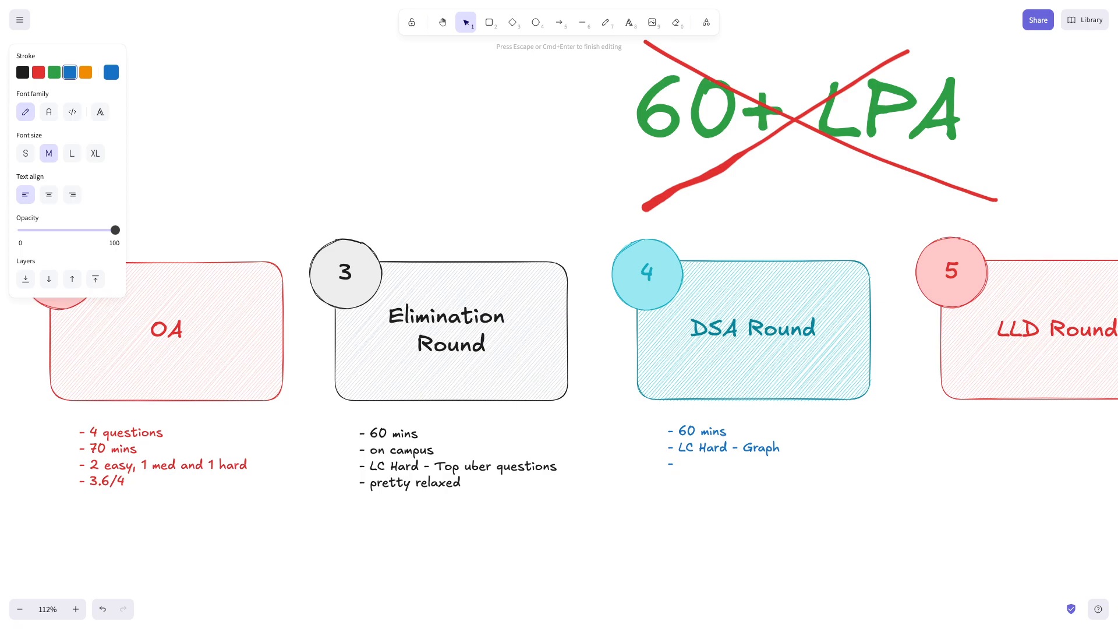
click(678, 465)
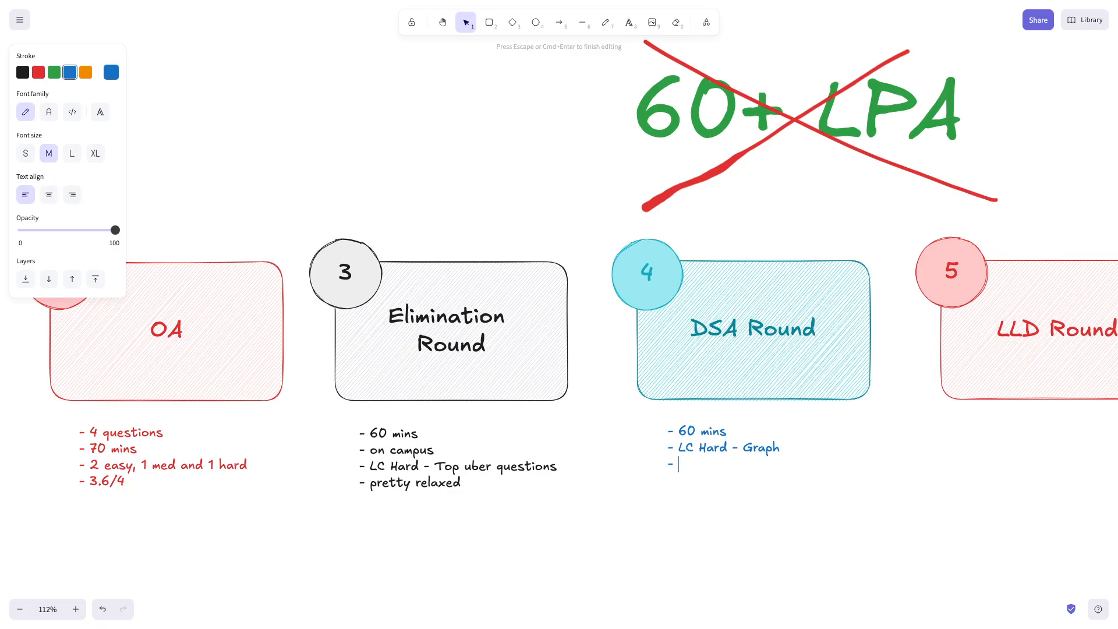
text(Passed)
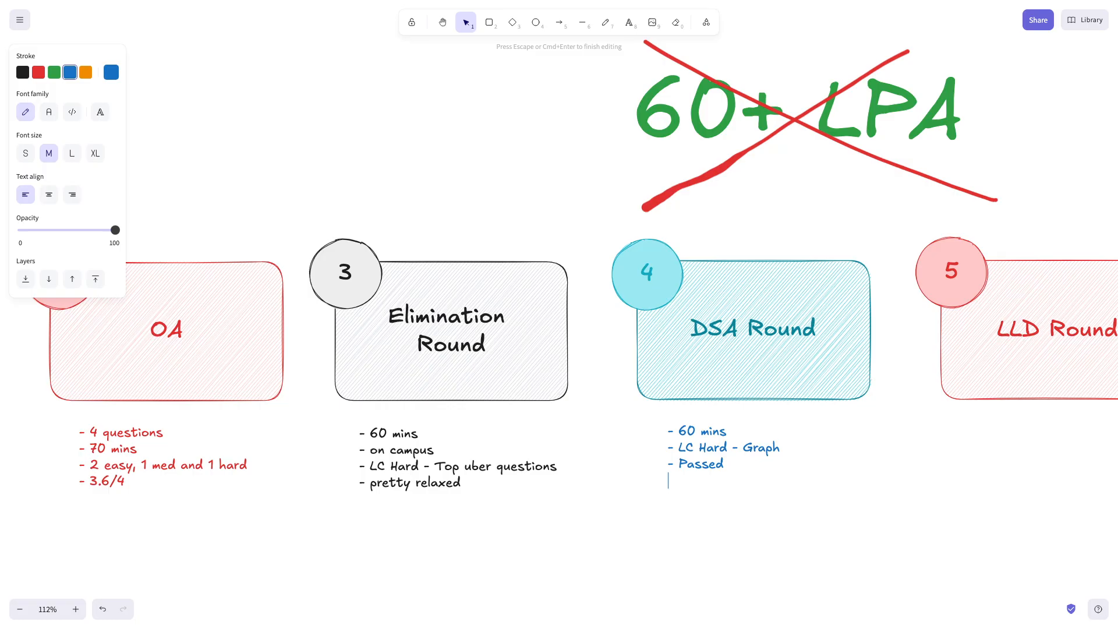
text(- 10/10)
click(458, 458)
text(- S)
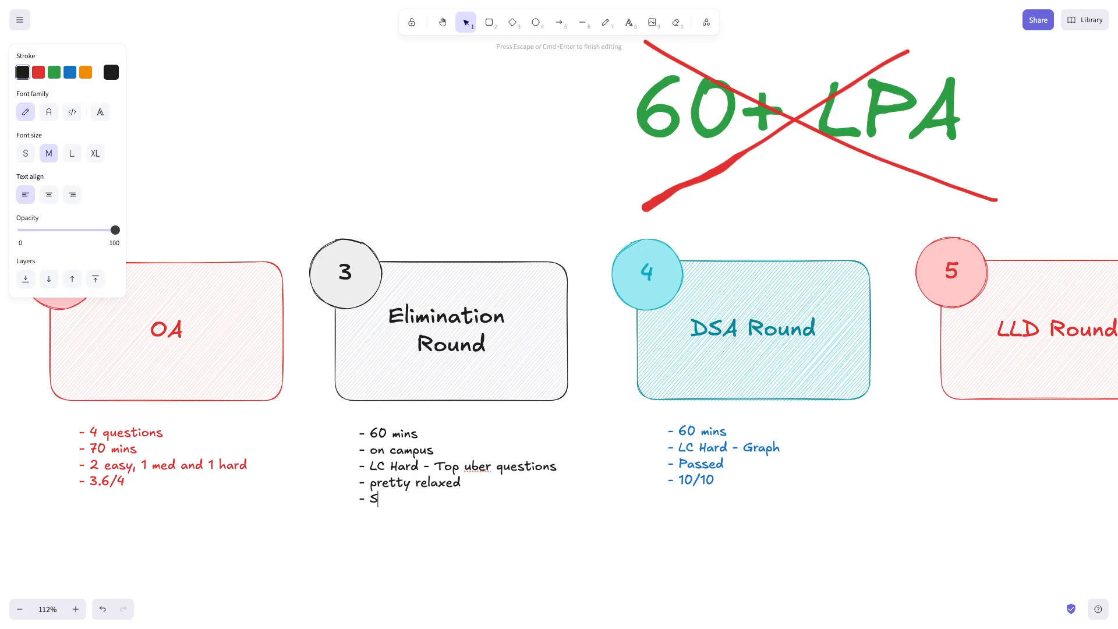
Step: Add the self-rating bullets: 'SR - 10/10' under Elimination Round and 'SR:' on the DSA 10/10 line
text(R - 10/)
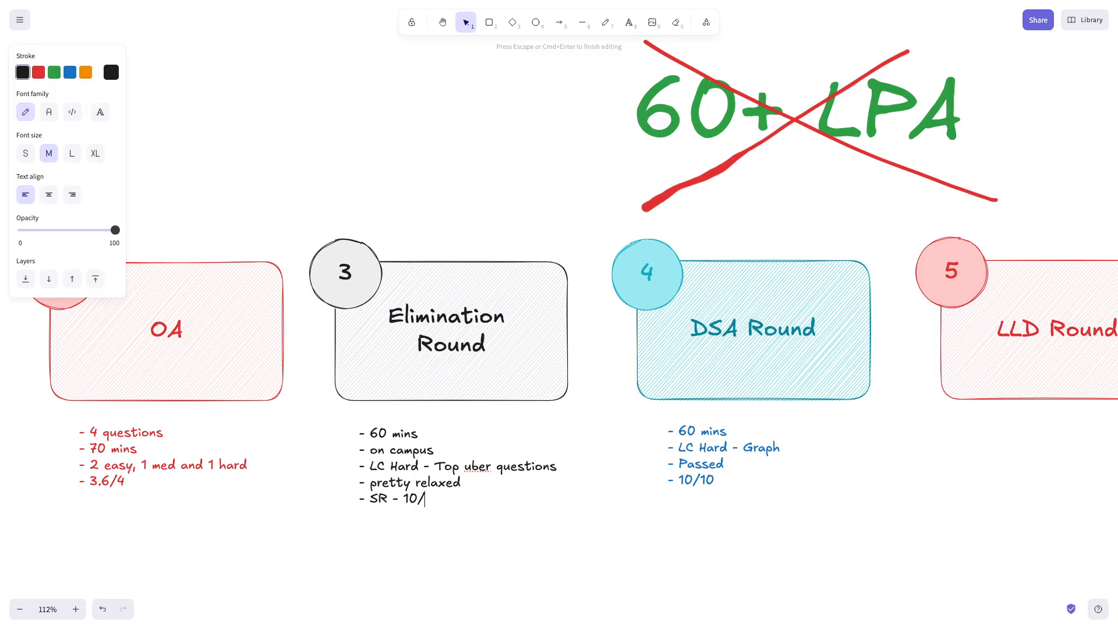
text(10)
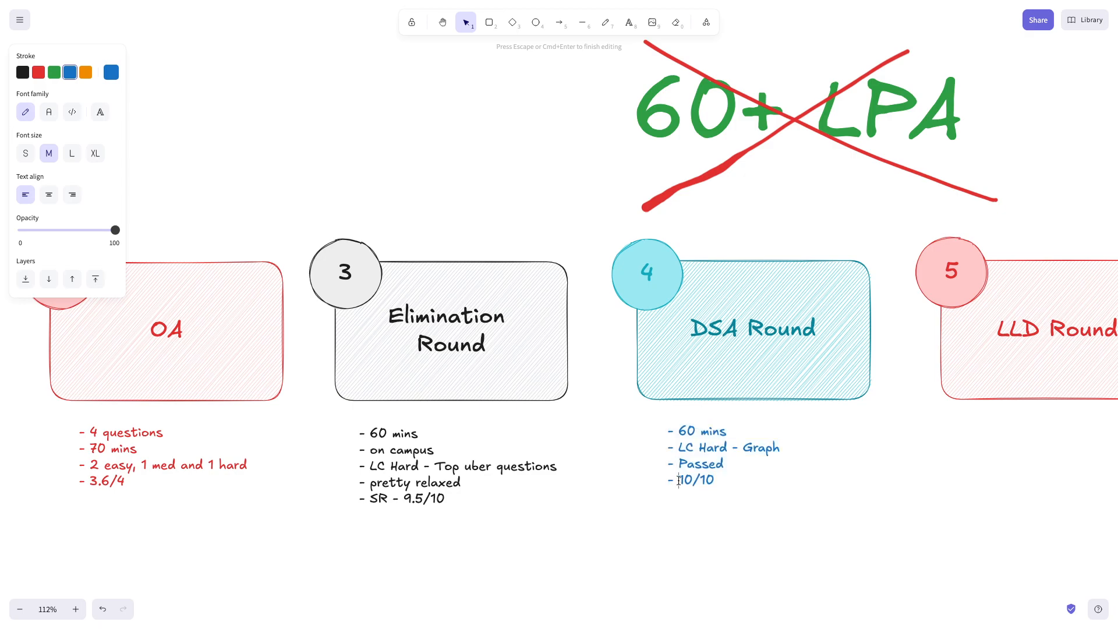
text(SR:)
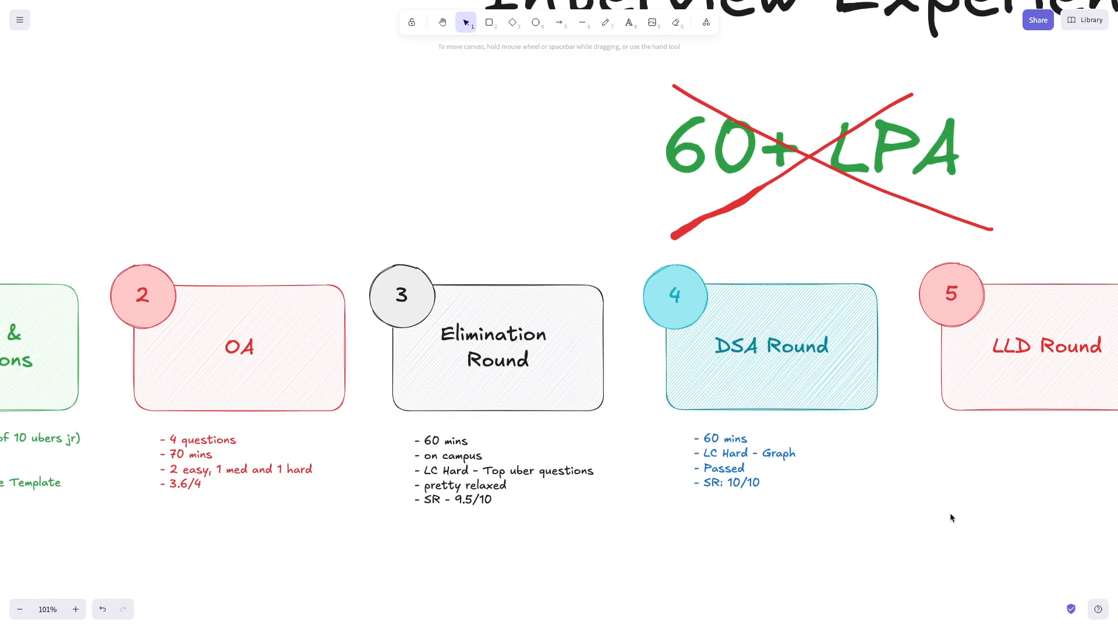
Step: Start red notes under LLD Round with the tip bullet 'Ask for time in b/w interviews'
scroll(right, 3)
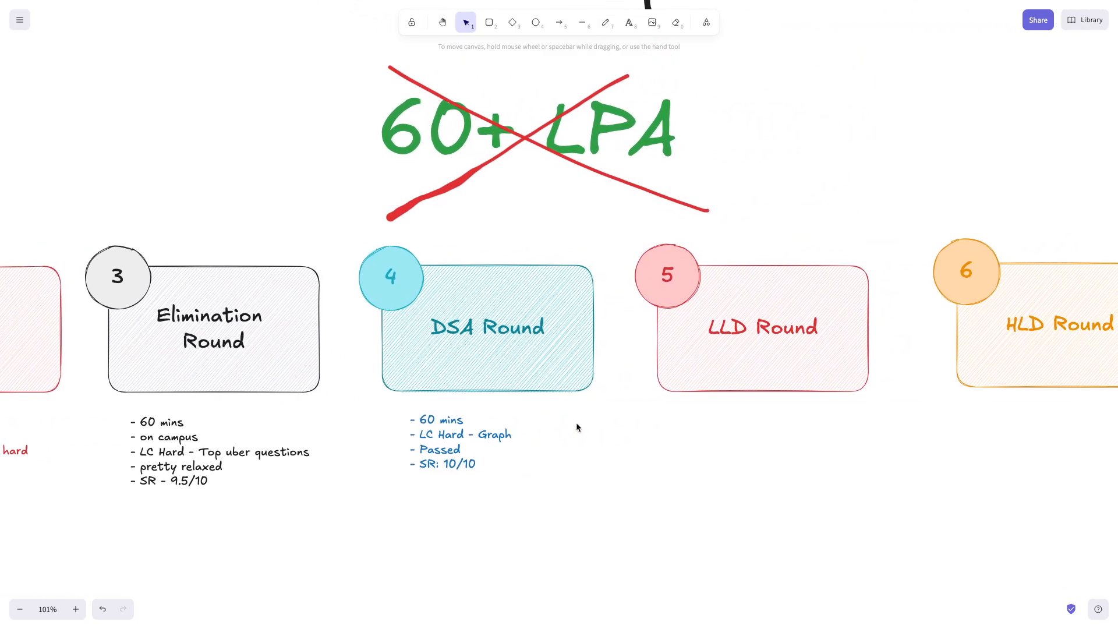
double_click(116, 276)
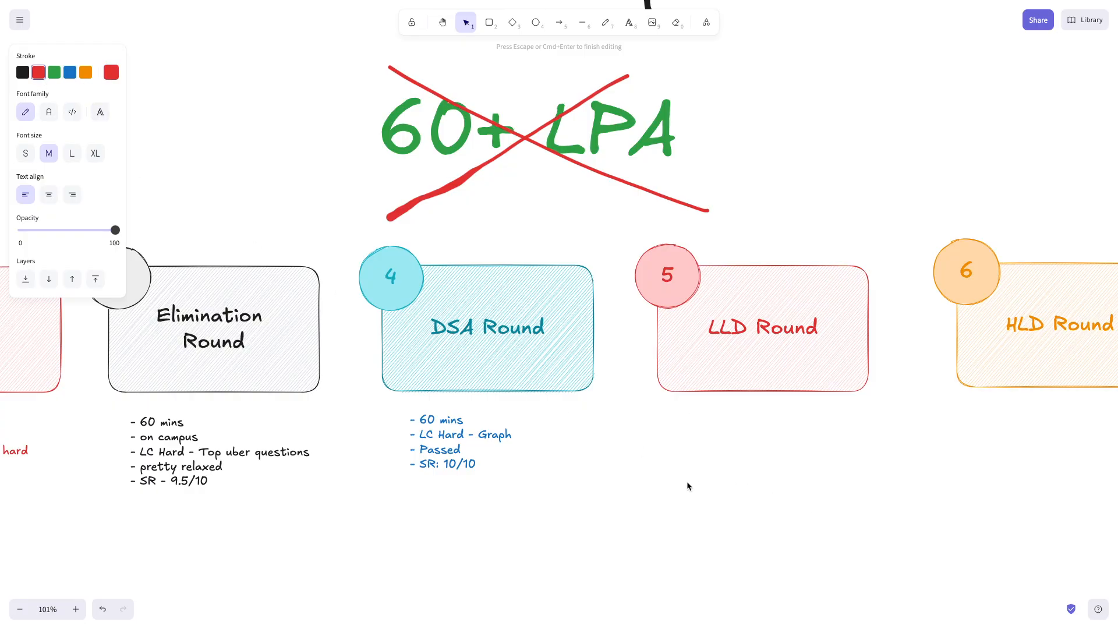
mouse_move(501, 387)
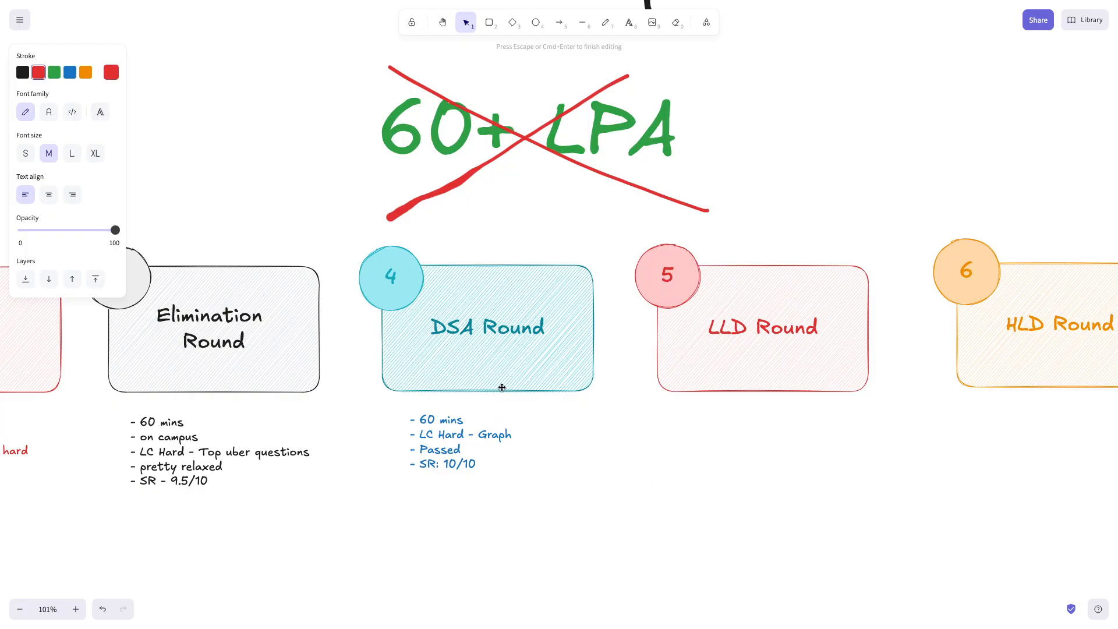
mouse_move(573, 390)
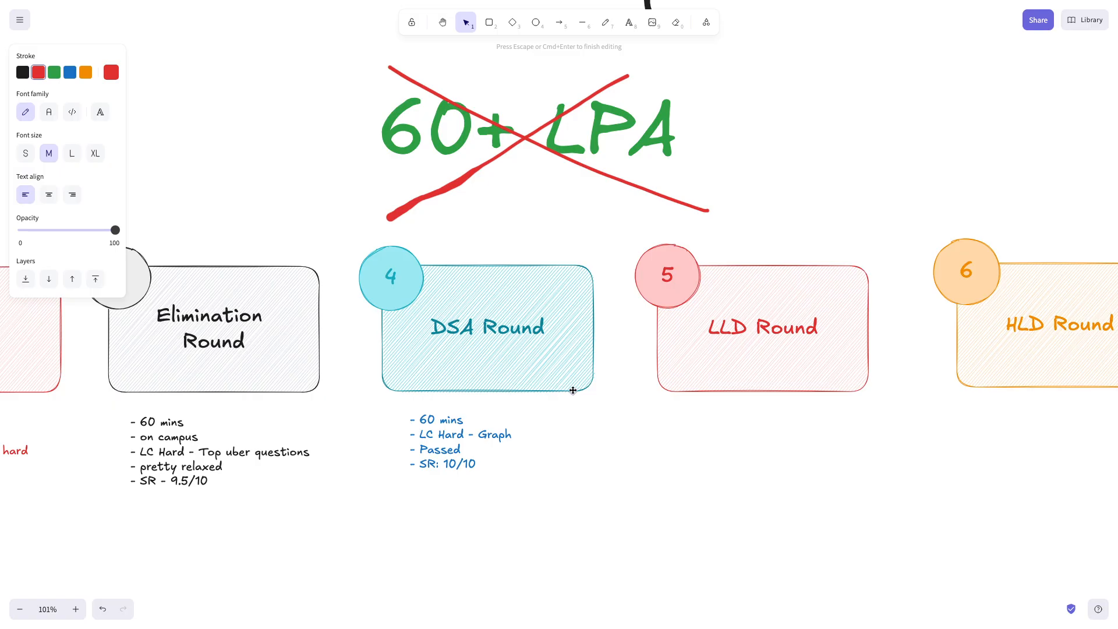
mouse_move(744, 387)
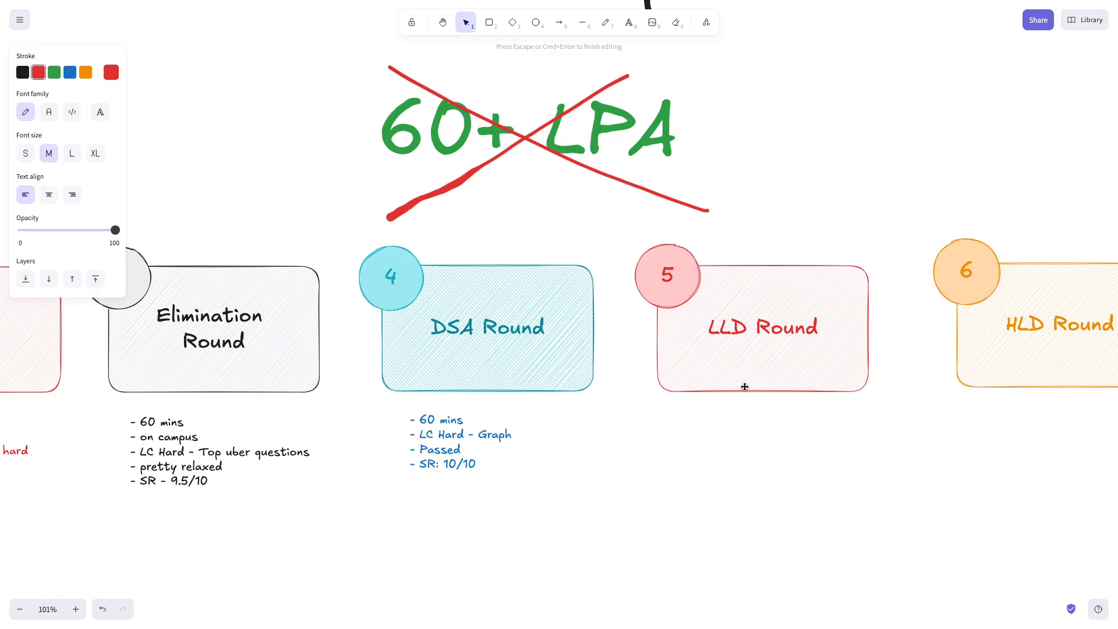
mouse_move(468, 459)
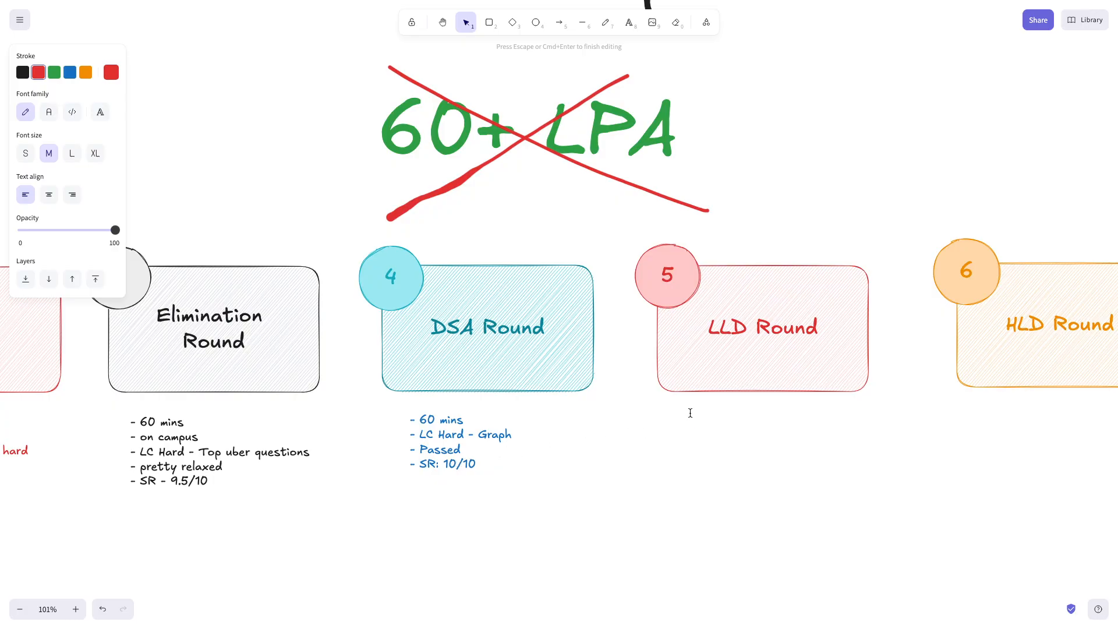
click(693, 420)
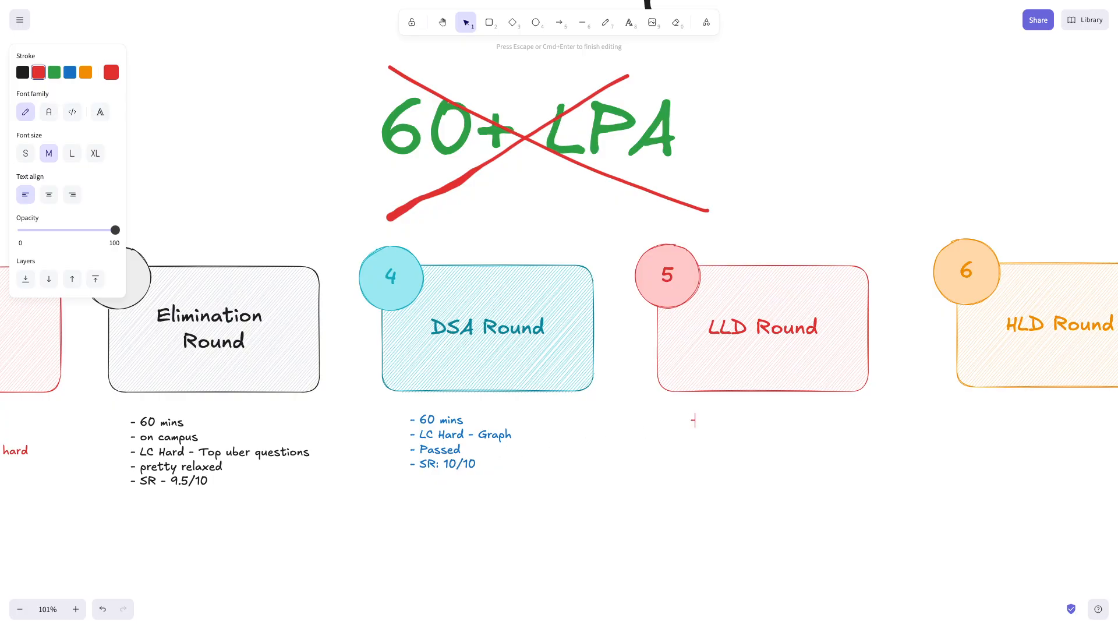
text(- Tip ()
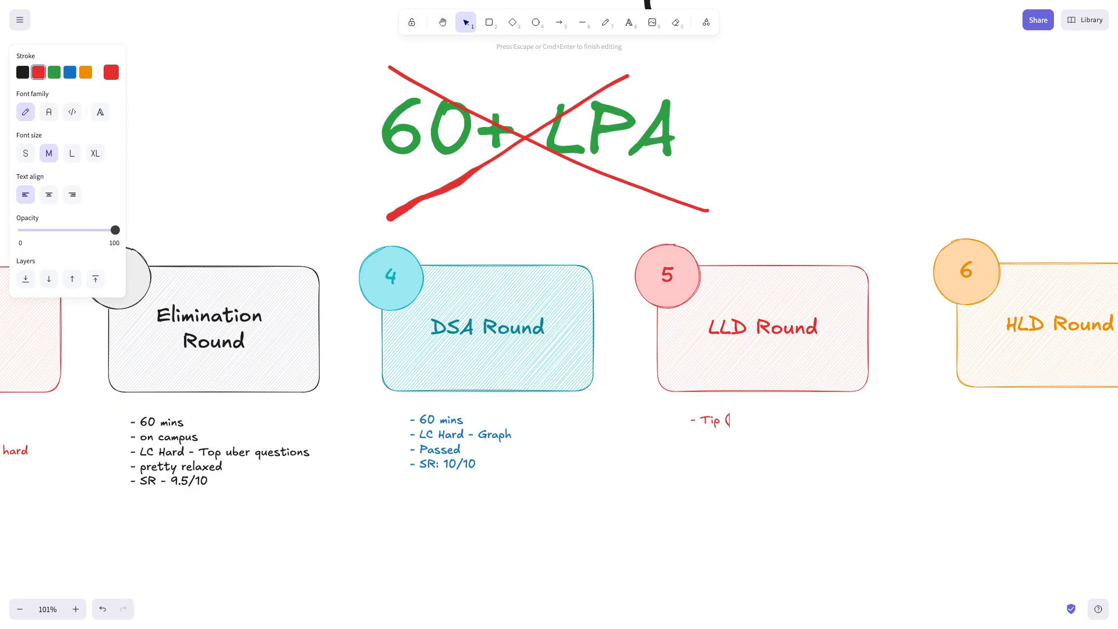
text(Ask for)
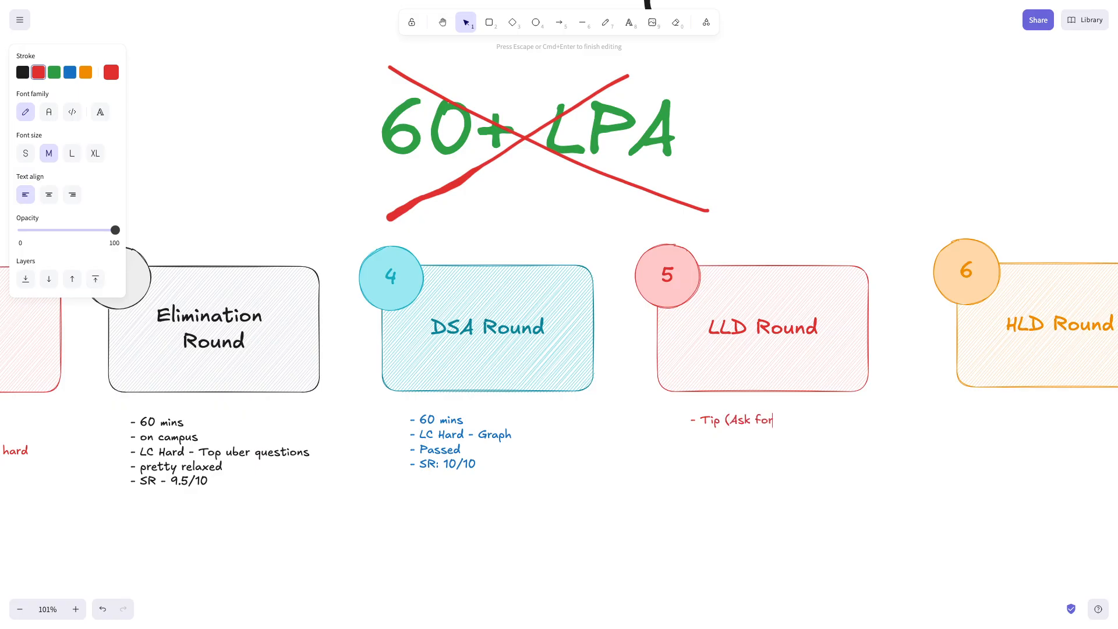
text(time in)
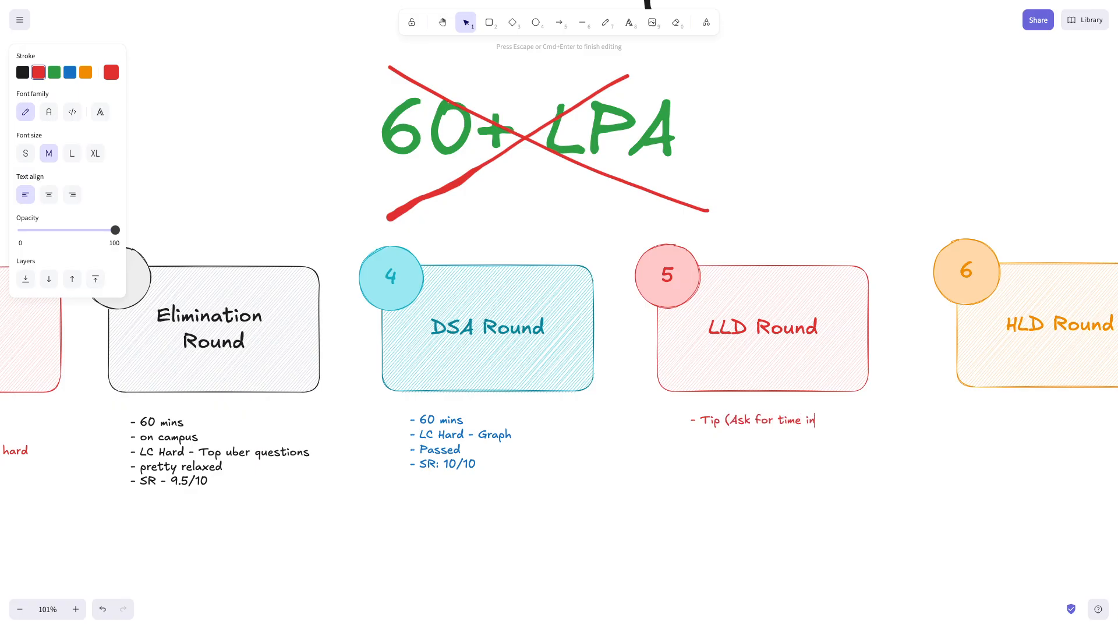
text(b/w)
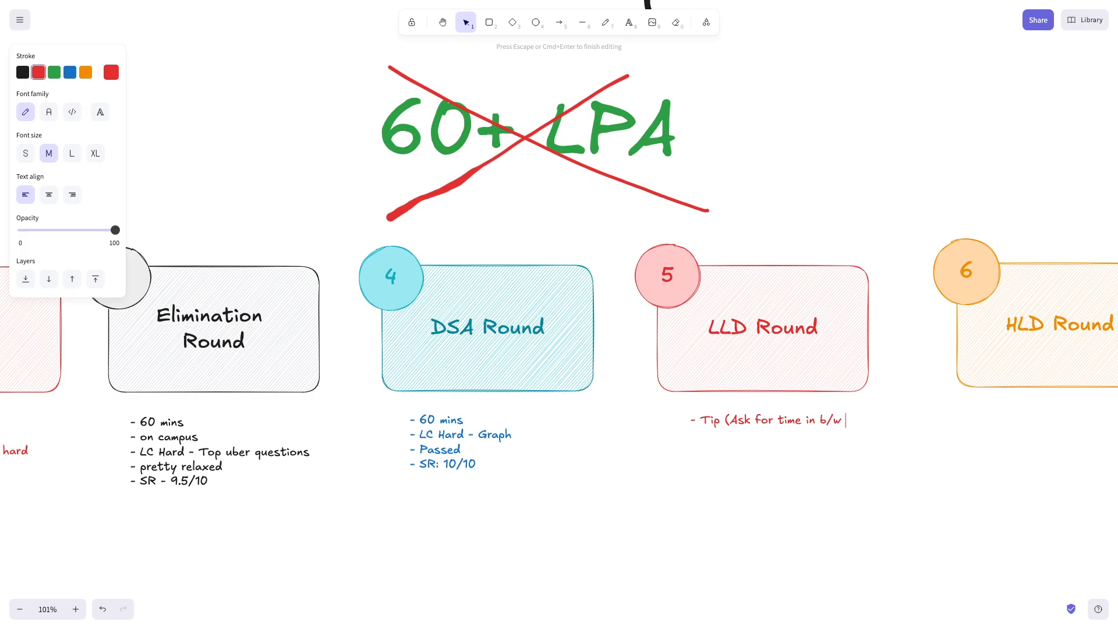
text(interviews))
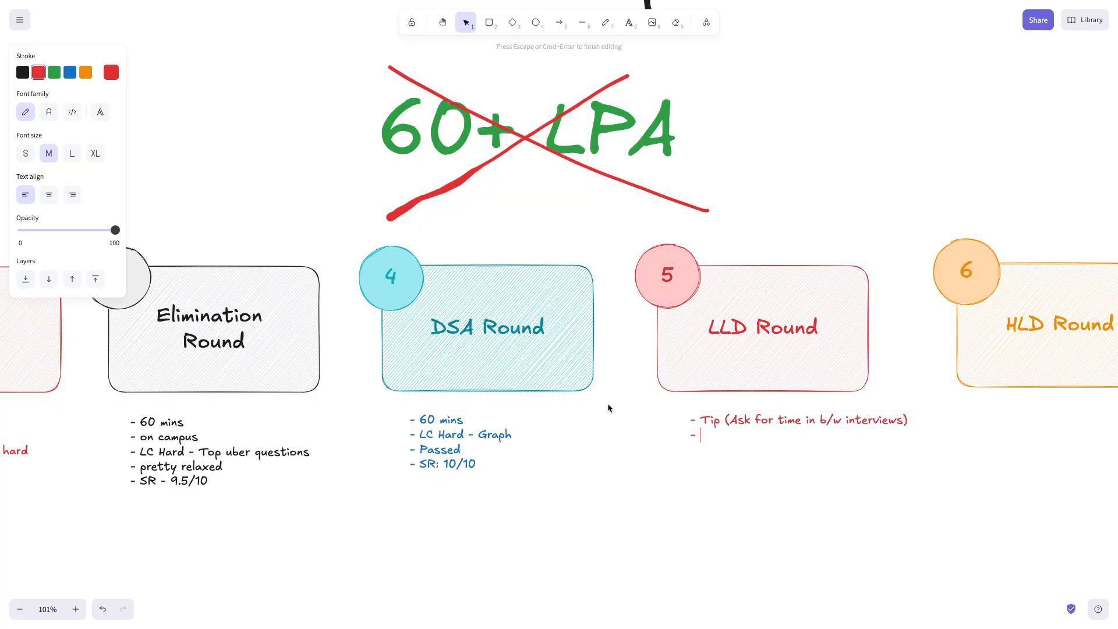
mouse_move(514, 395)
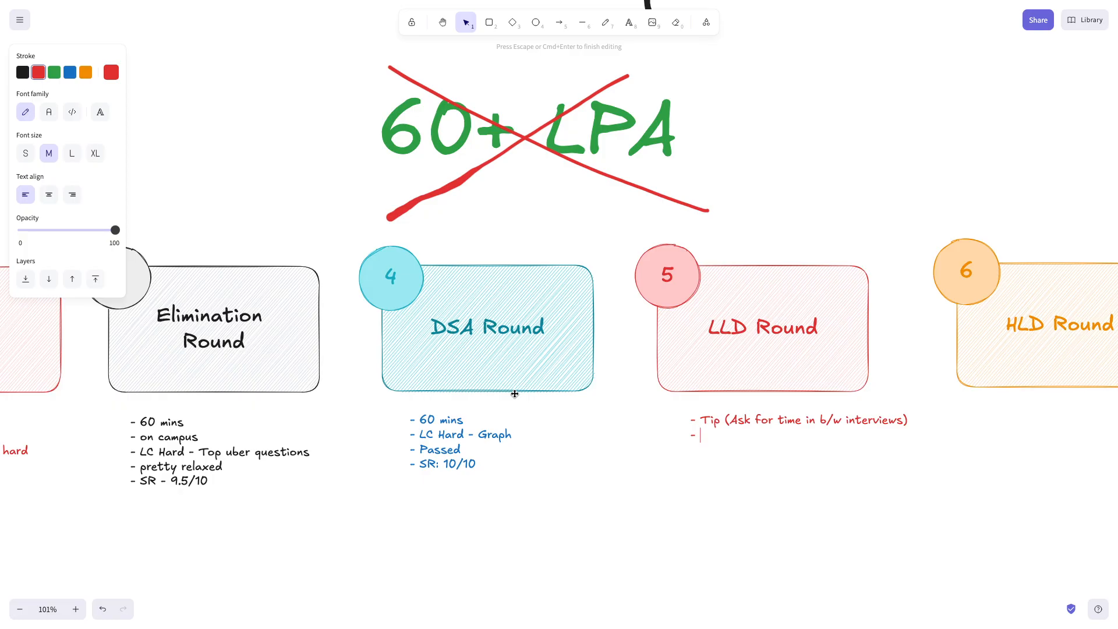
mouse_move(758, 430)
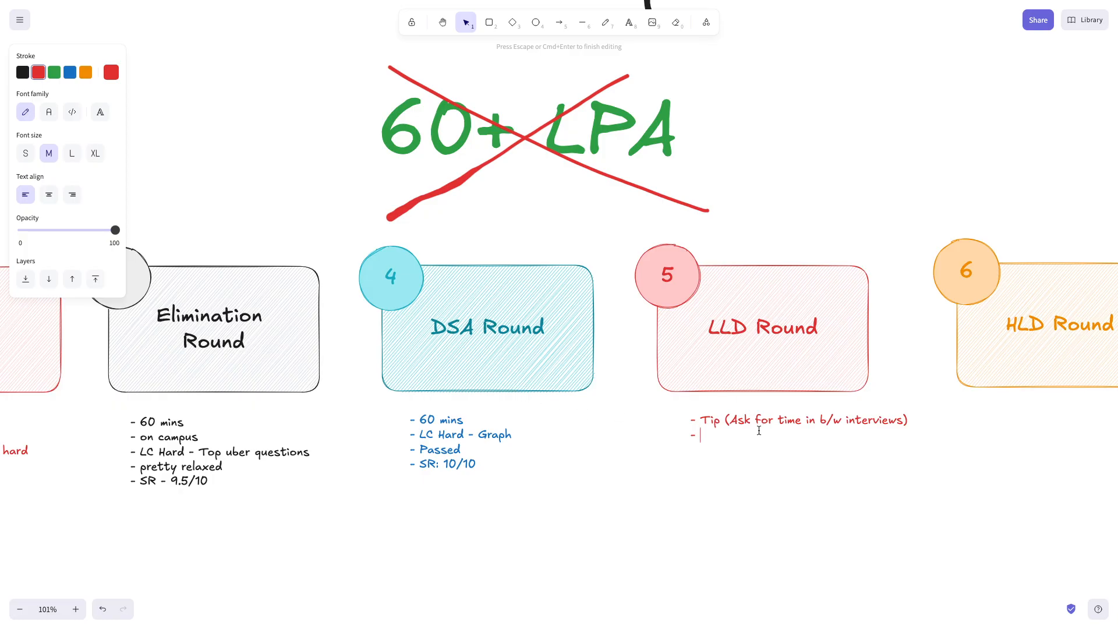
Step: Add the bullets on campus, first lld ever, class diagram, SR: 4/10
text(on)
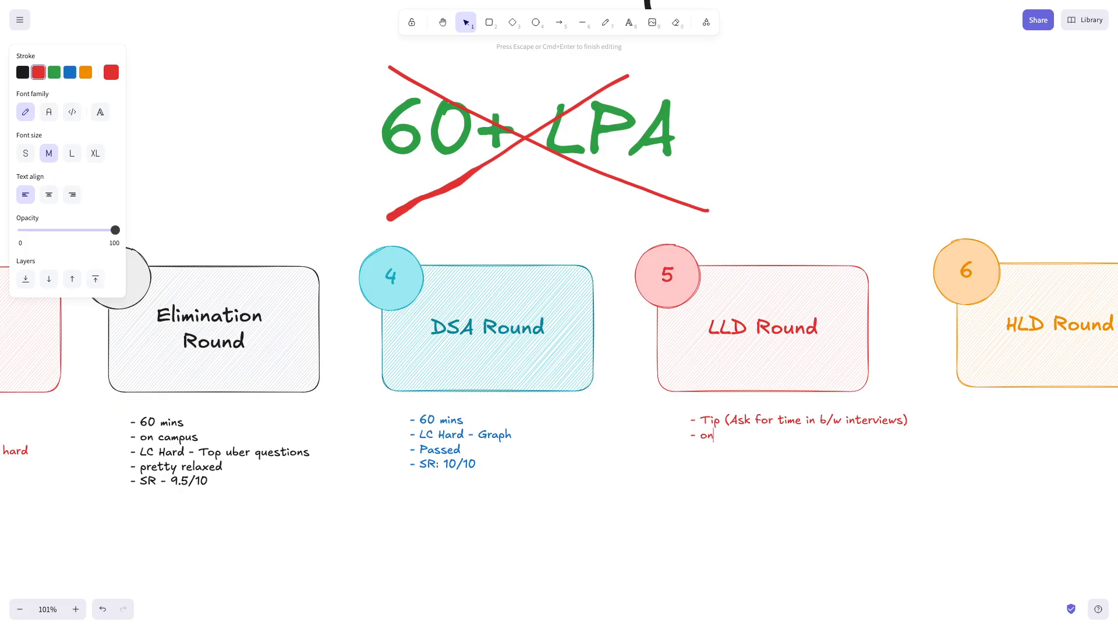
text(campus)
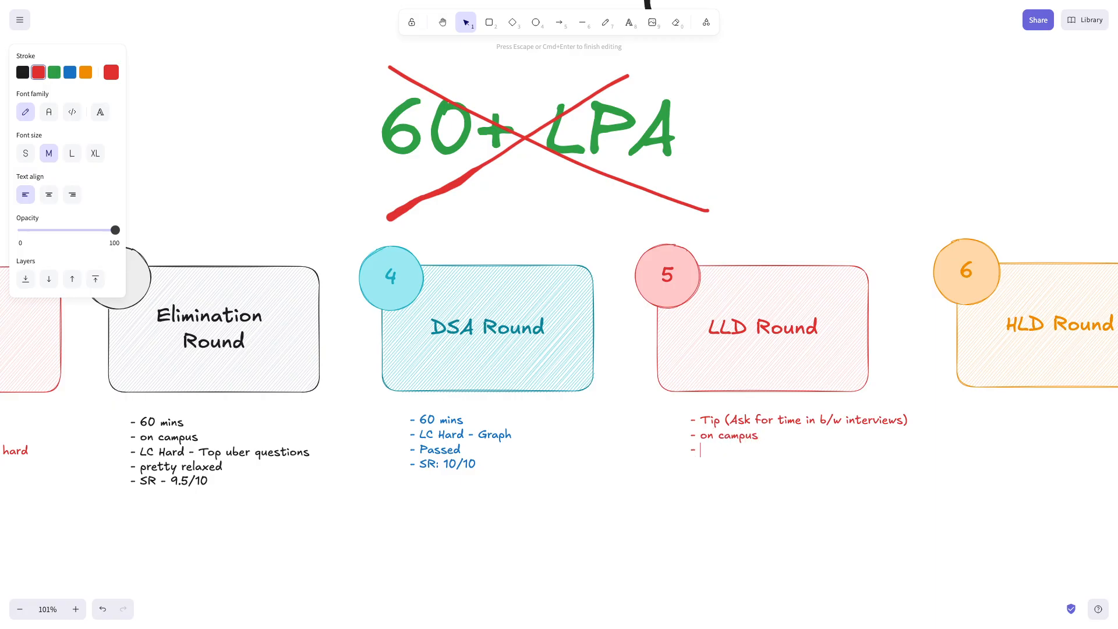
mouse_move(575, 382)
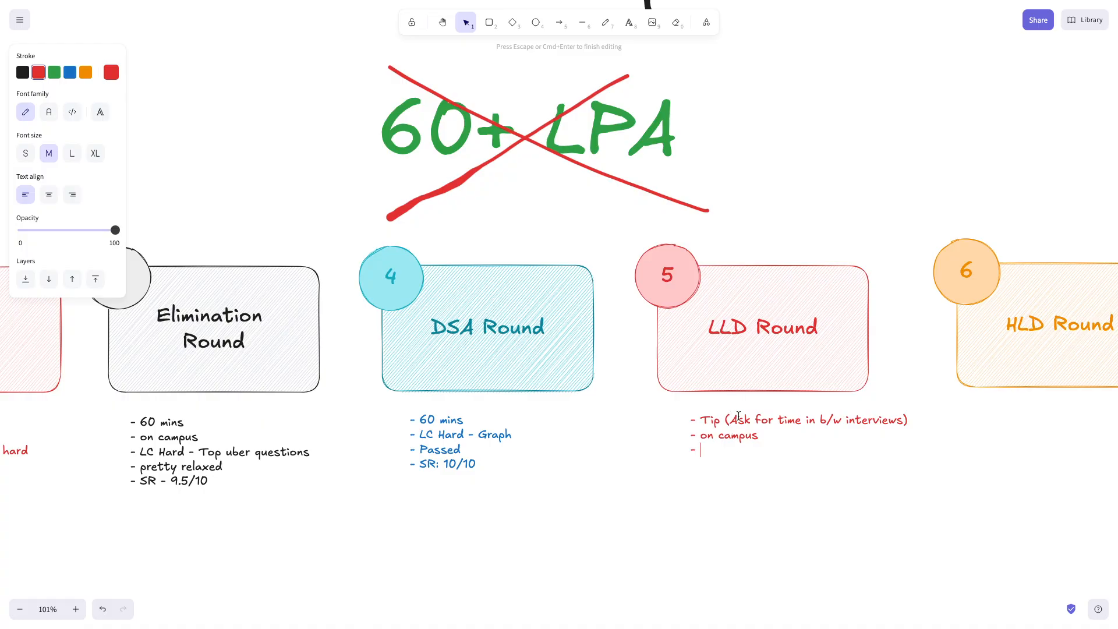
text(first lld ev)
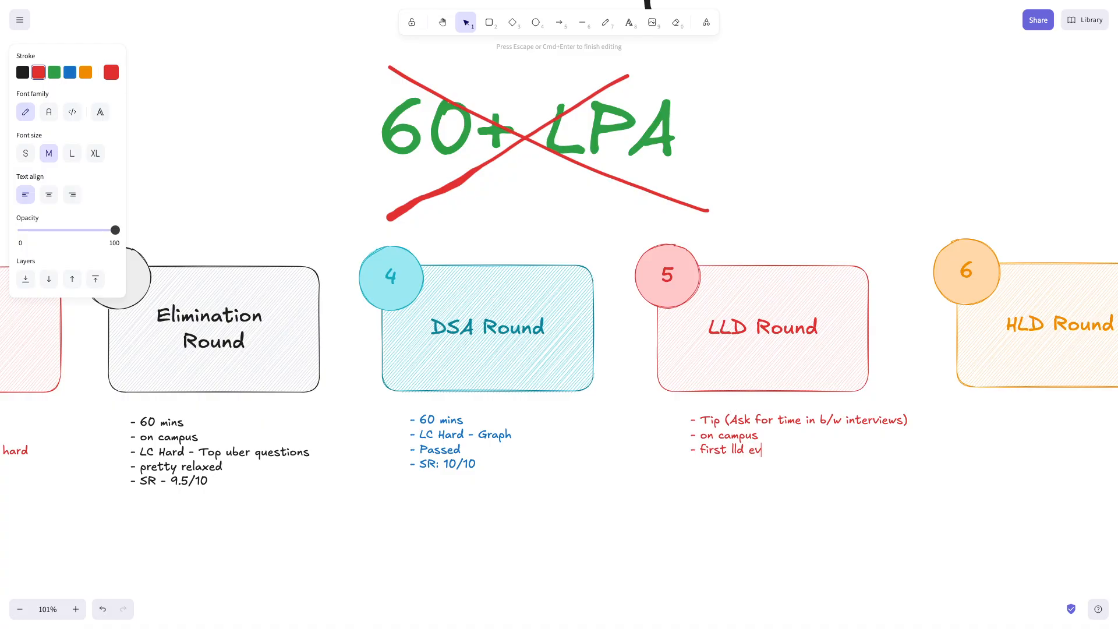
text(er)
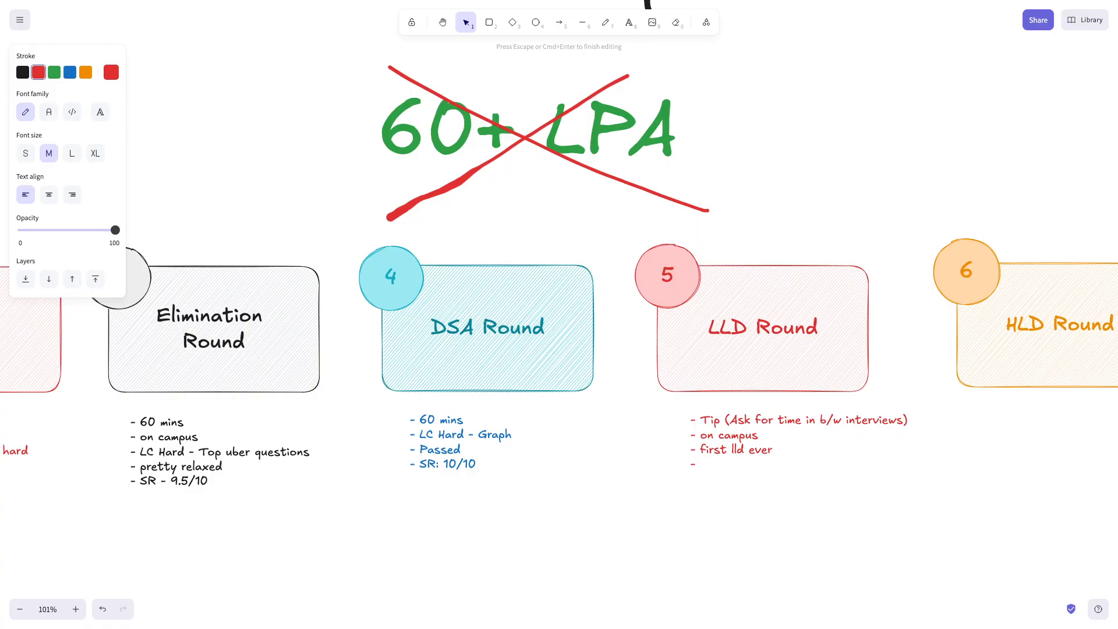
text(clas)
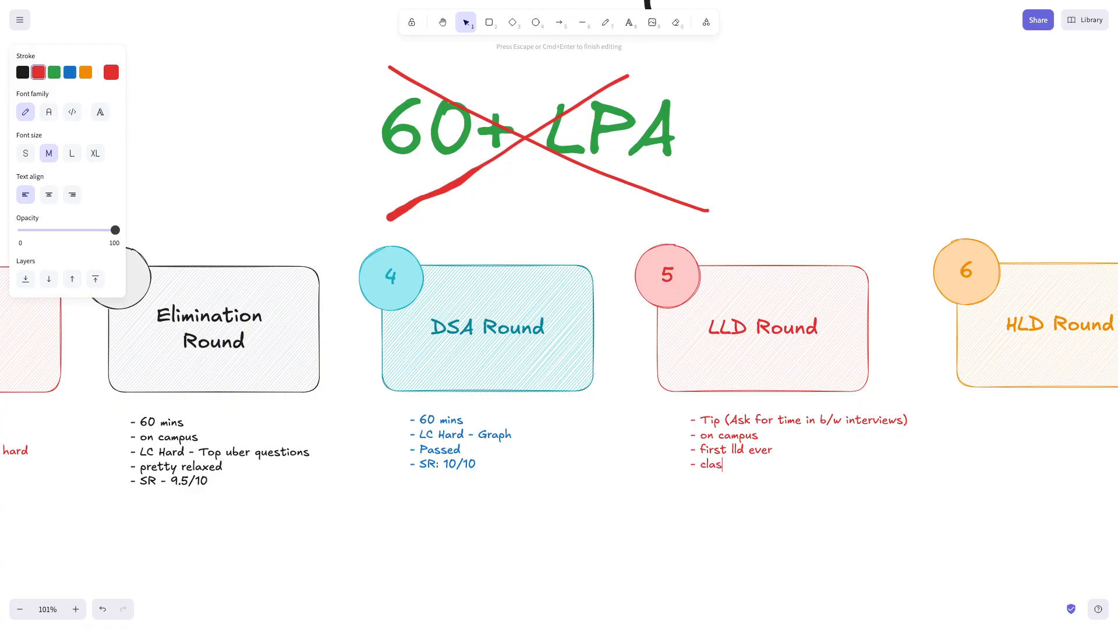
text(s diagram)
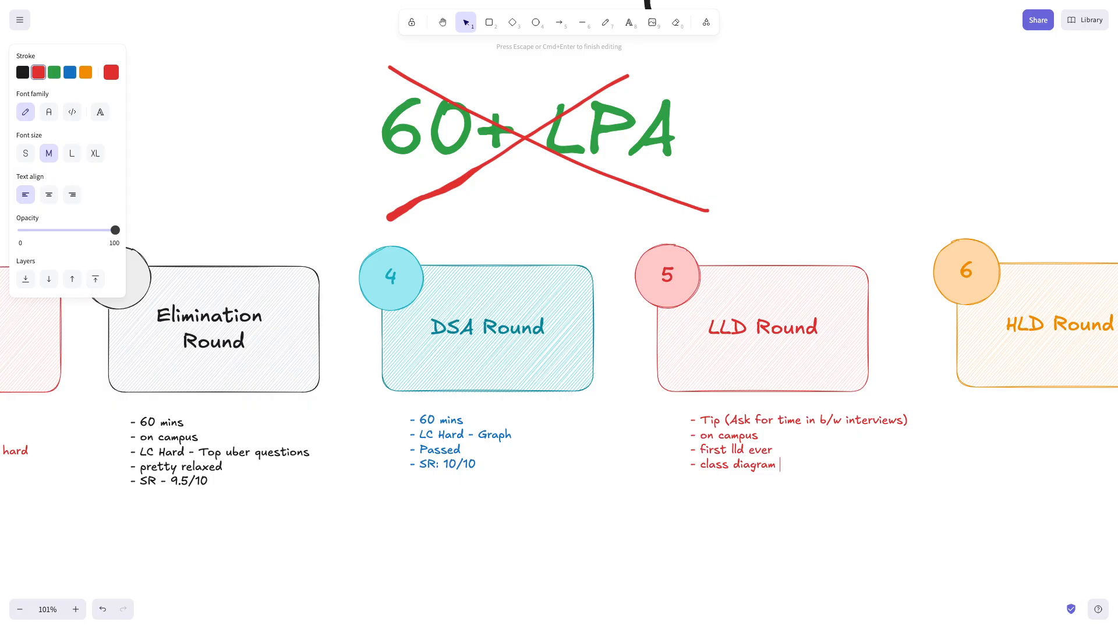
text(I)
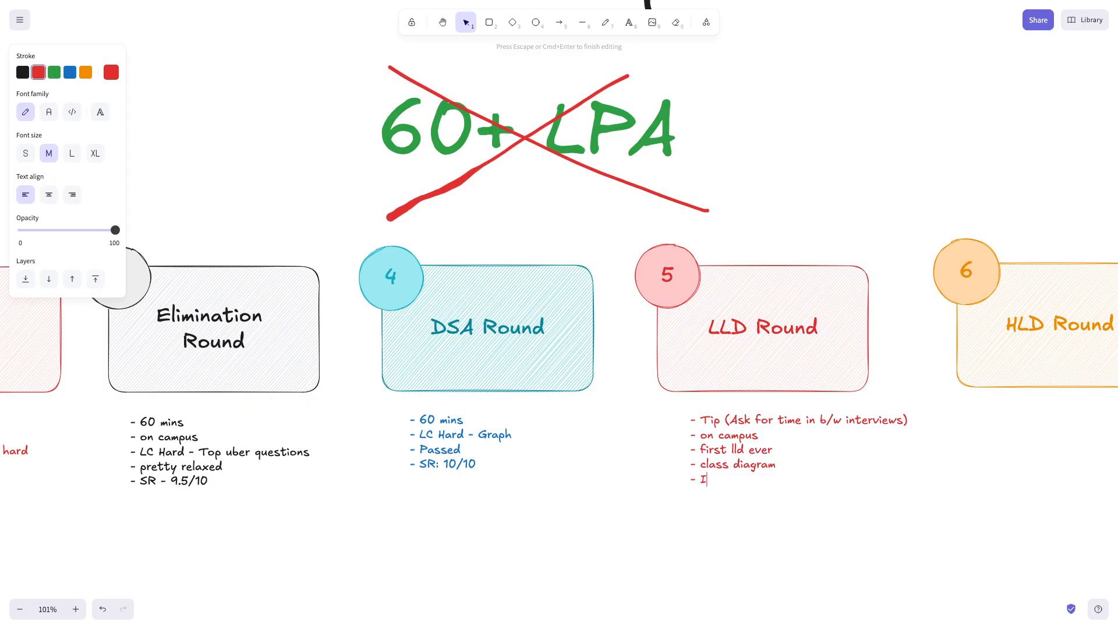
text(S)
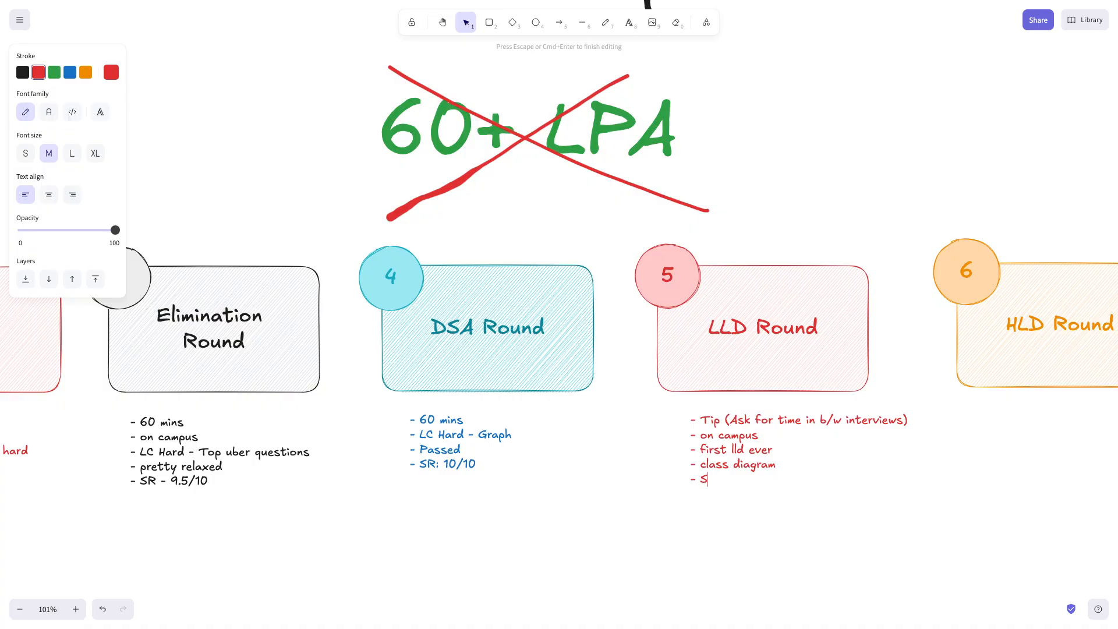
text(R:)
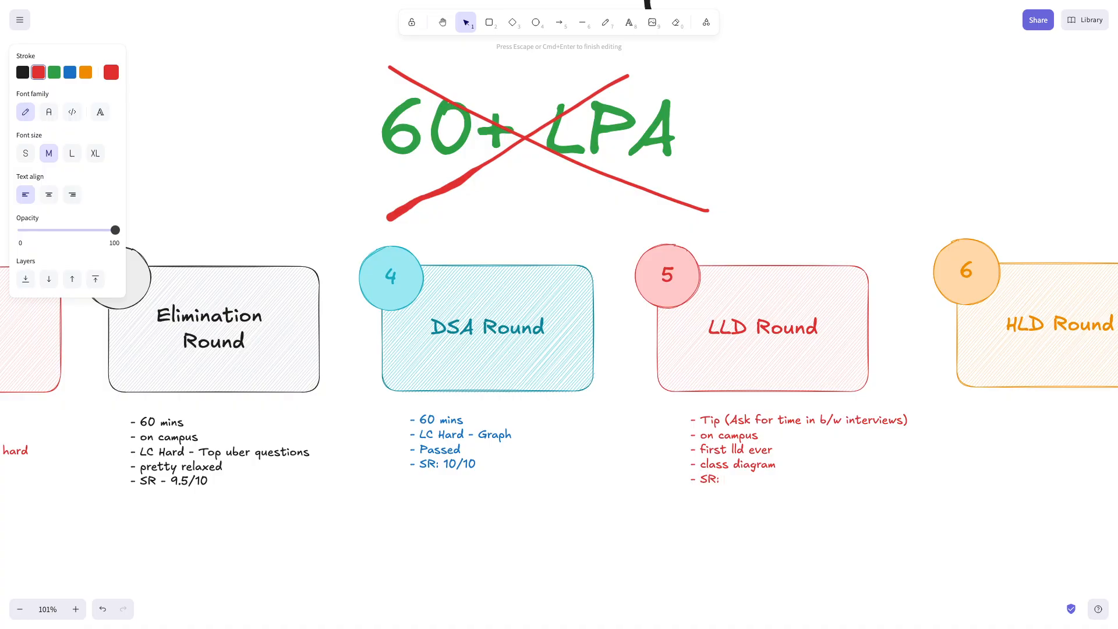
text(4/10)
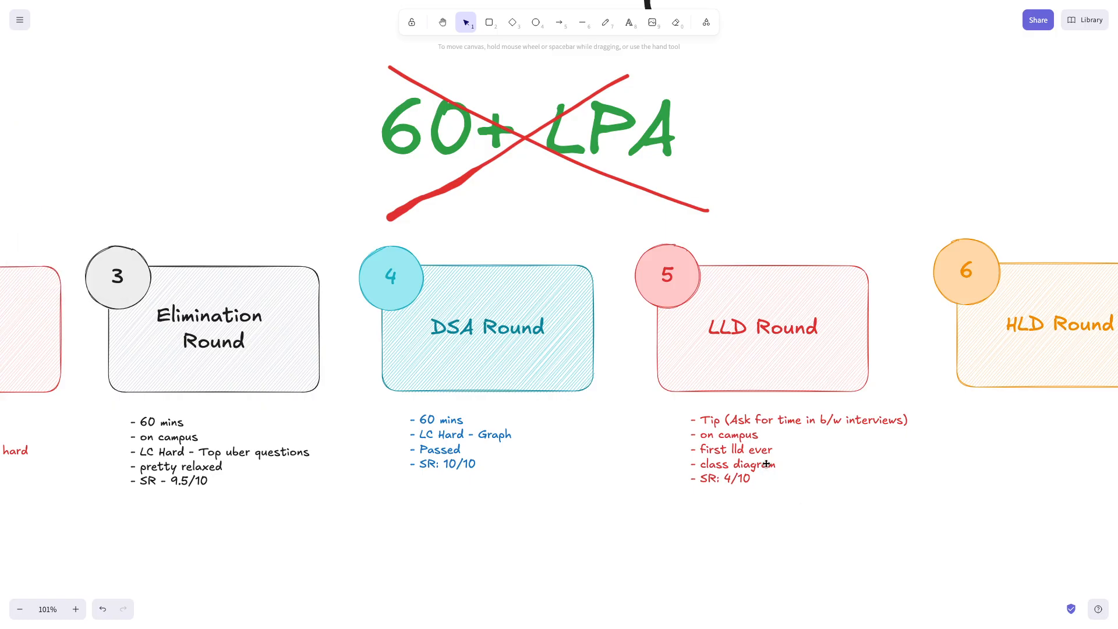
Step: Finish editing the LLD Round notes by clicking on the canvas
click(767, 449)
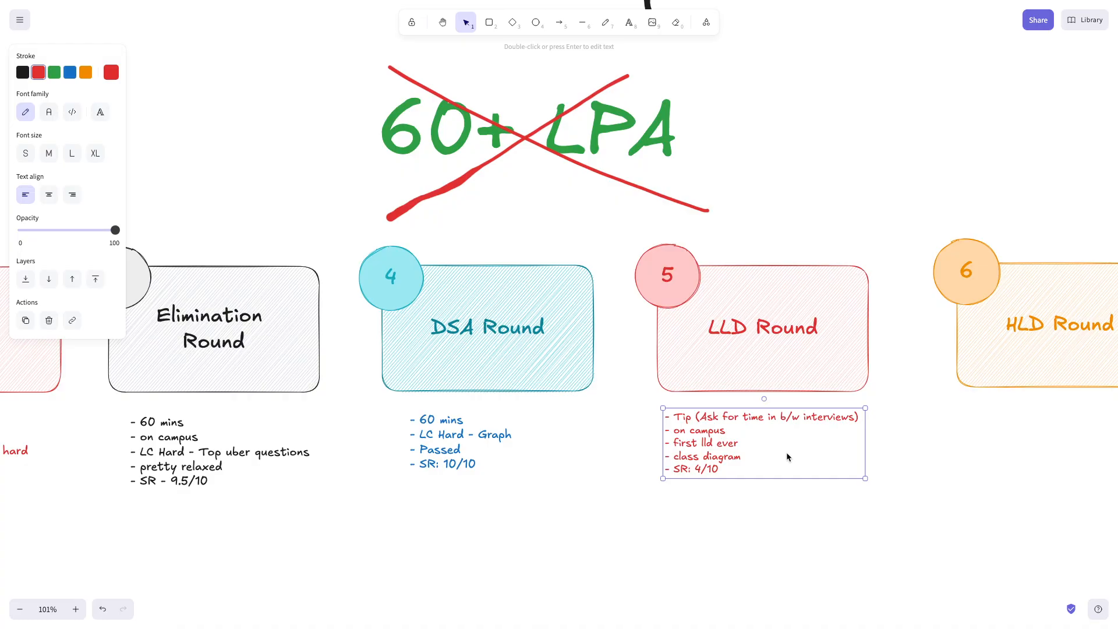
mouse_move(733, 459)
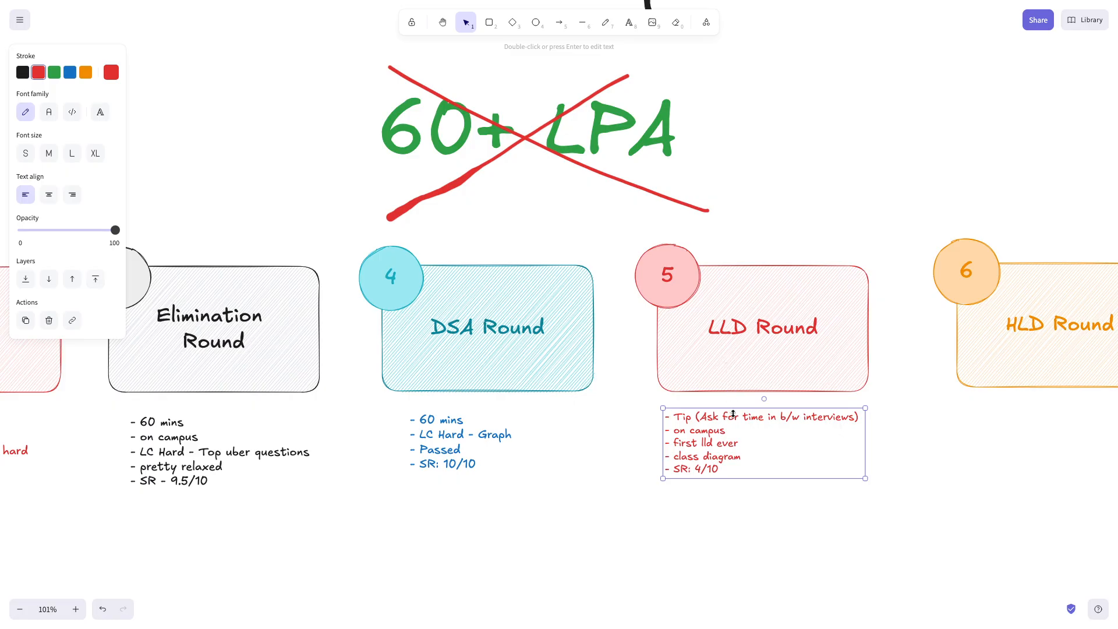
mouse_move(999, 405)
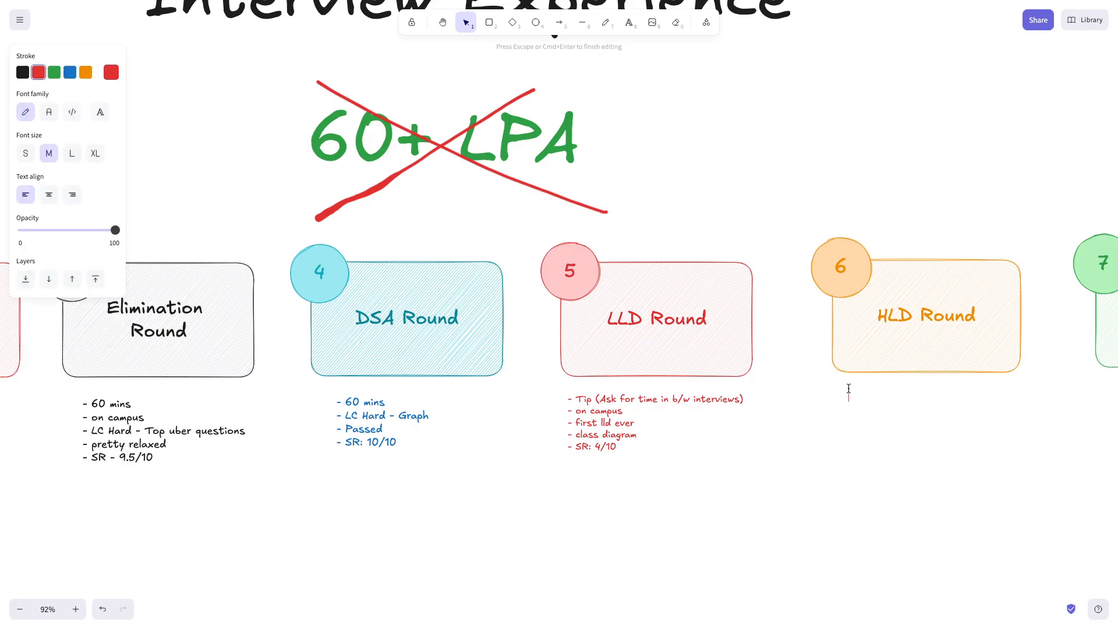
Step: Make the note orange and write the first bullet '5 mins (Project Specific, Design Questions)'
click(85, 72)
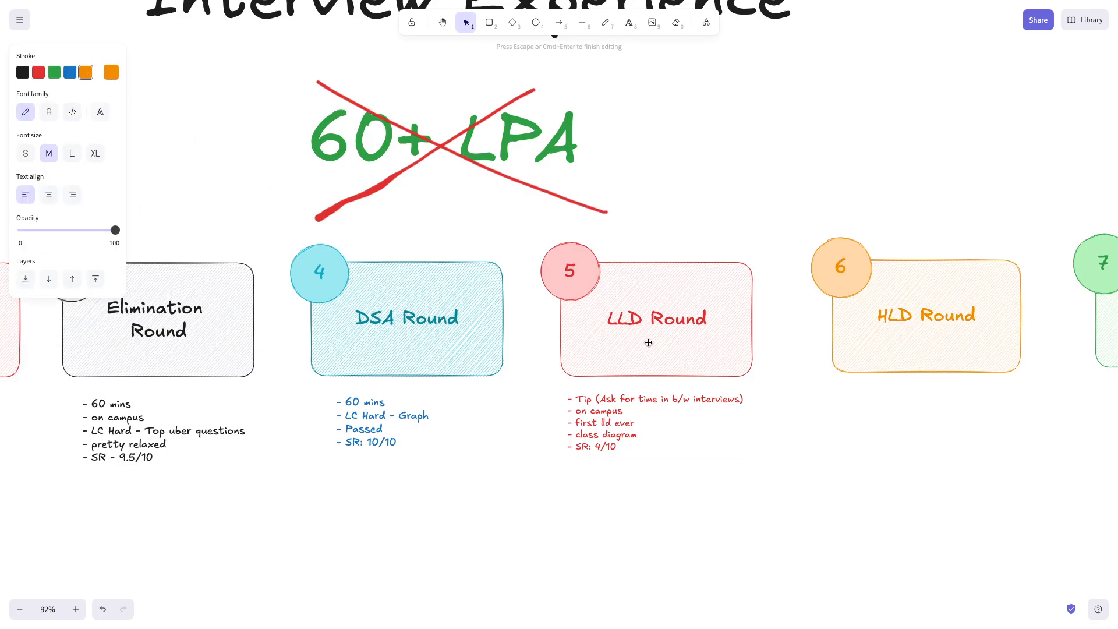
mouse_move(669, 411)
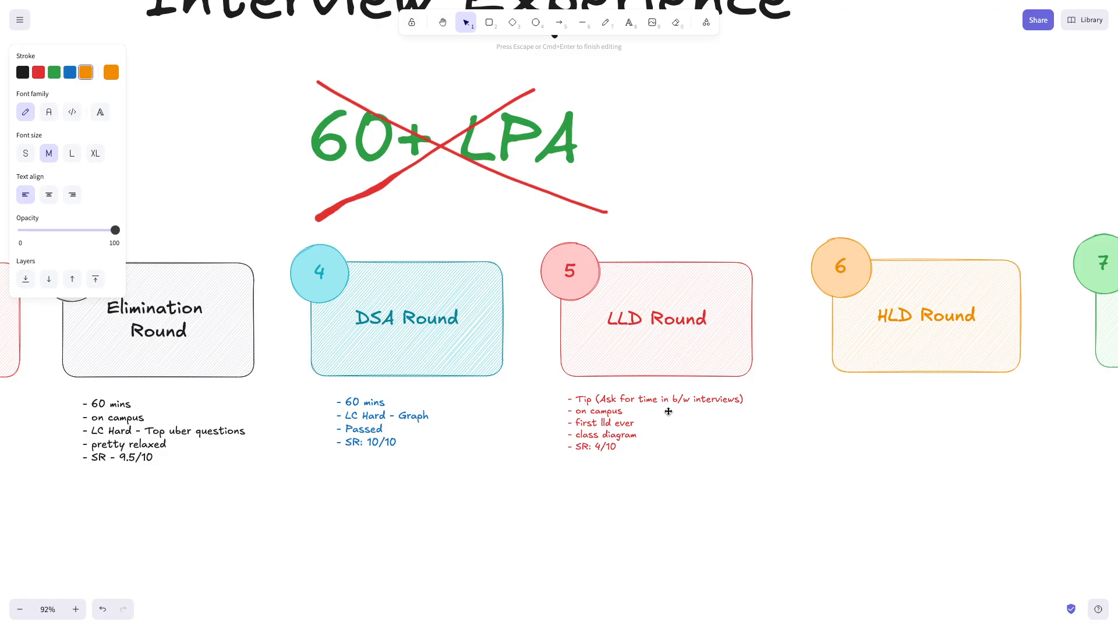
mouse_move(678, 376)
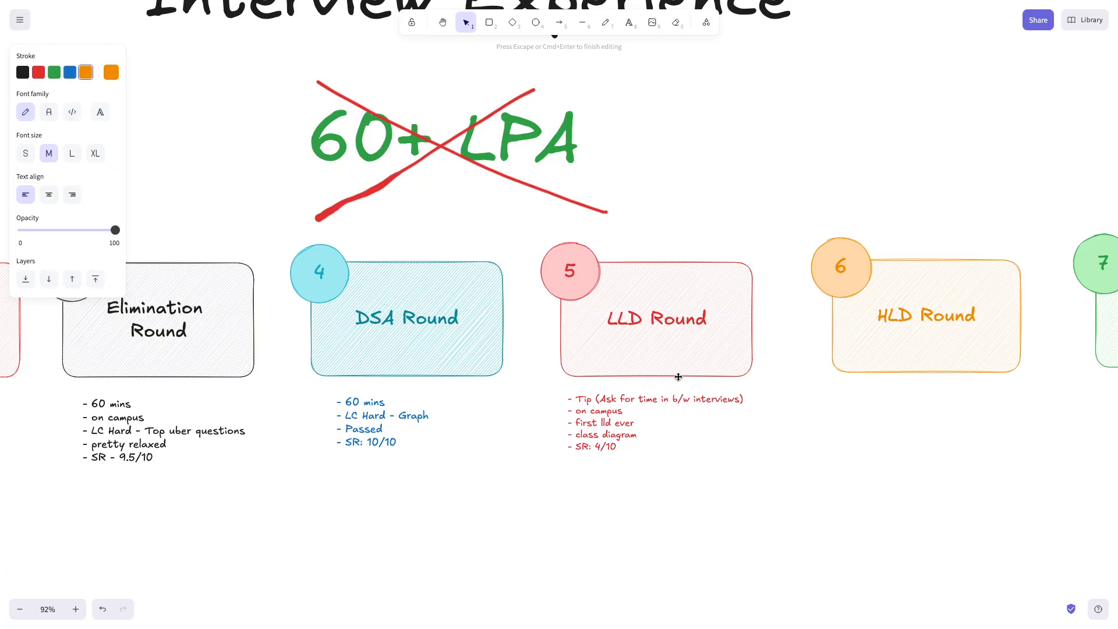
mouse_move(464, 392)
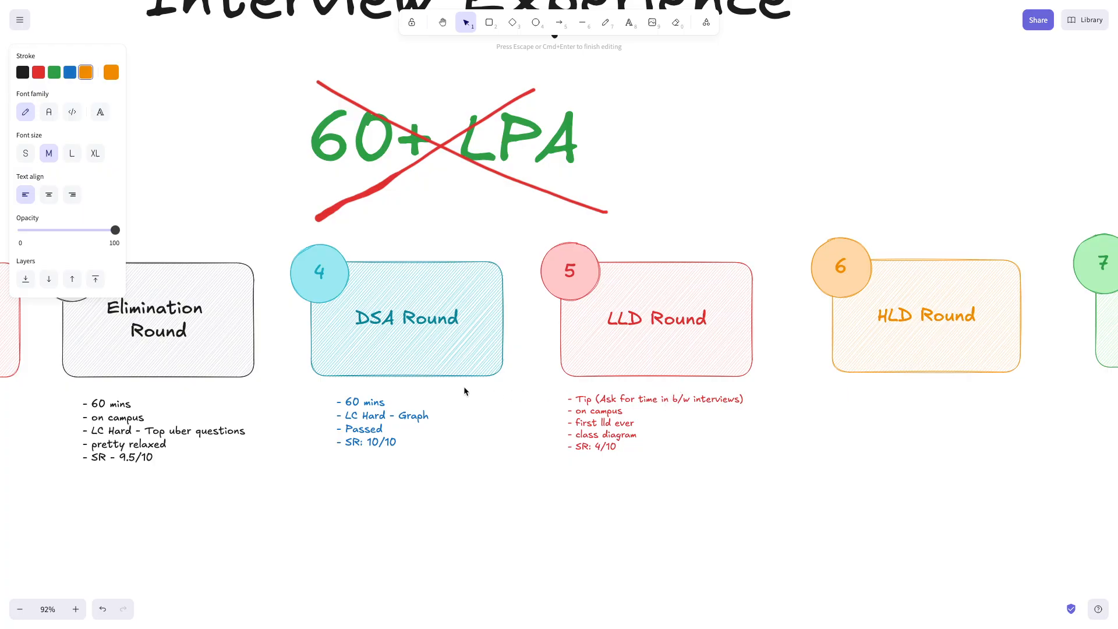
mouse_move(622, 439)
text(-)
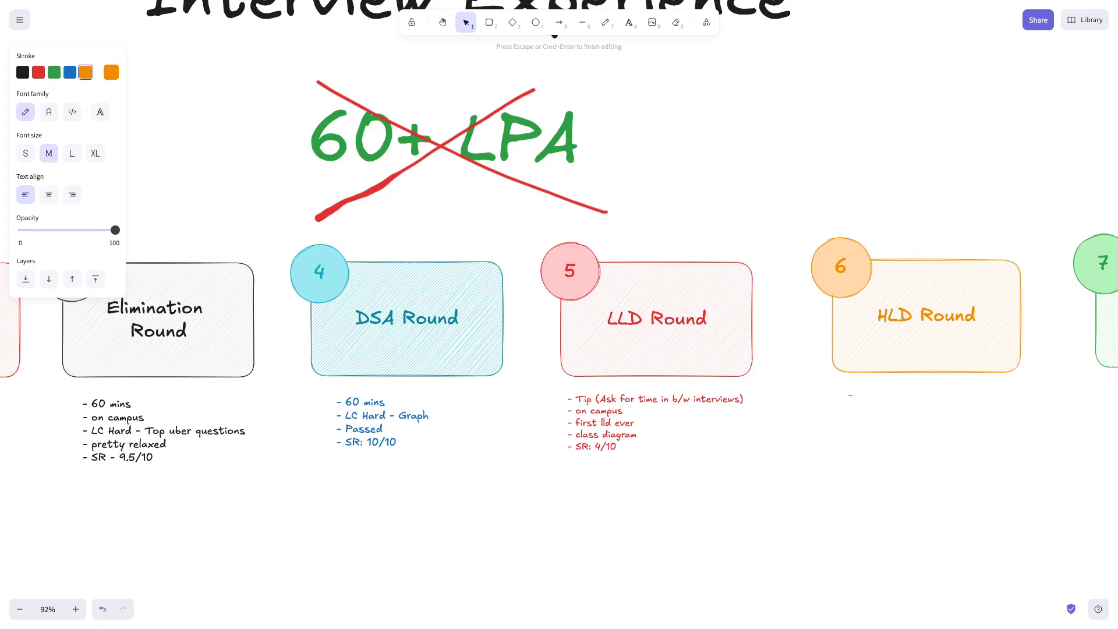
text(P)
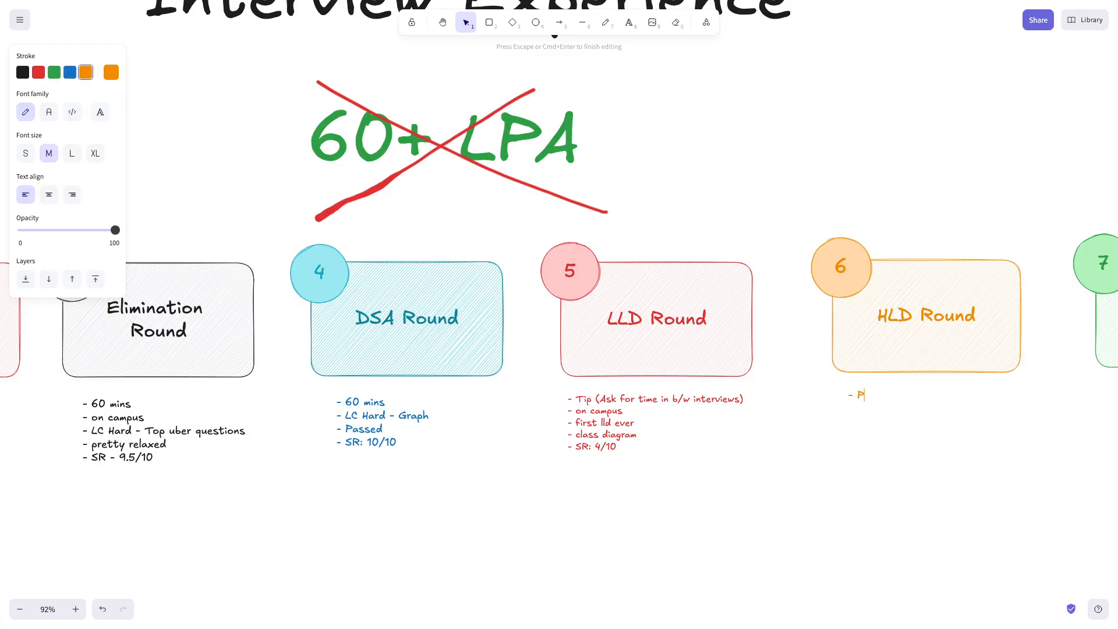
text(5 mins)
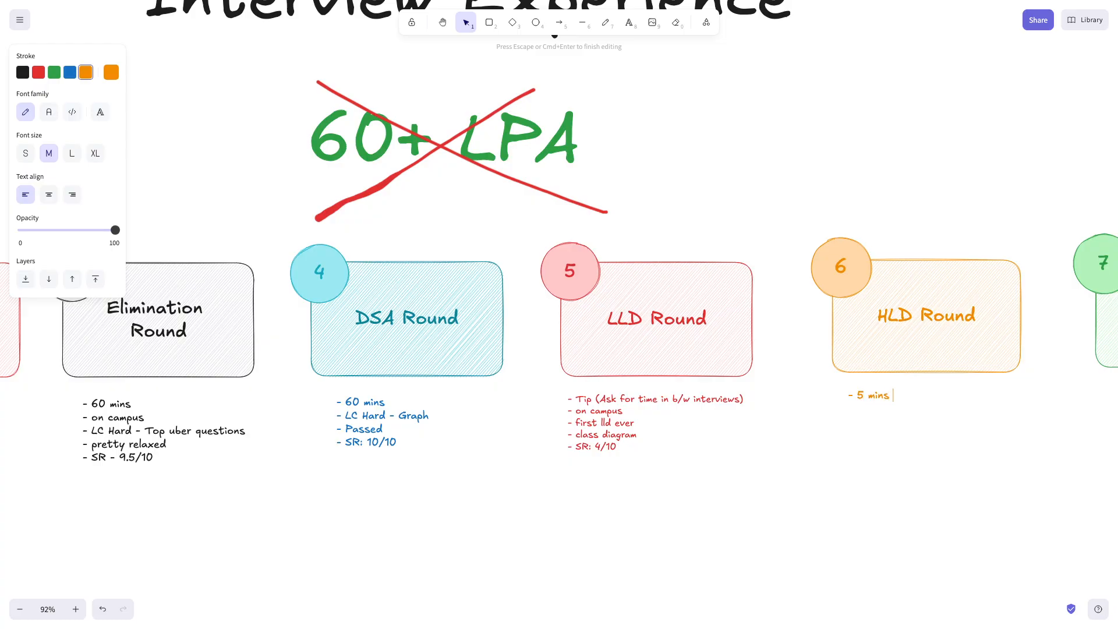
text((Project)
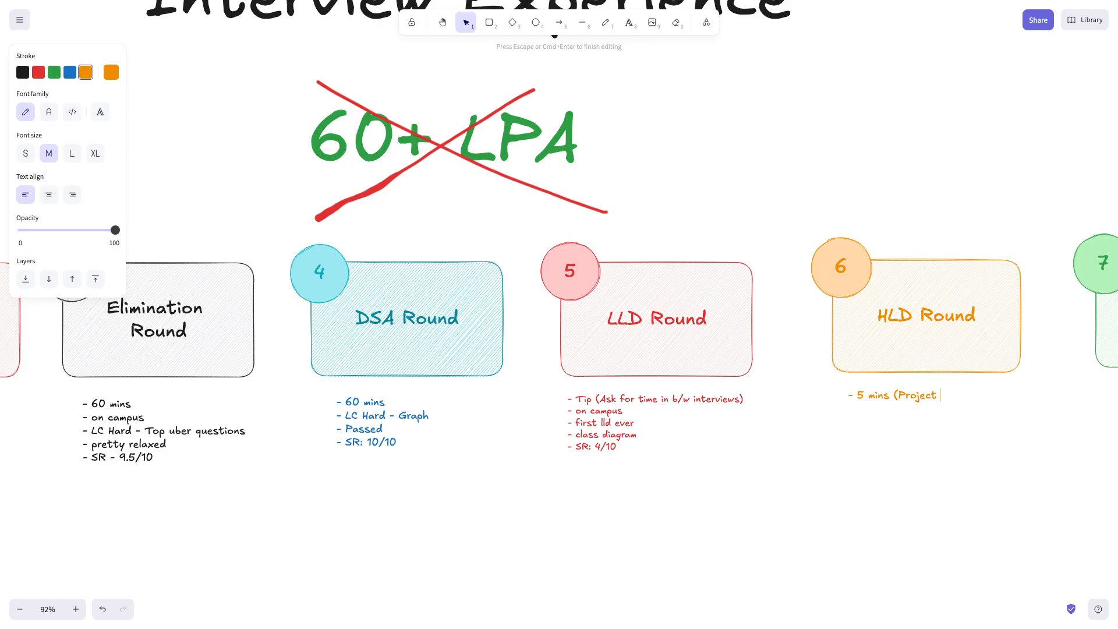
text(Specific, Design Questio)
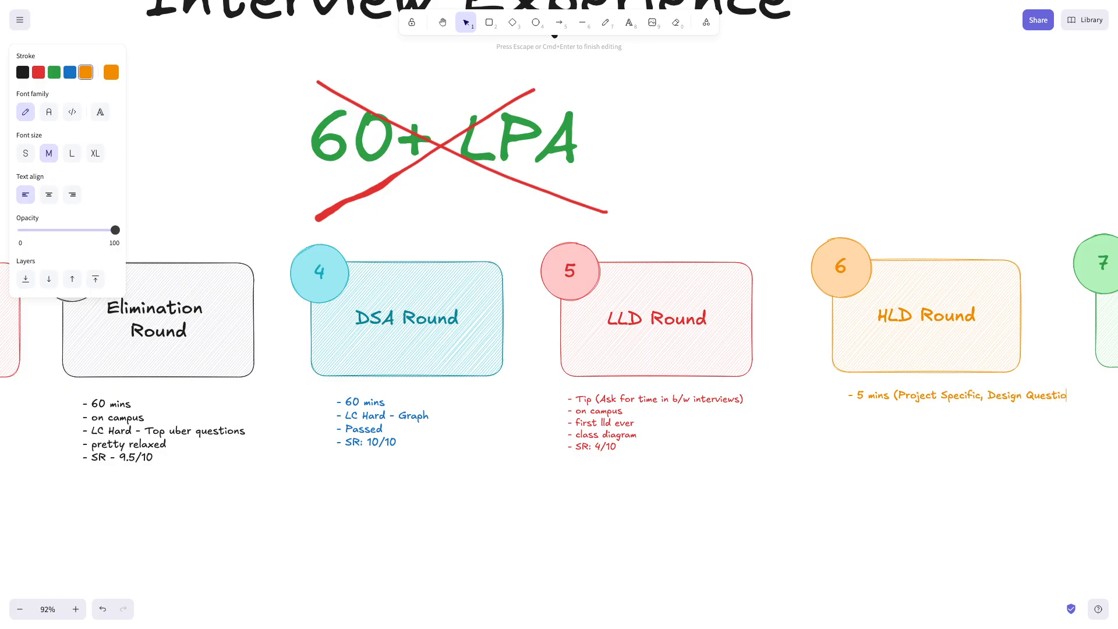
key(Enter)
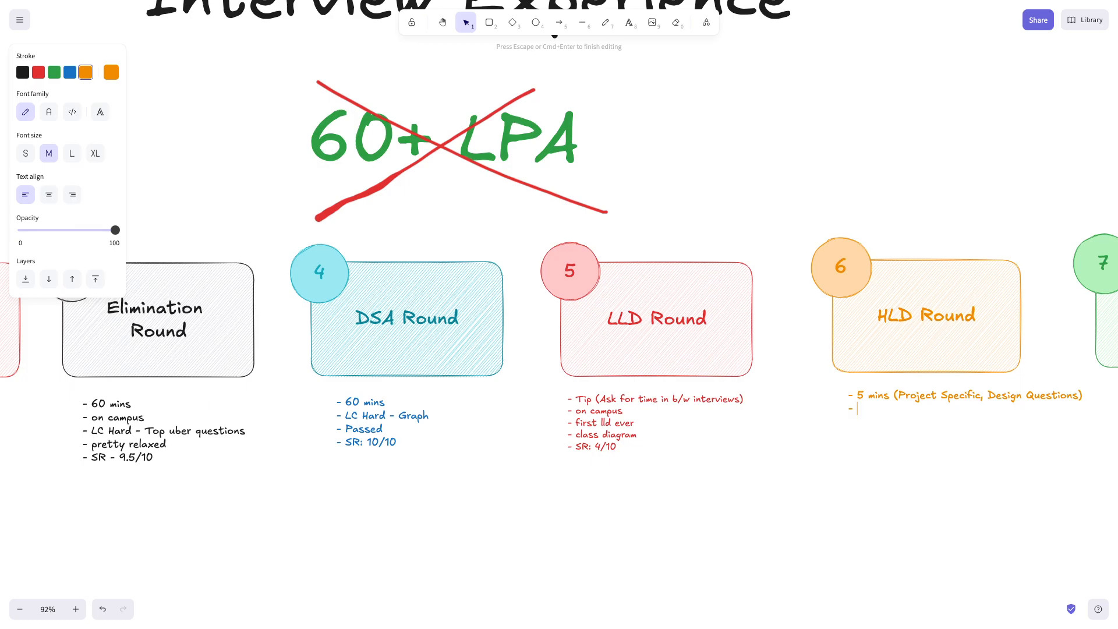
Step: Add the bullets 'HLD - Uber Specific Search' and 'SR: 7/10' and finish editing
text(HLD)
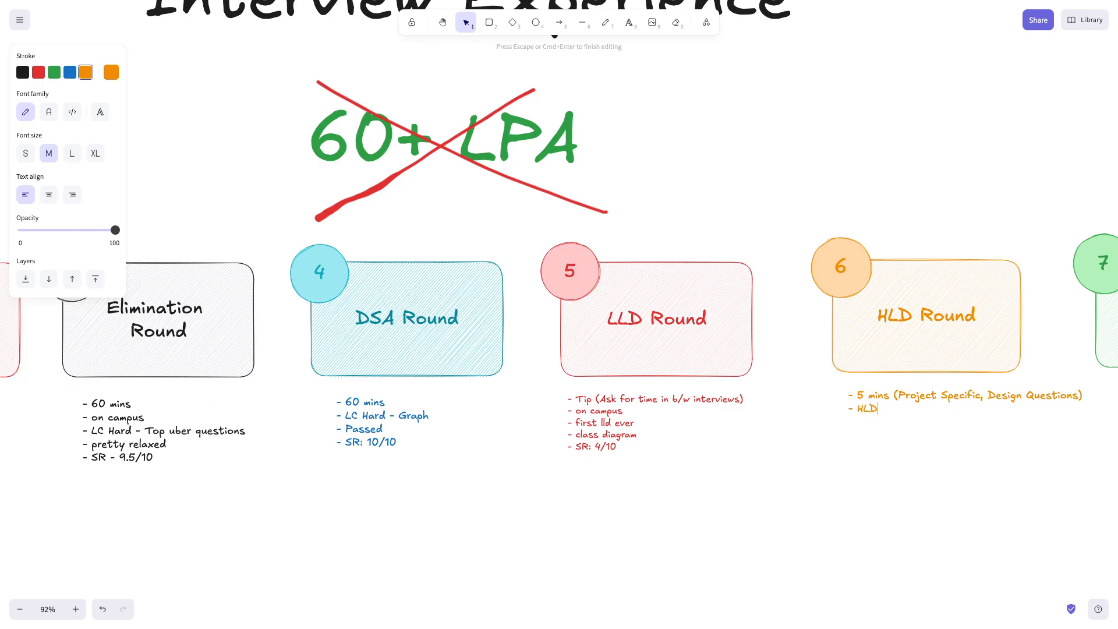
text(- Ub)
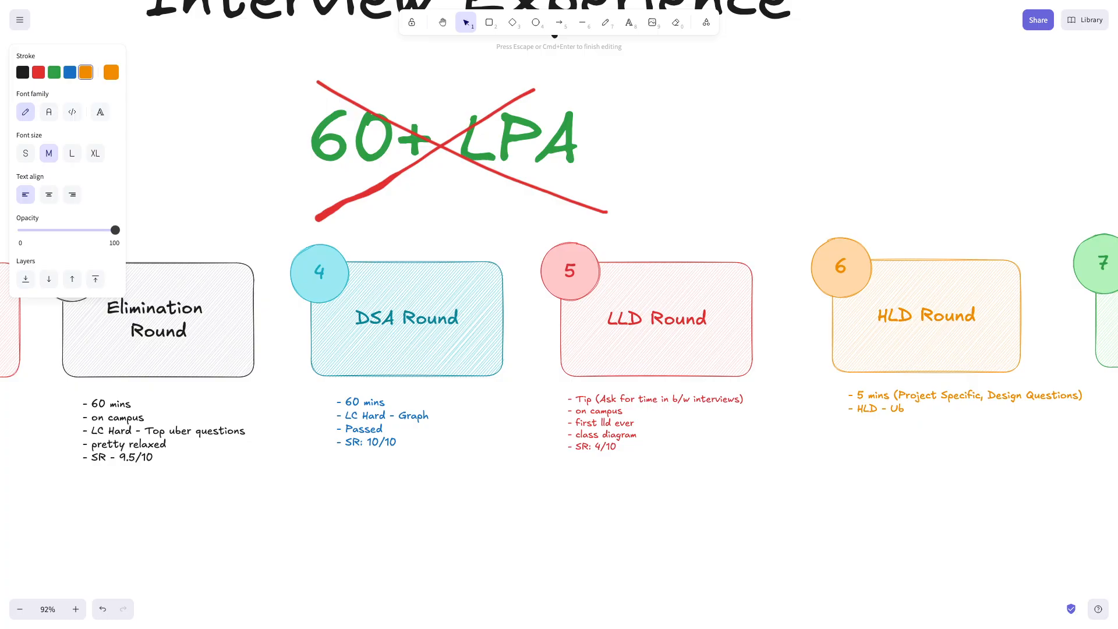
text(er Specific)
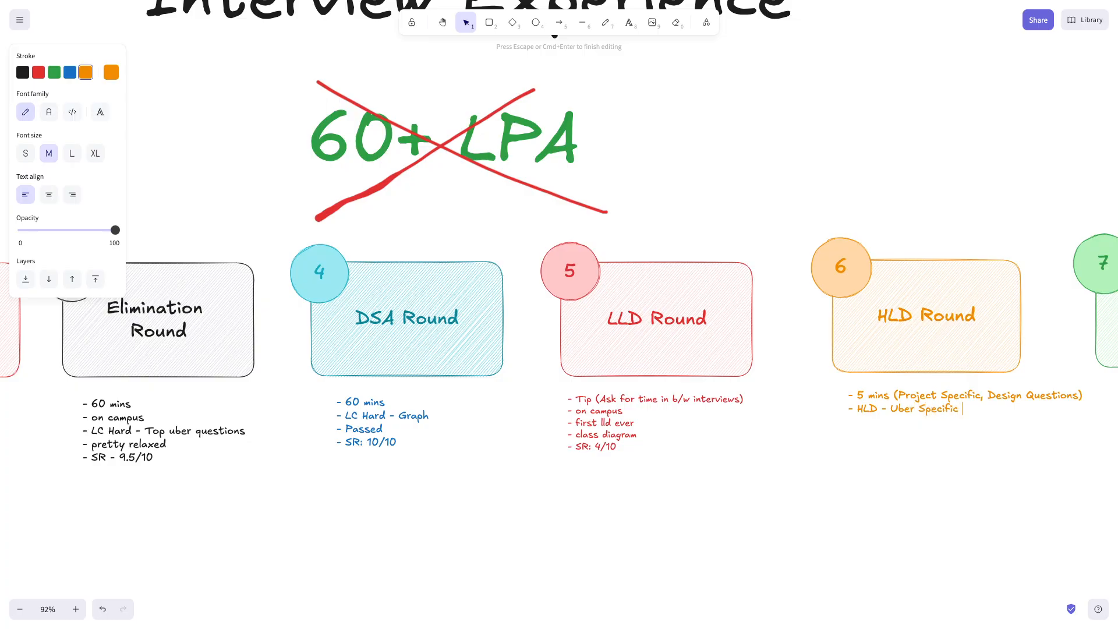
text(Search)
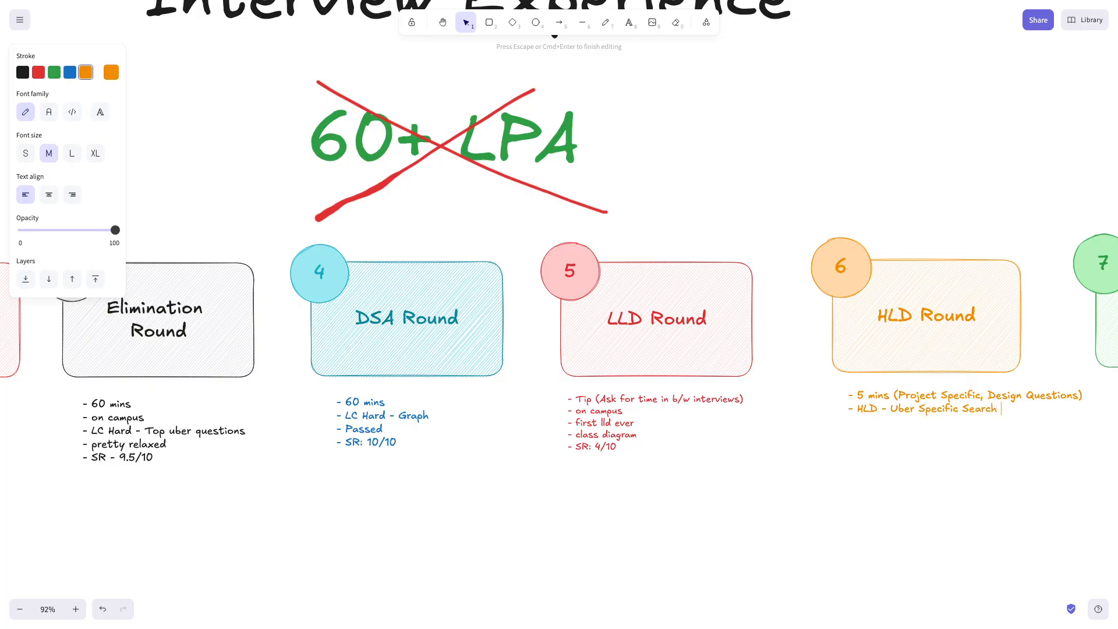
key(Return)
text(- SR)
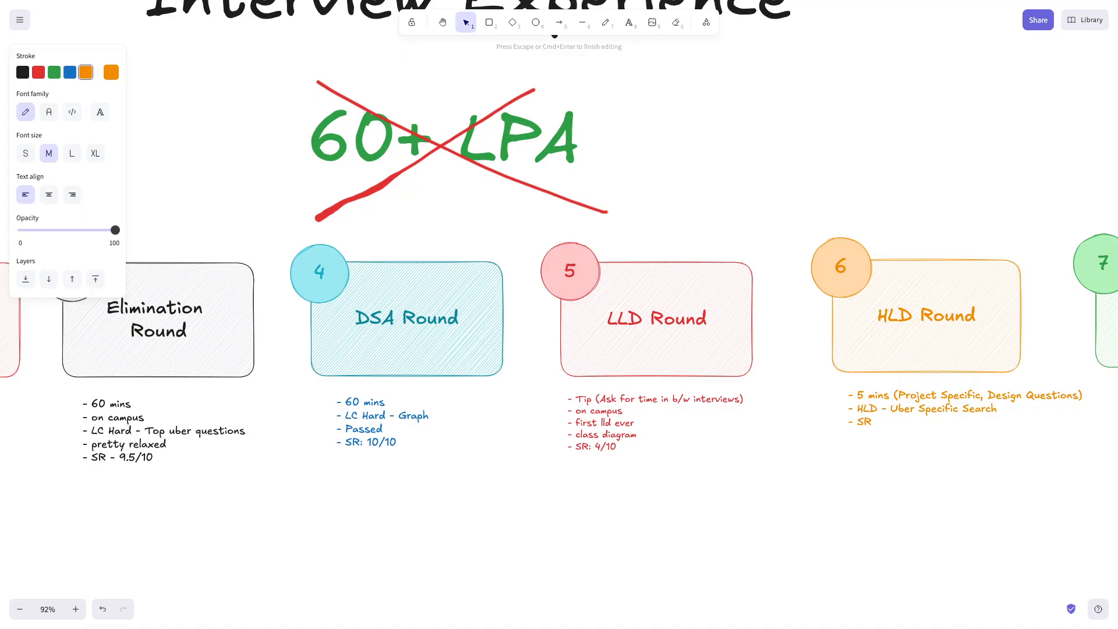
text(:)
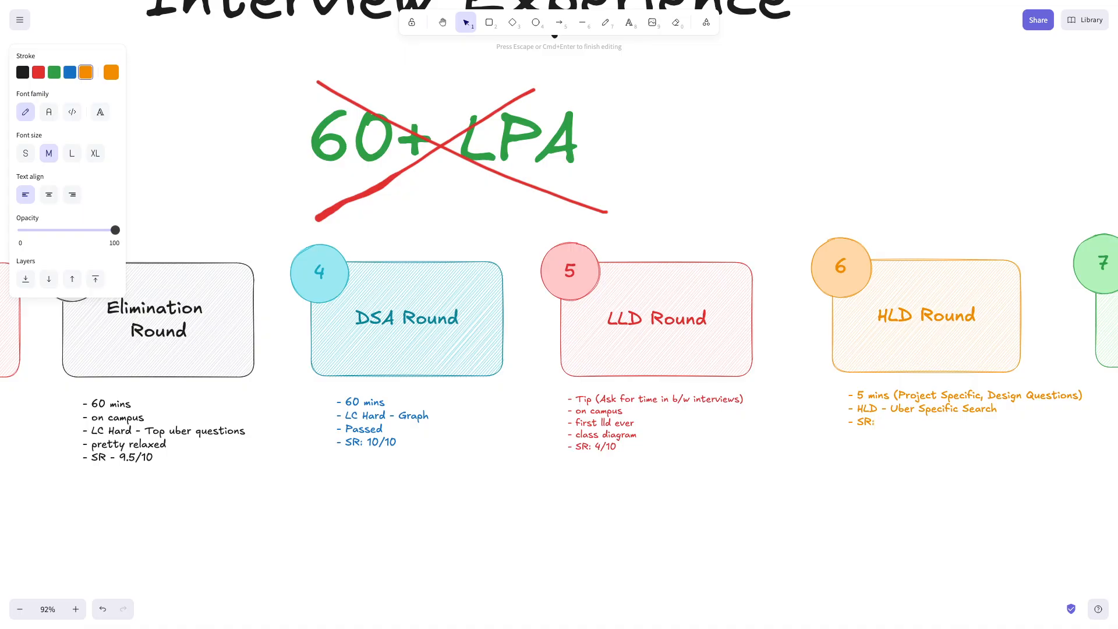
text(7/10)
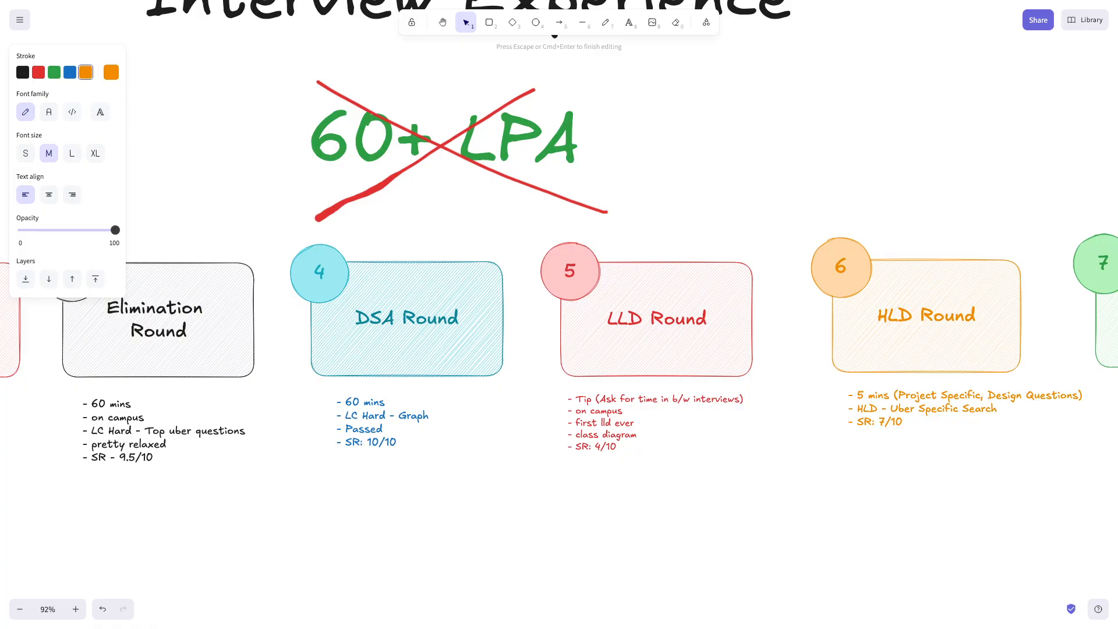
mouse_move(941, 451)
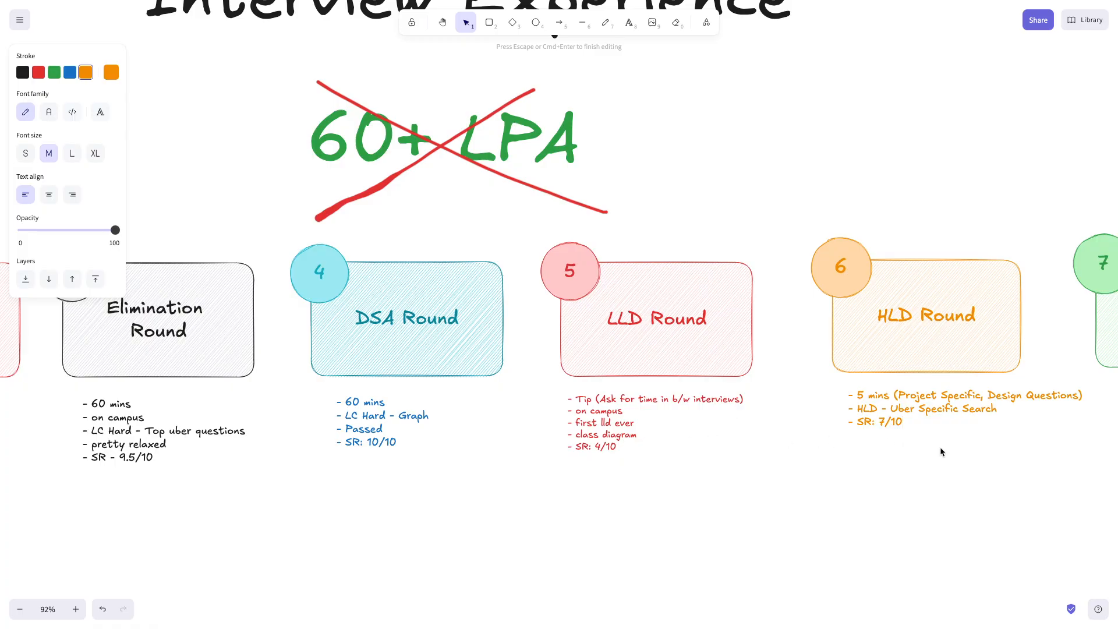
mouse_move(933, 422)
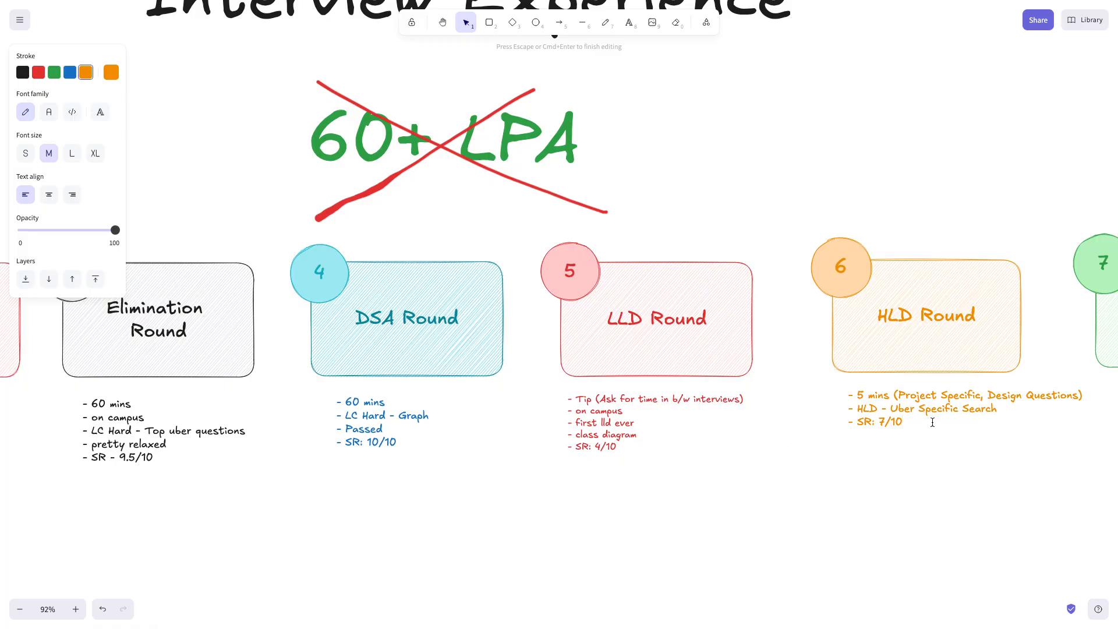
click(898, 409)
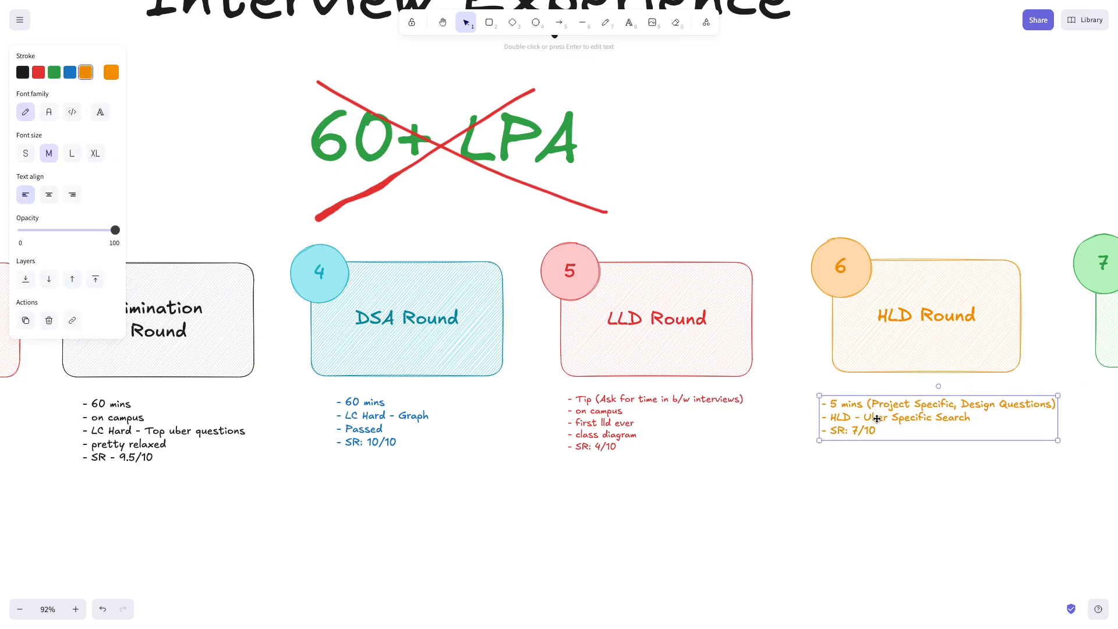
click(618, 269)
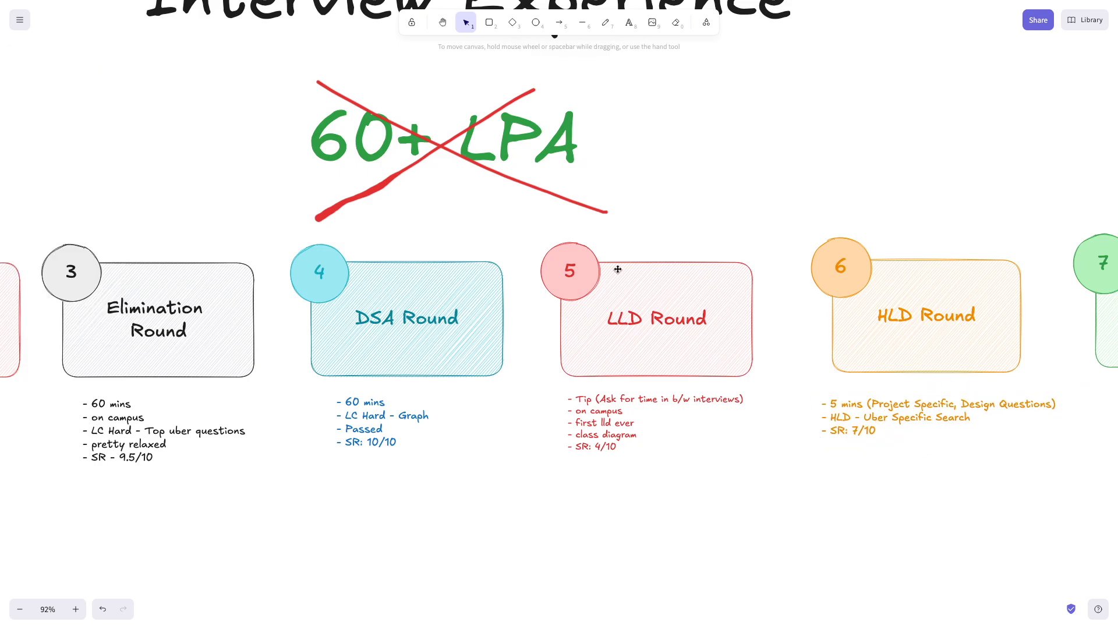
scroll(down, 3)
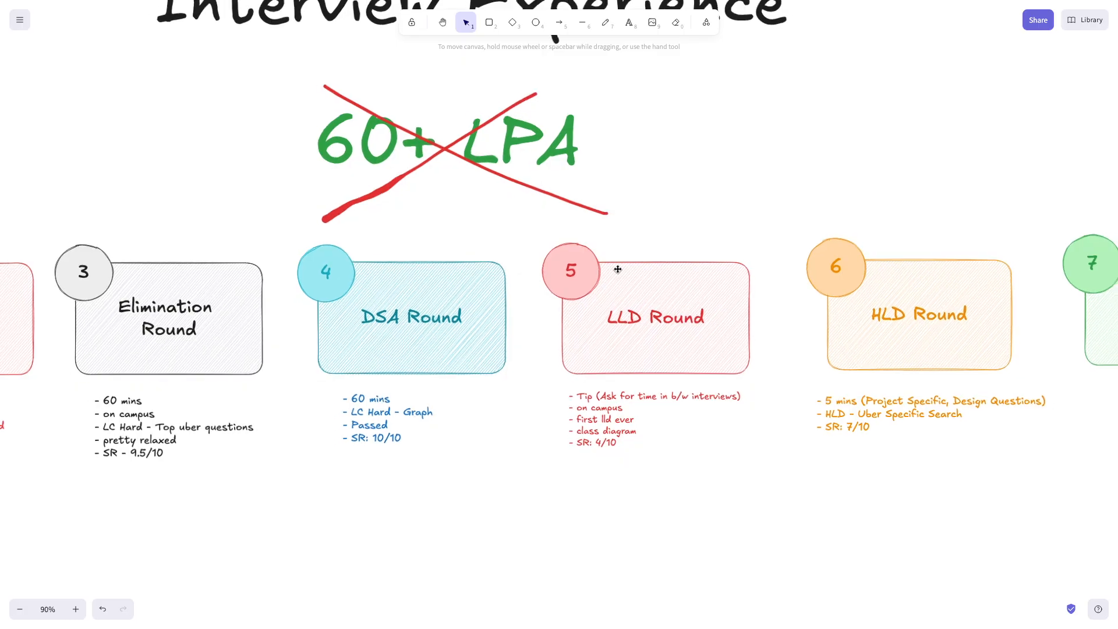
scroll(down, 3)
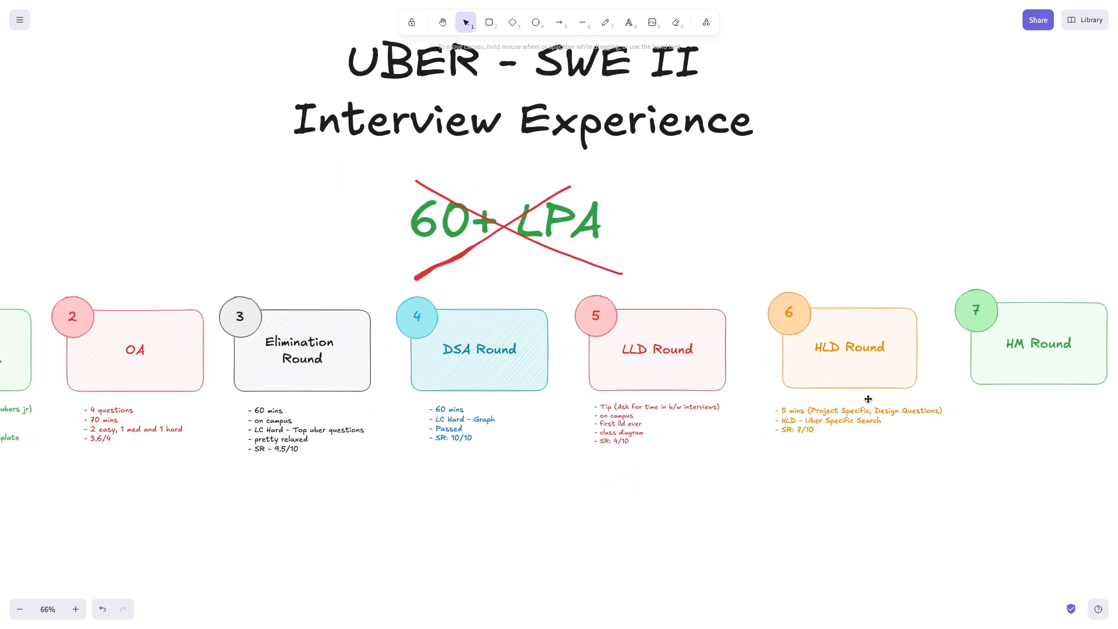
mouse_move(489, 366)
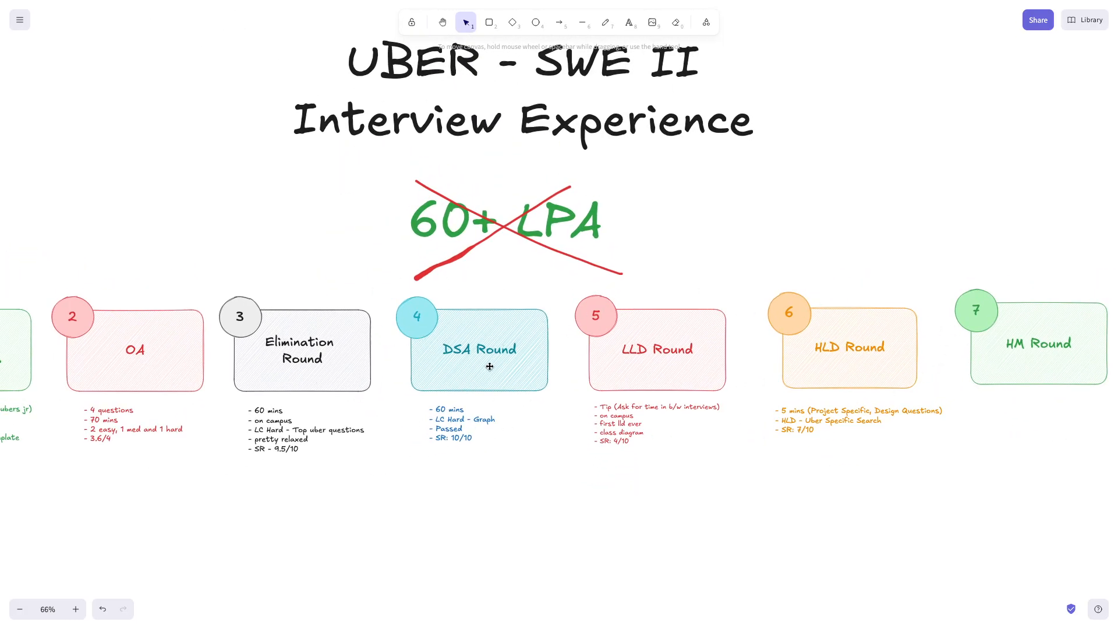
scroll(down, 3)
text(-)
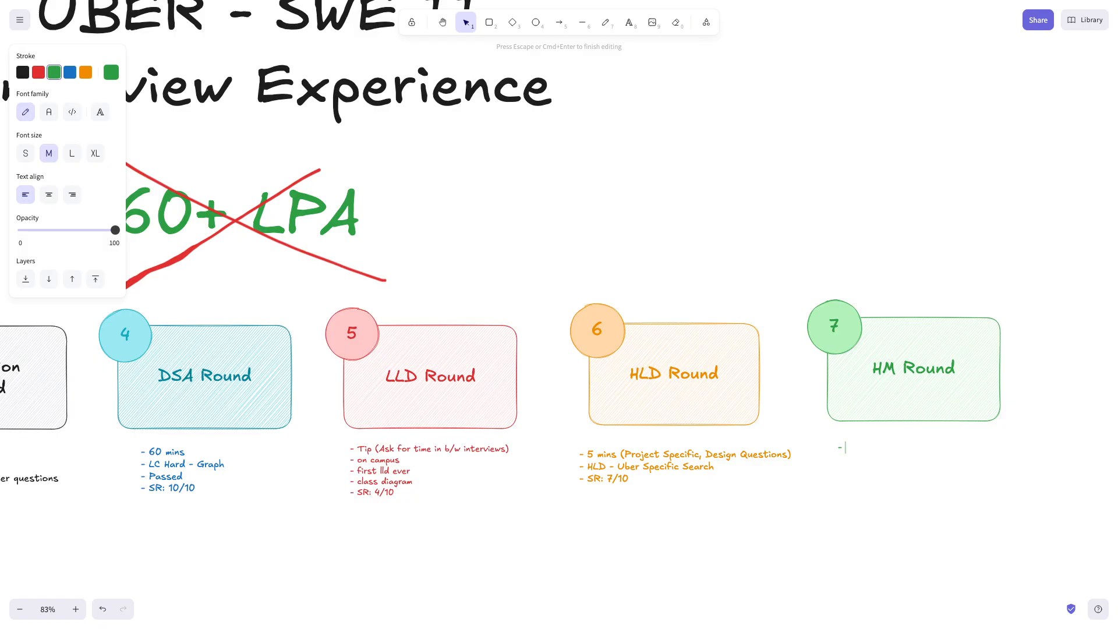
Step: Write the HM Round bullets: 40 Mins, Project/Resume Questions, Always revise your resume
text(4)
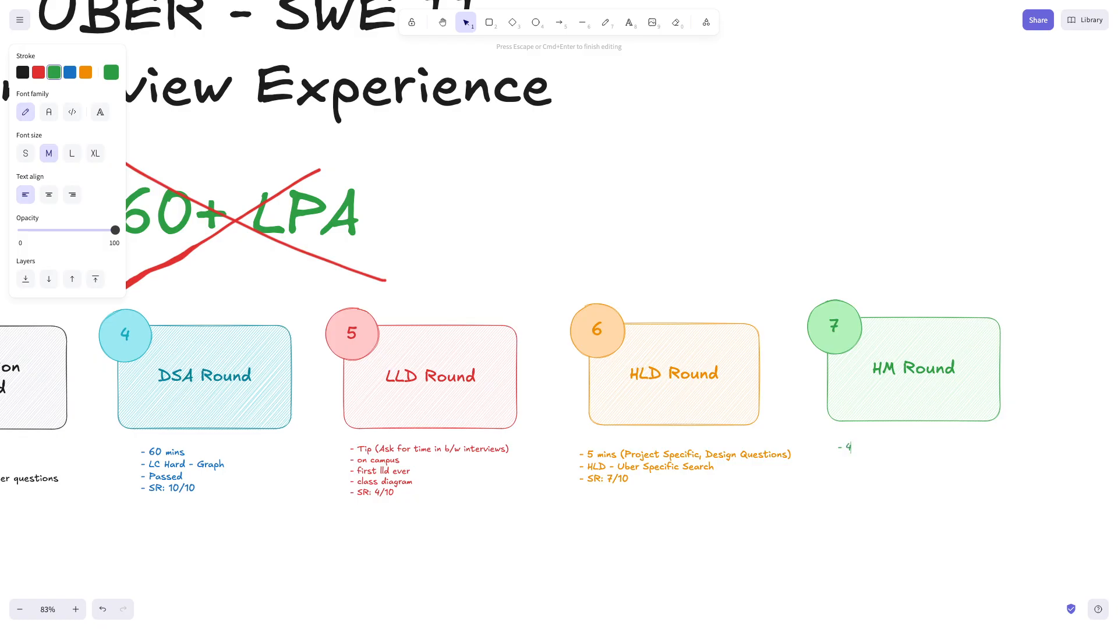
text(0 M)
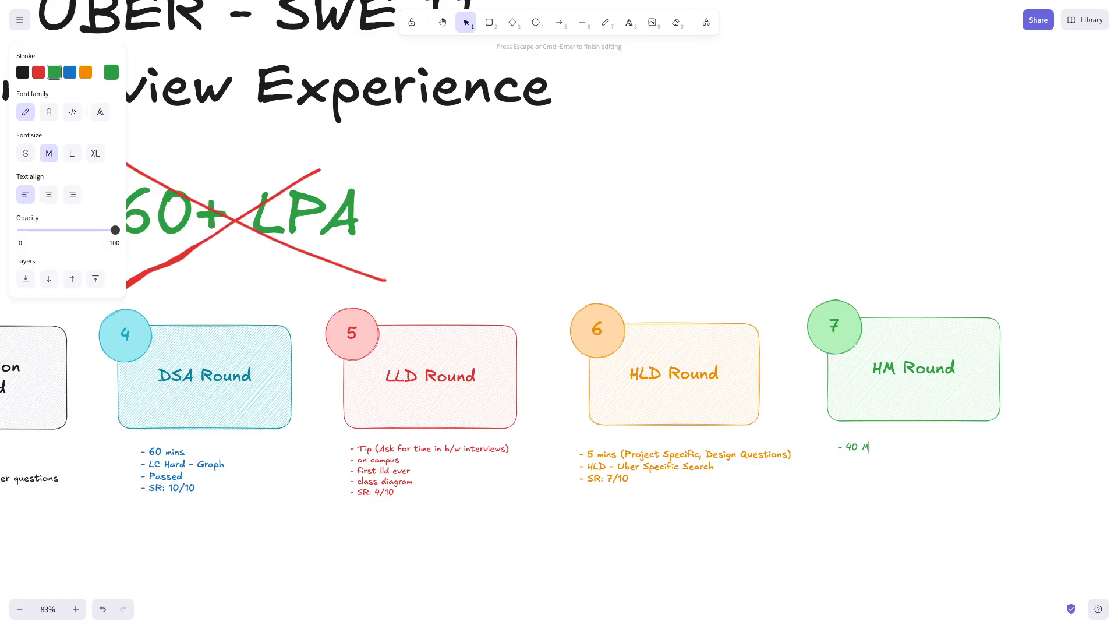
text(ins)
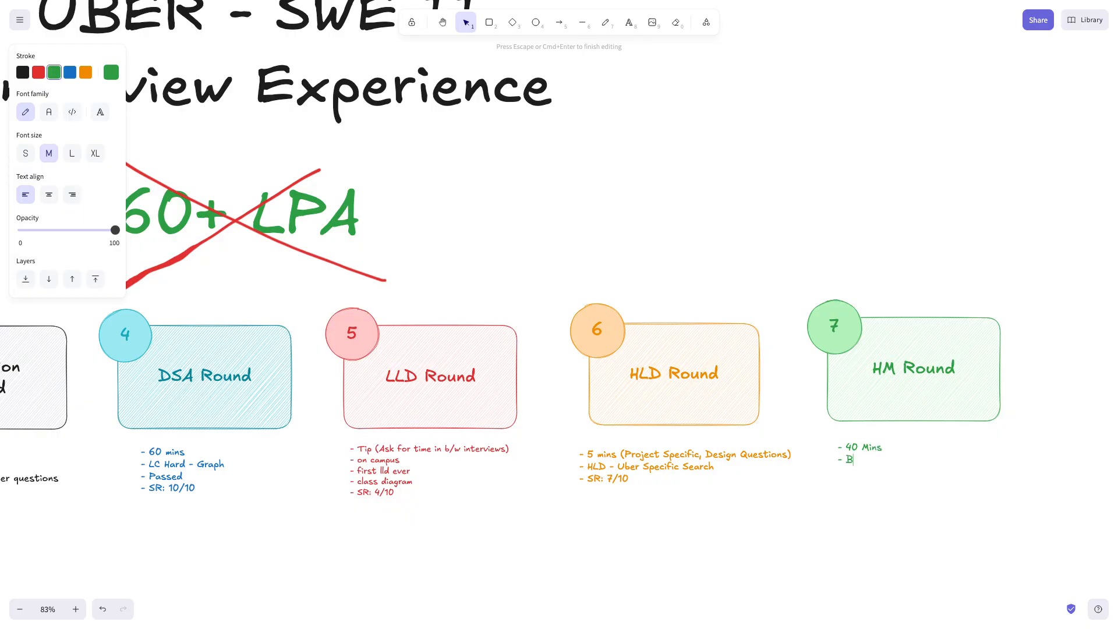
text(roje)
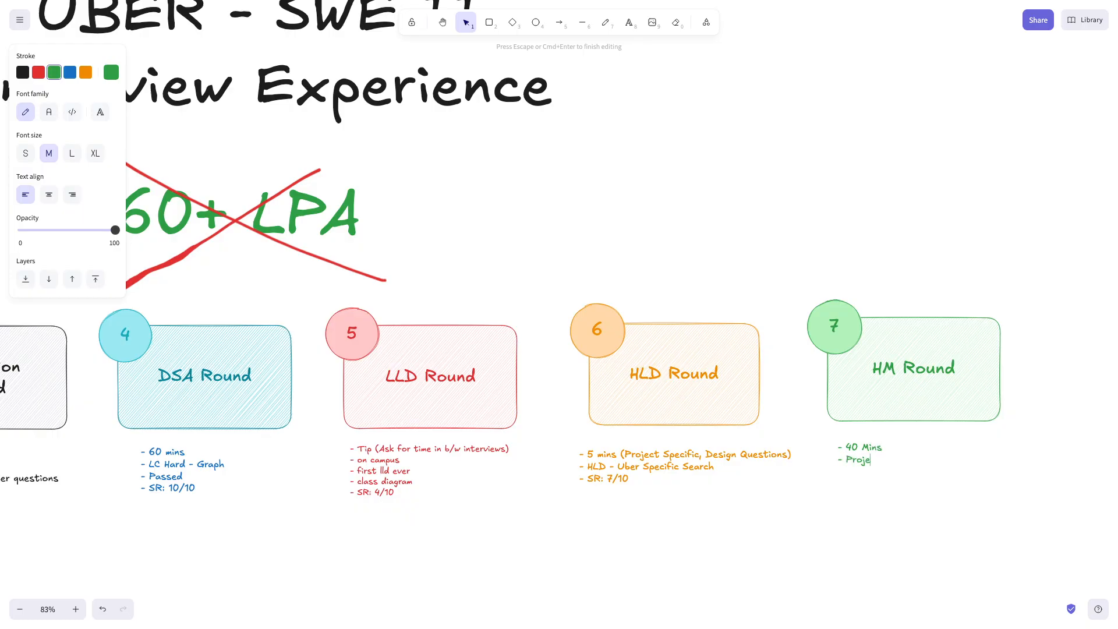
text(ct/Resume)
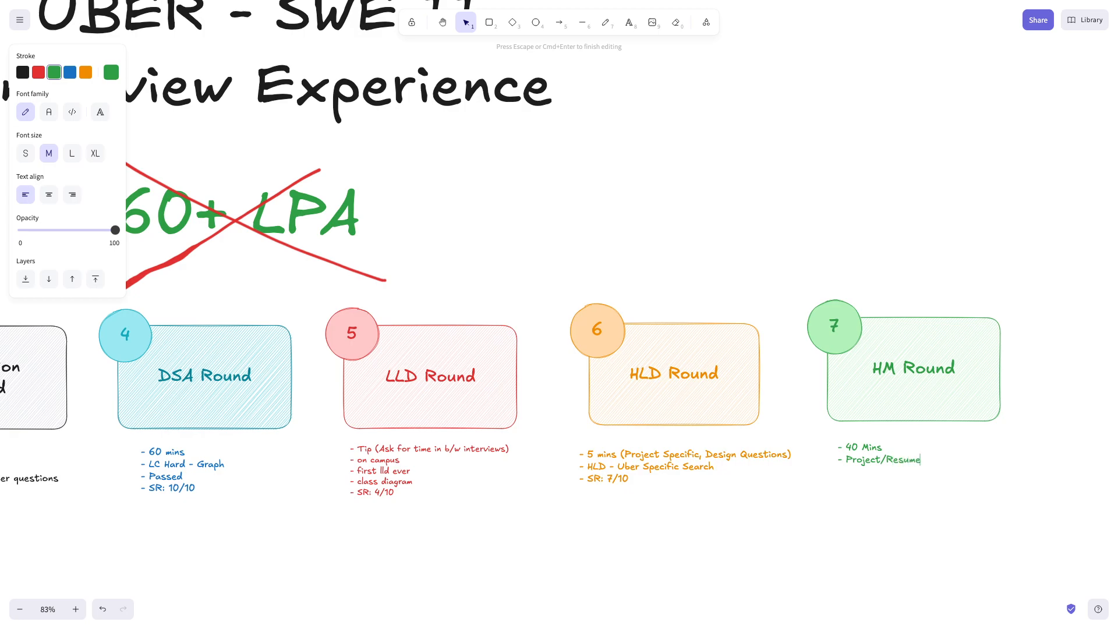
text(Questions)
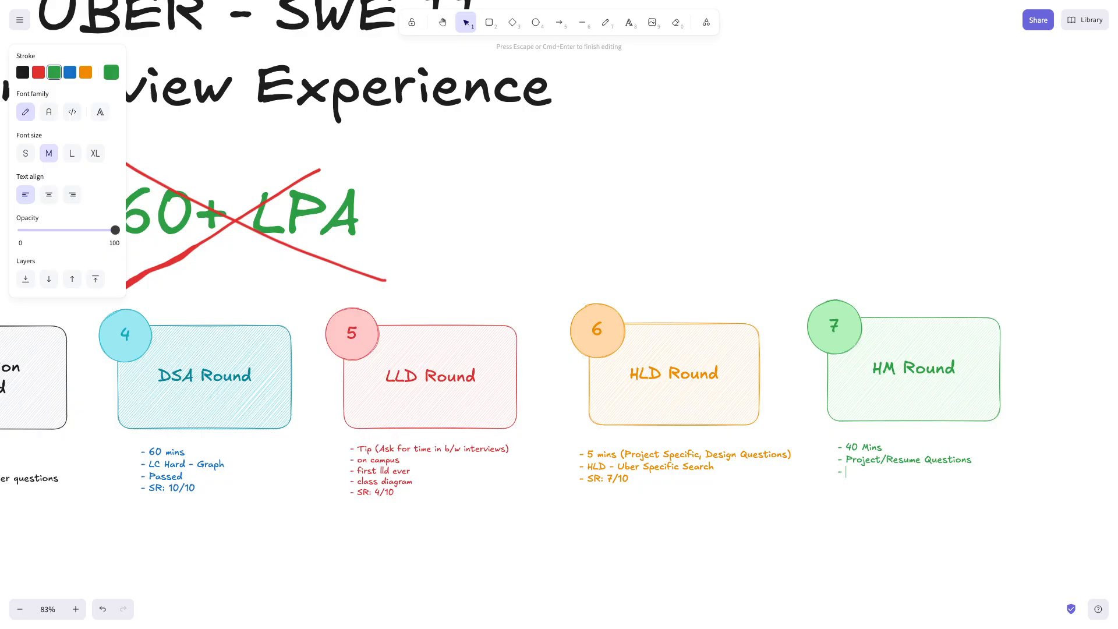
text(Always)
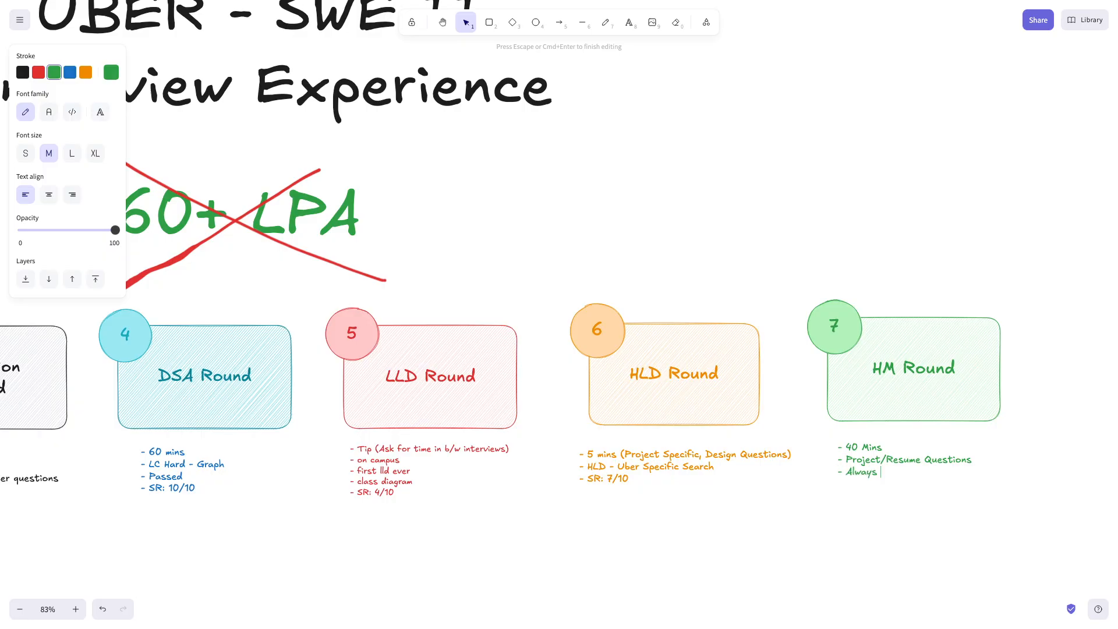
text(revise your resume stuff)
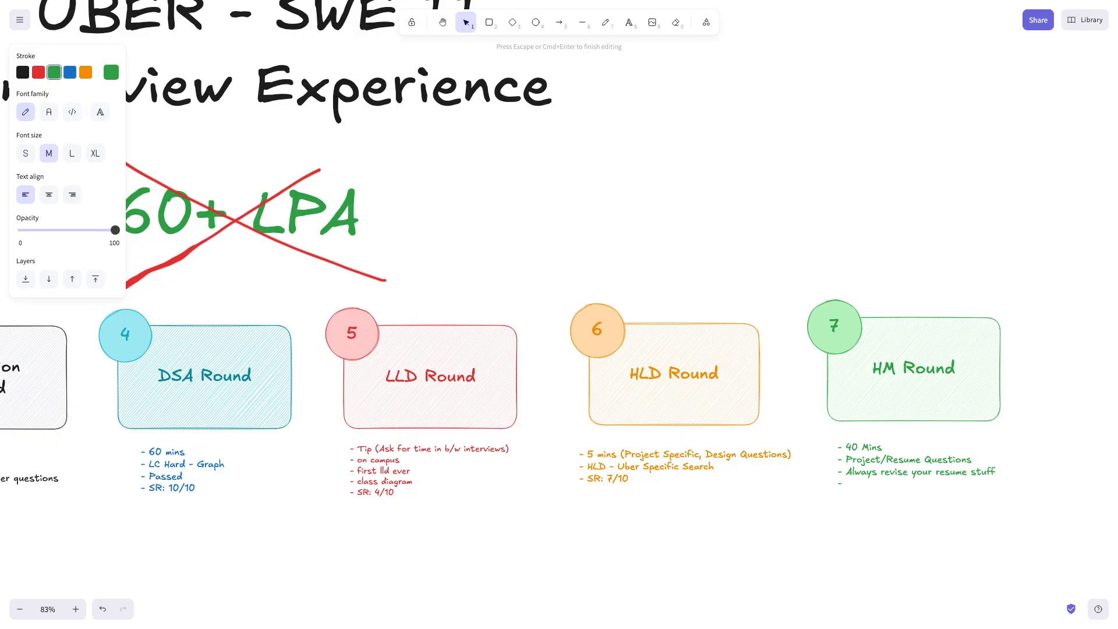
Step: Add the bullets 'Behaviorial questions - 4-5 Ques' and 'SR: 8.5/10'
text(Behaviorua)
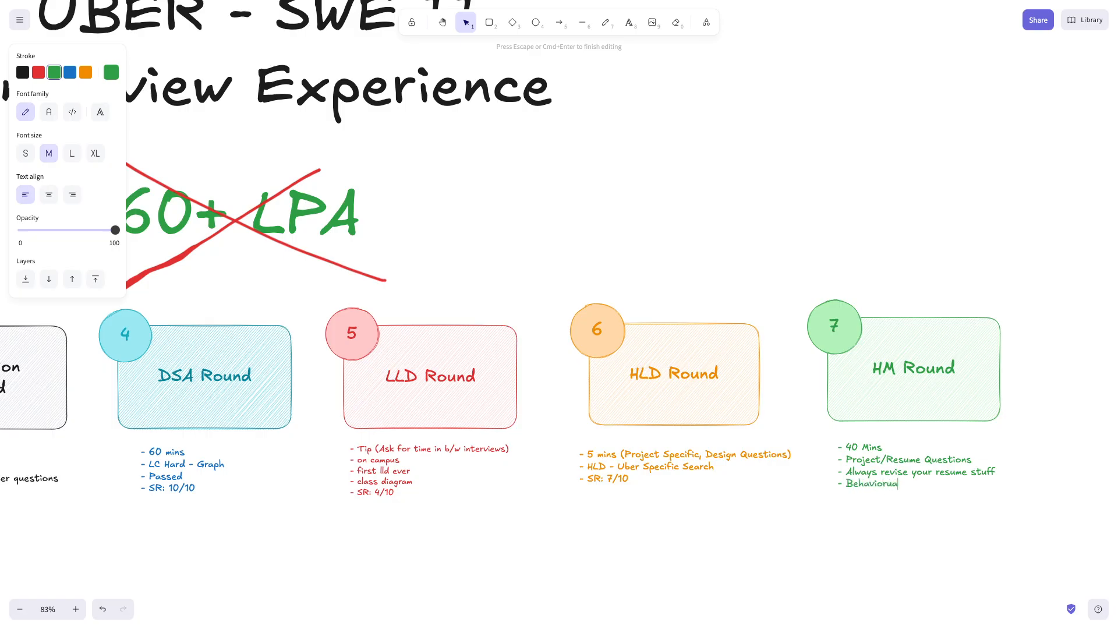
text(questio)
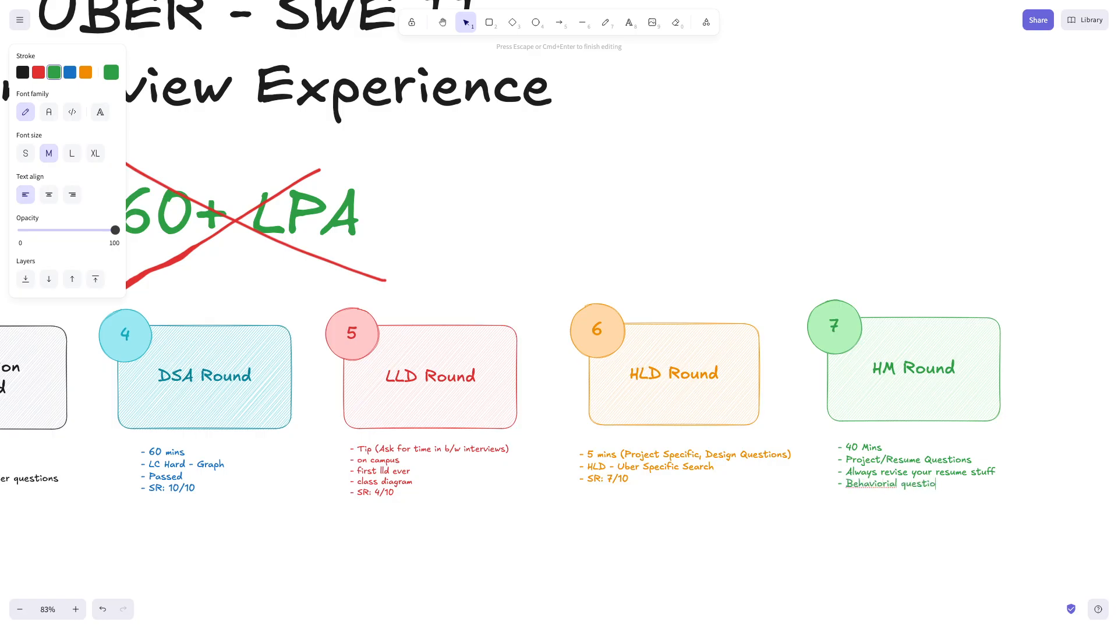
text(ns ()
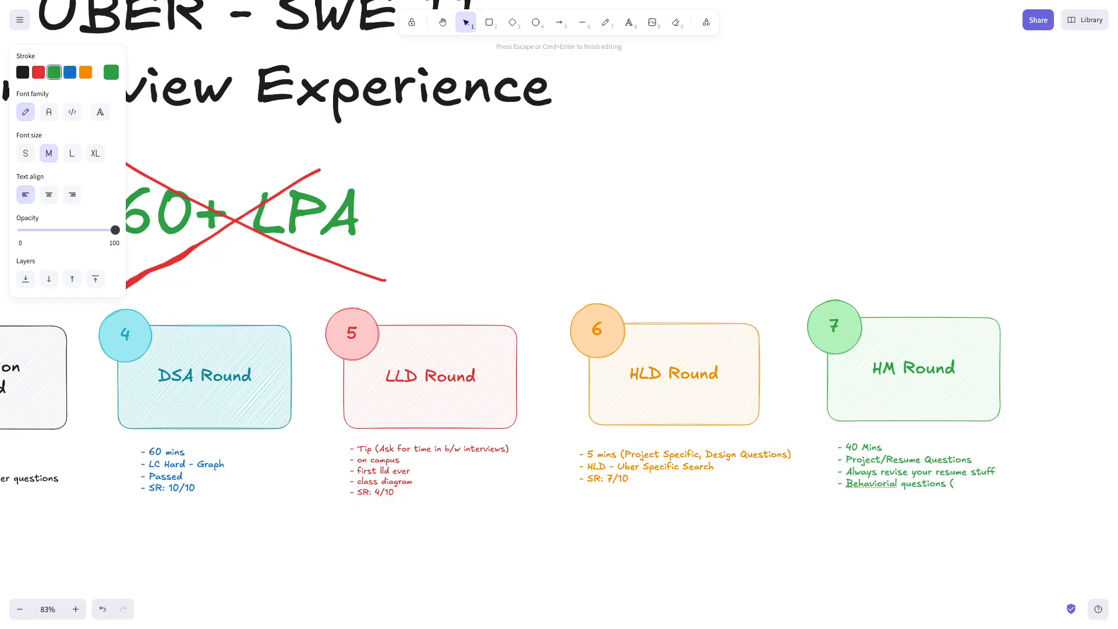
text(4)
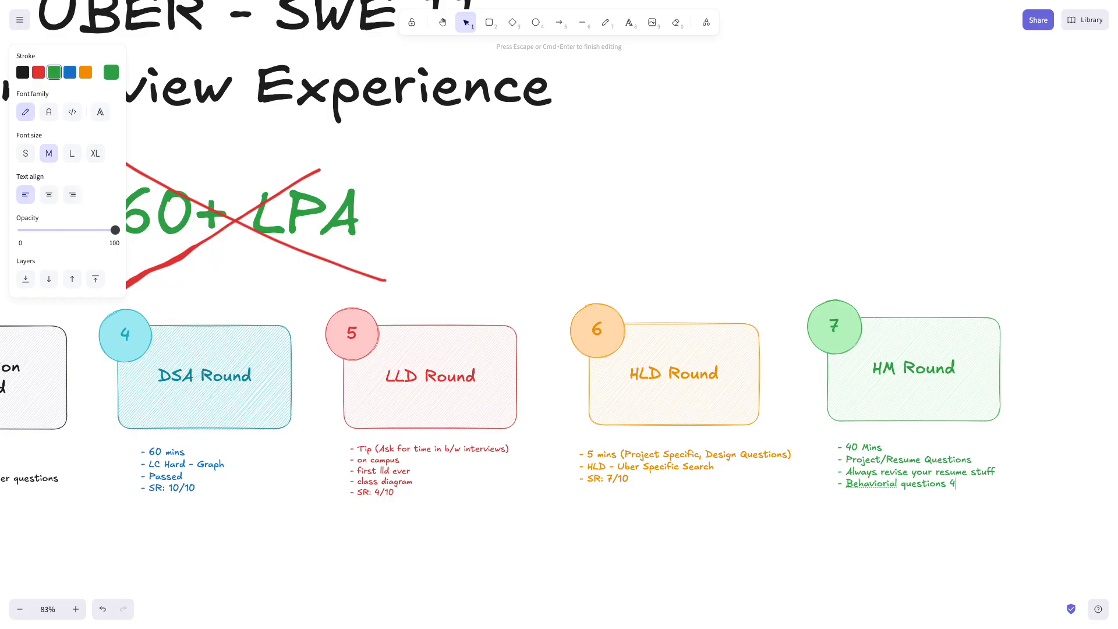
text(-5)
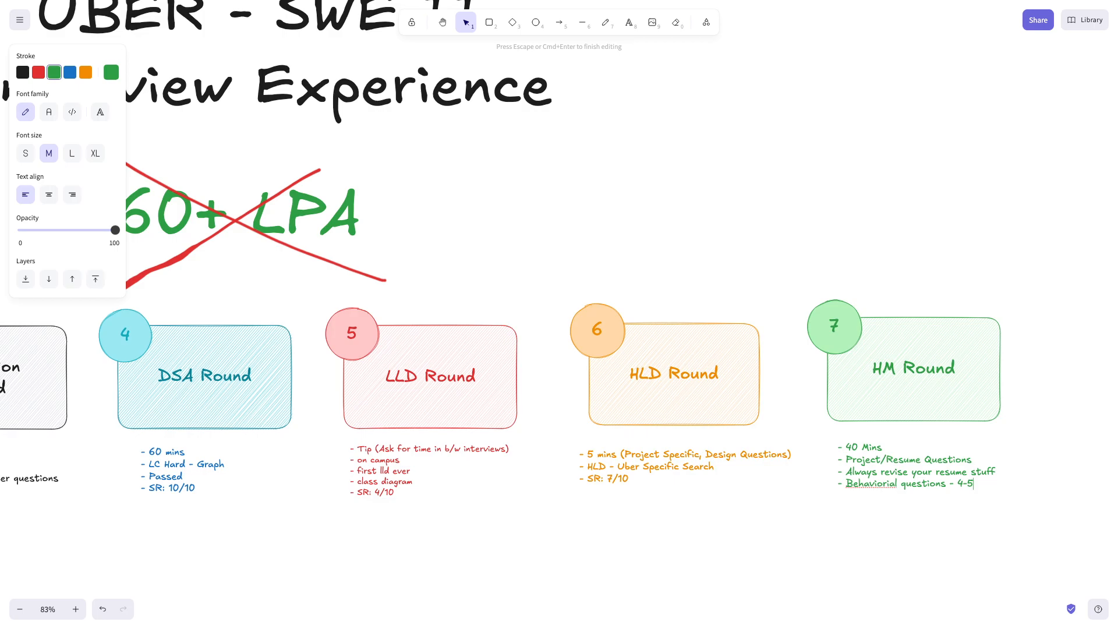
text(Ques)
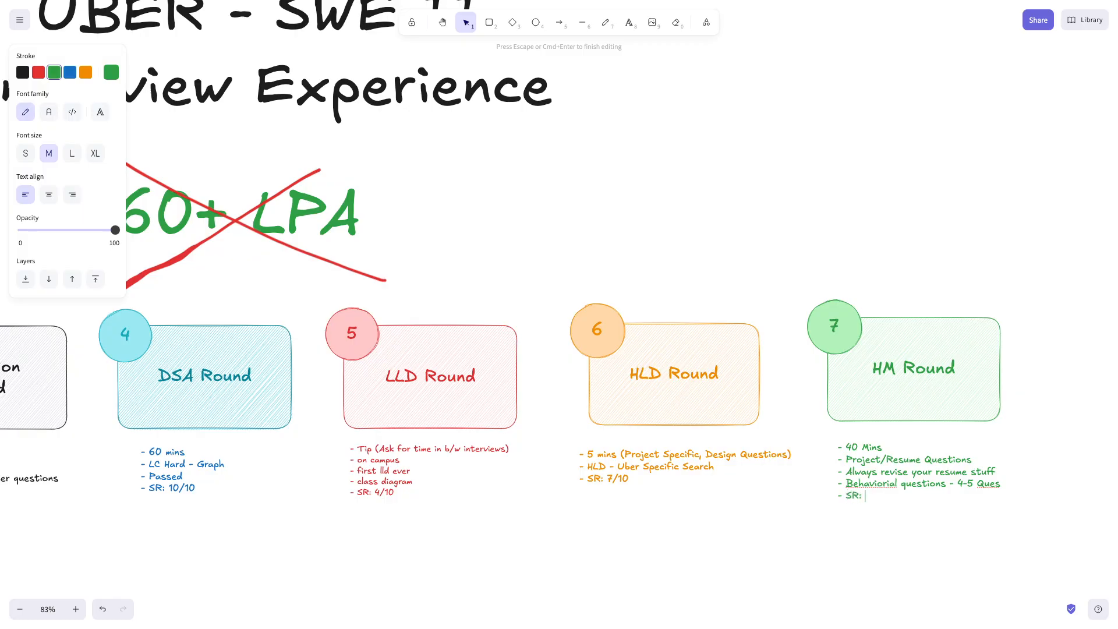
text(8.5/10)
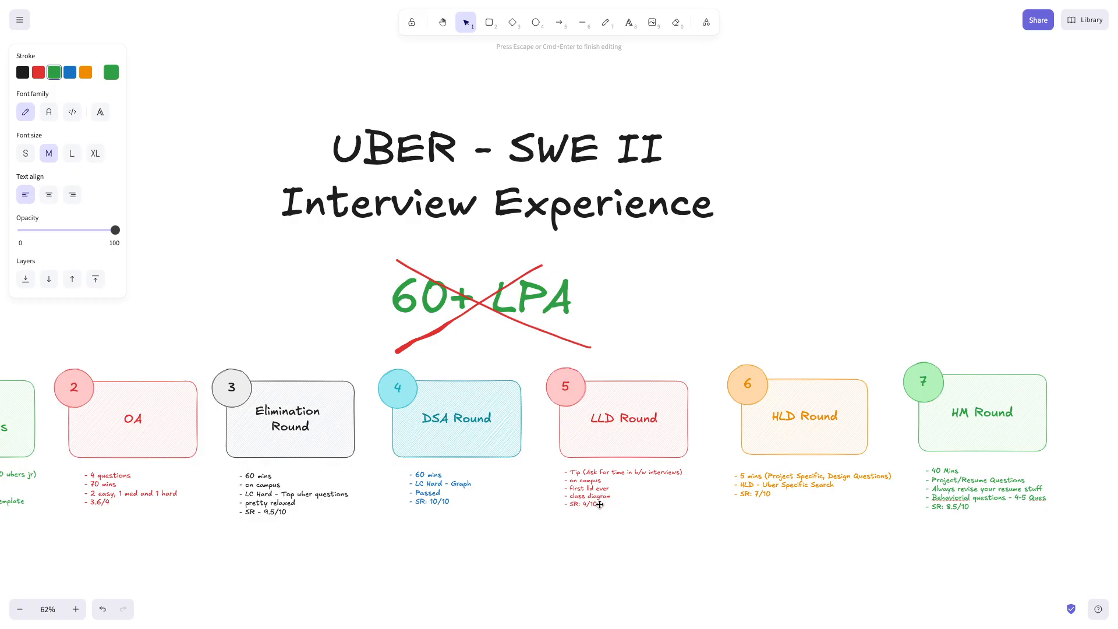
mouse_move(805, 538)
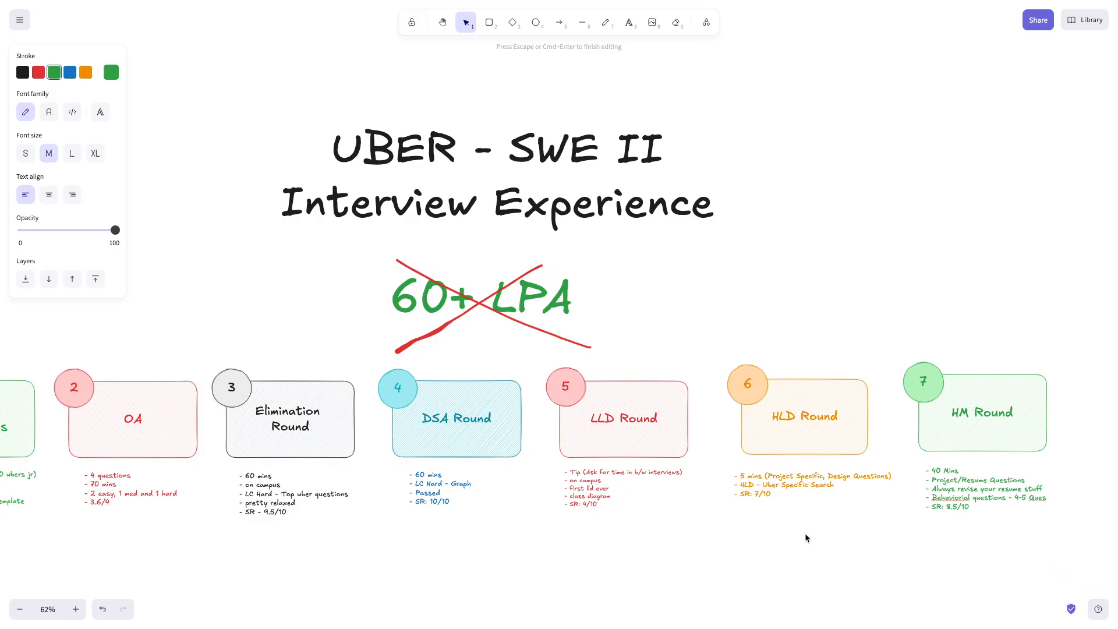
click(20, 609)
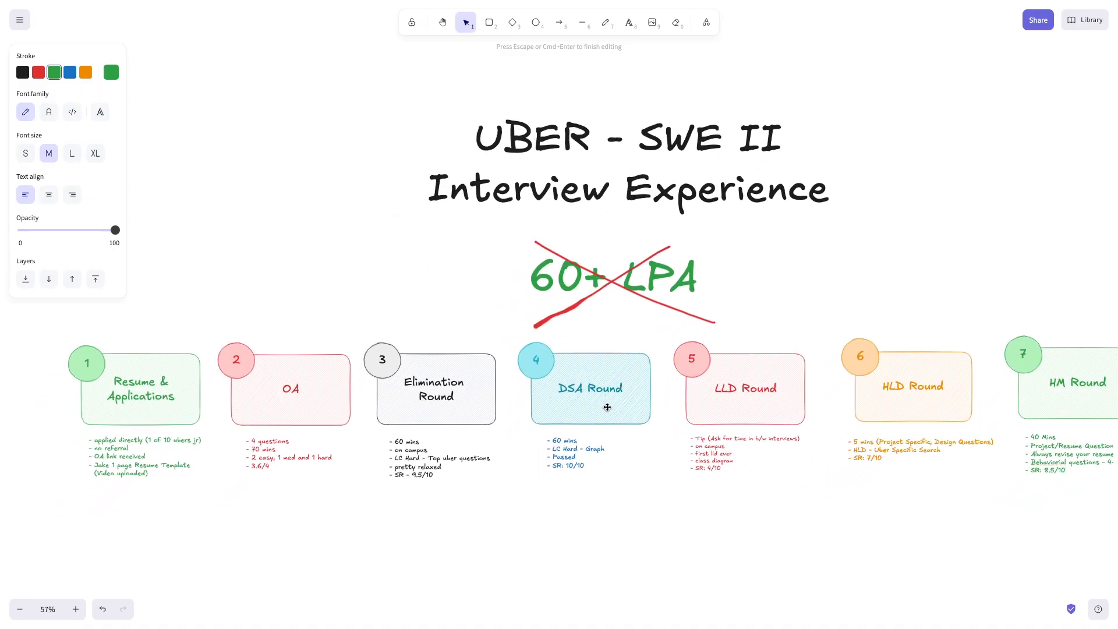
scroll(down, 3)
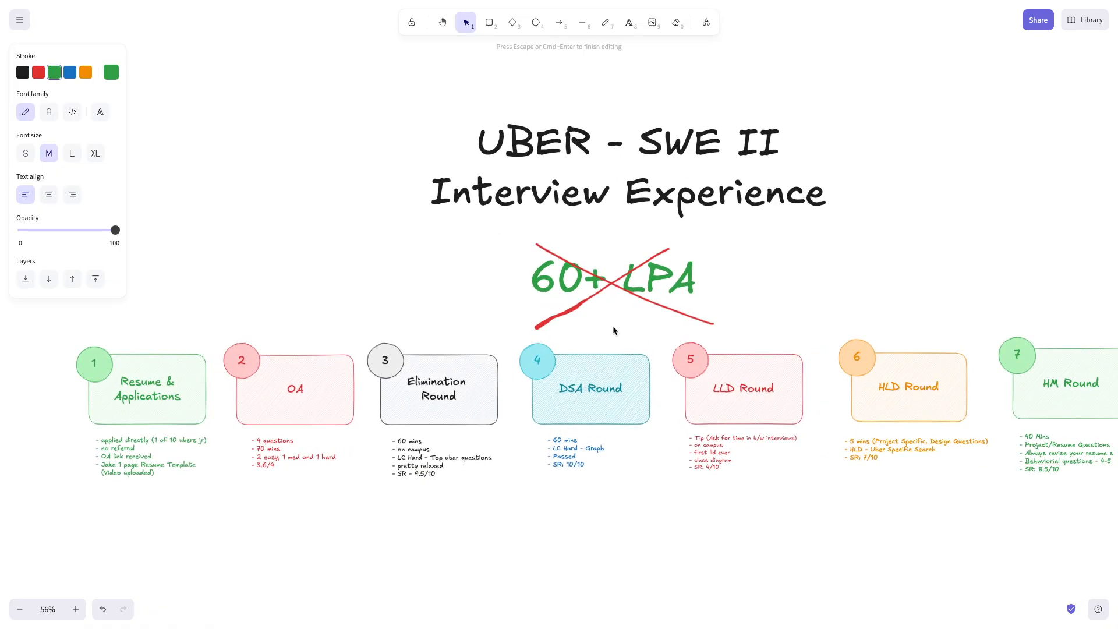
scroll(up, 3)
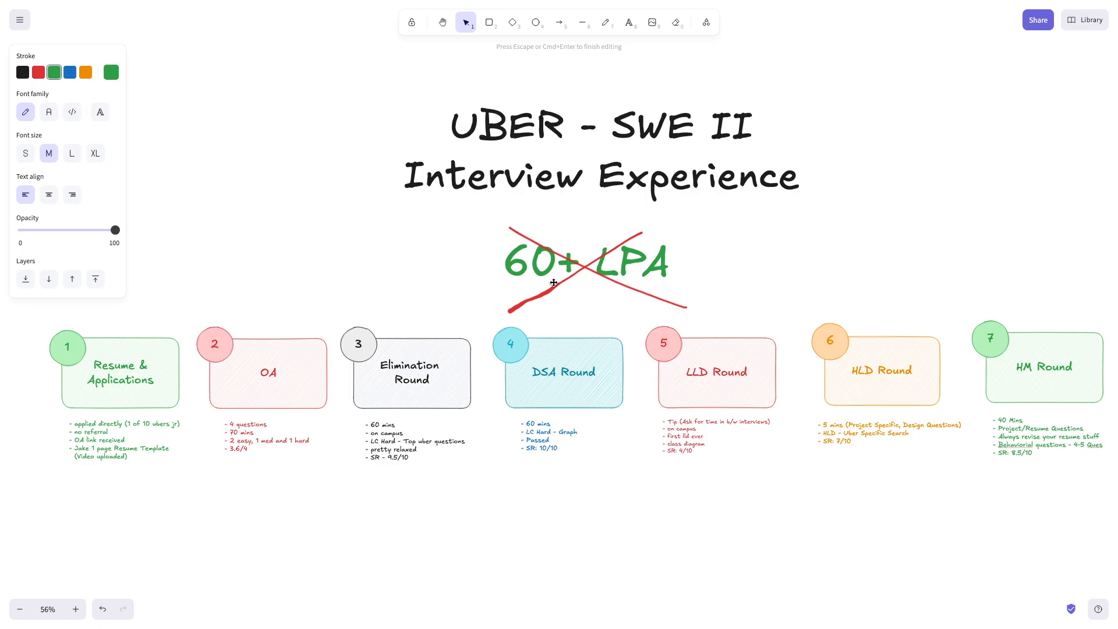
mouse_move(637, 284)
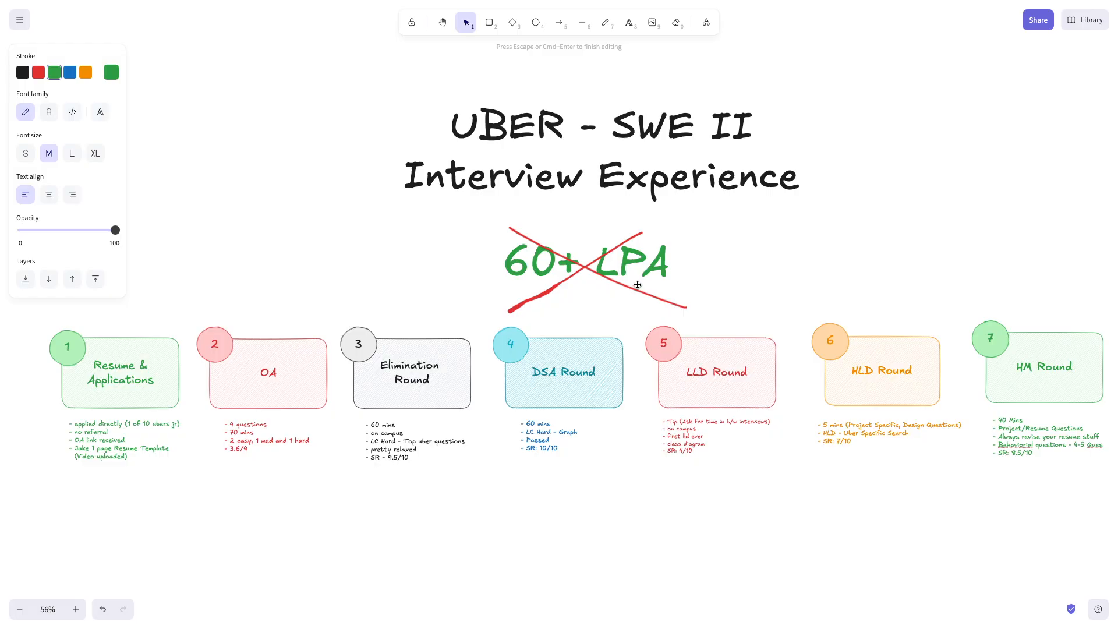
mouse_move(653, 278)
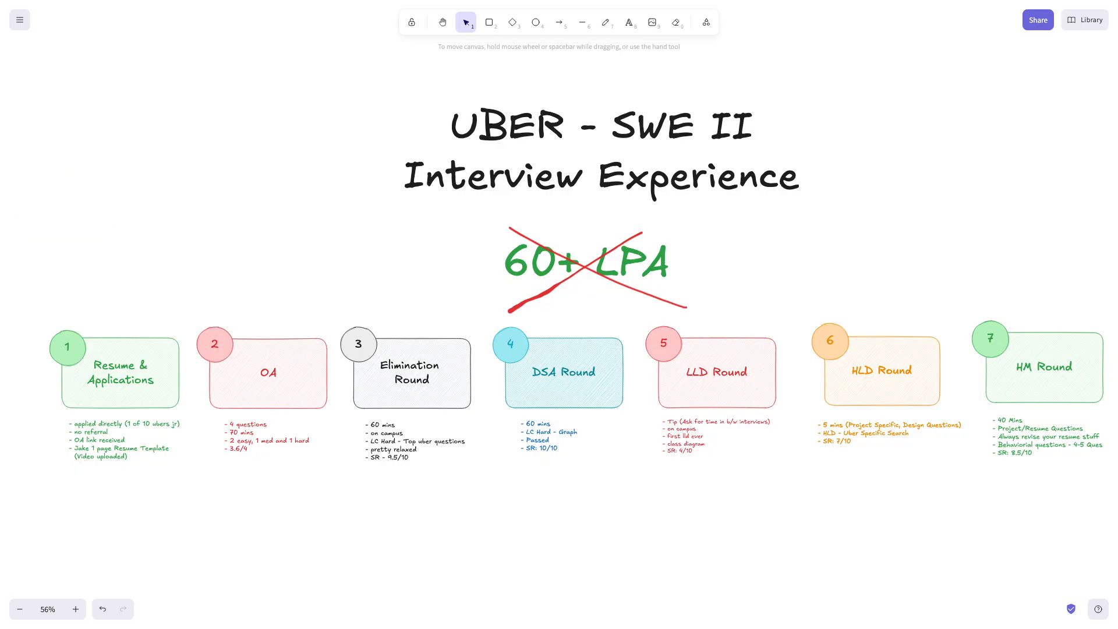
mouse_move(524, 501)
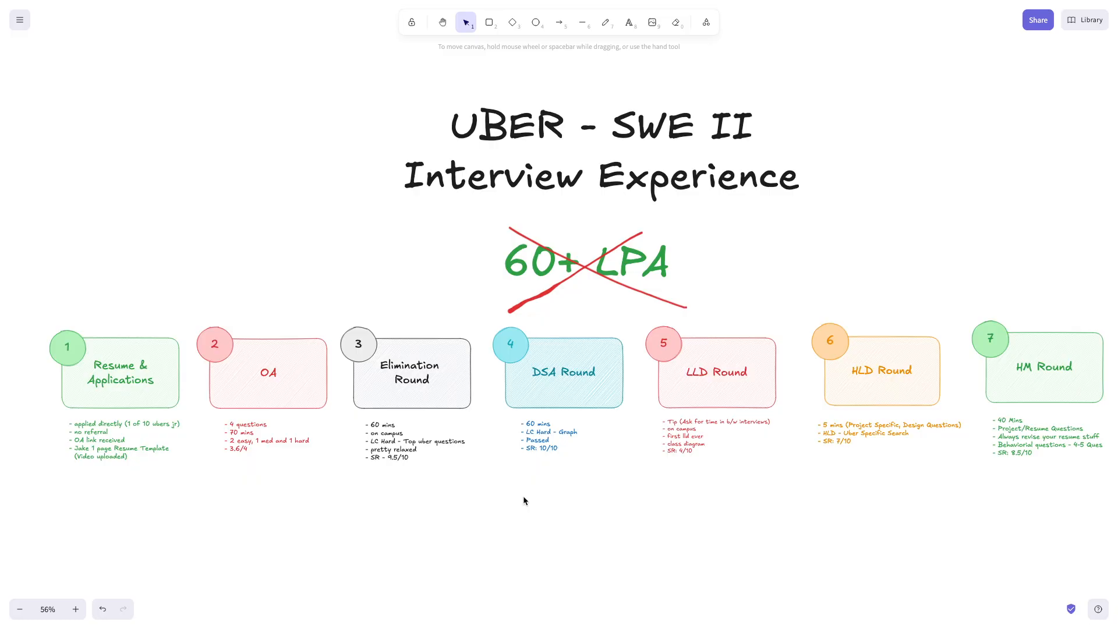
mouse_move(954, 402)
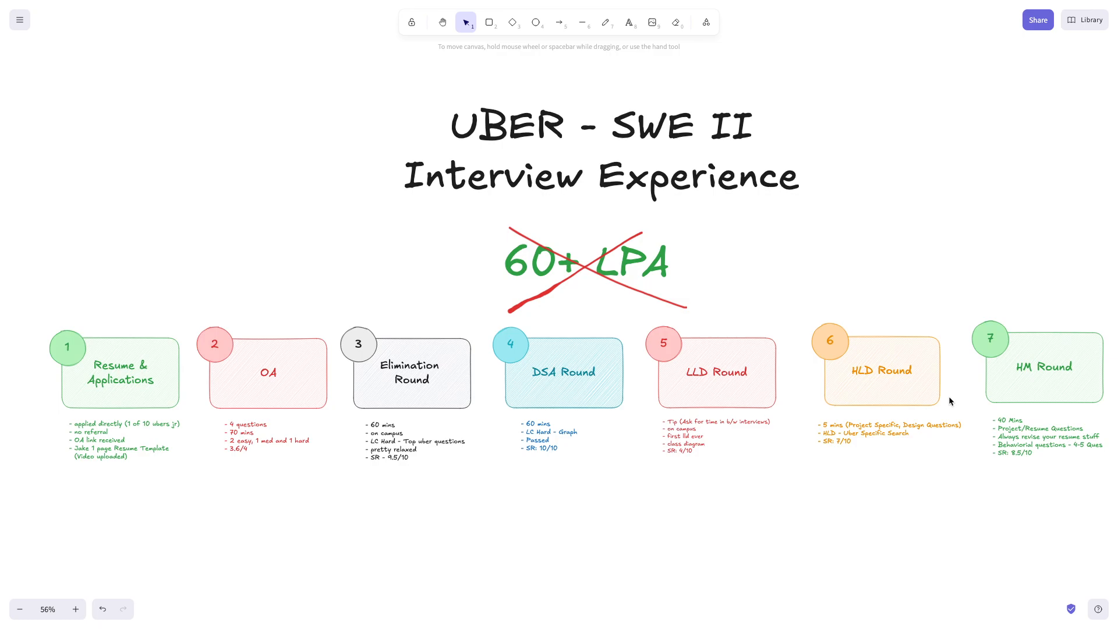
mouse_move(386, 100)
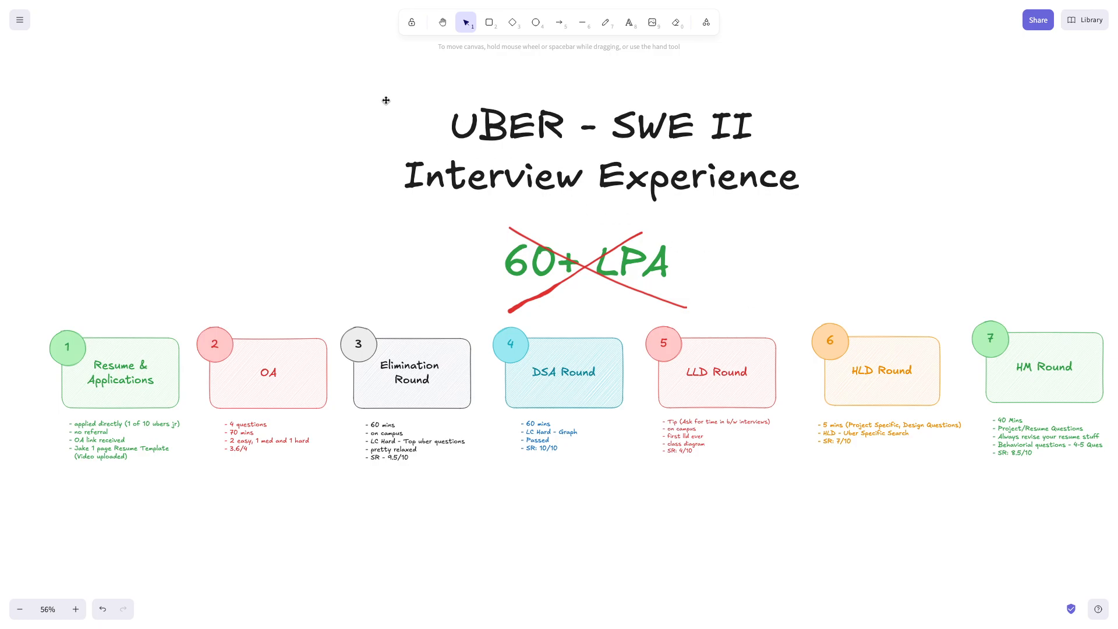
scroll(down, 3)
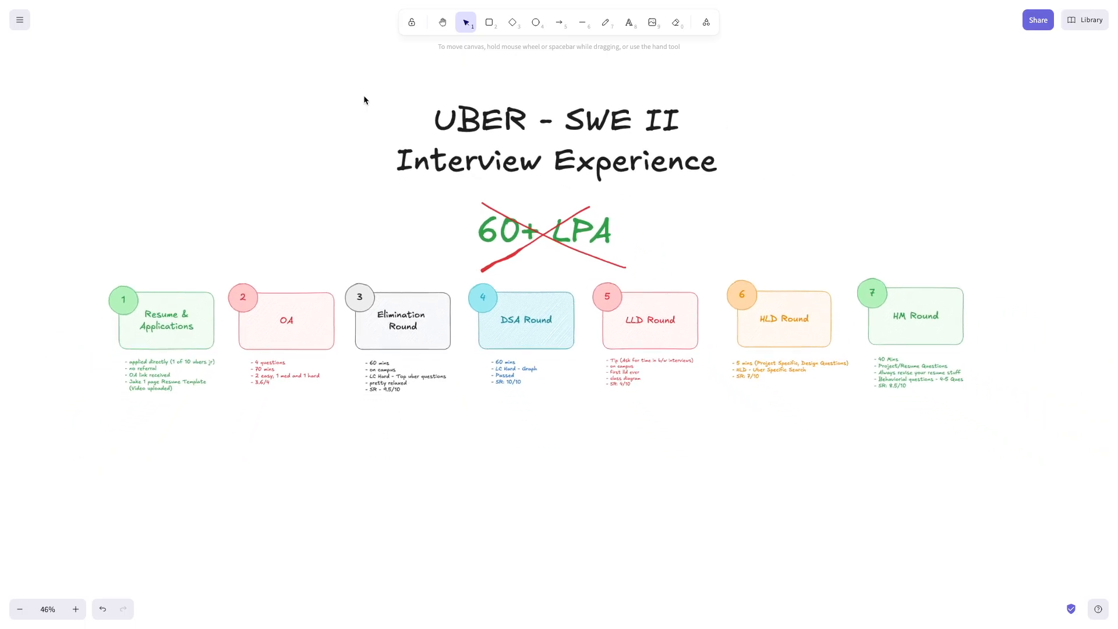
scroll(down, 3)
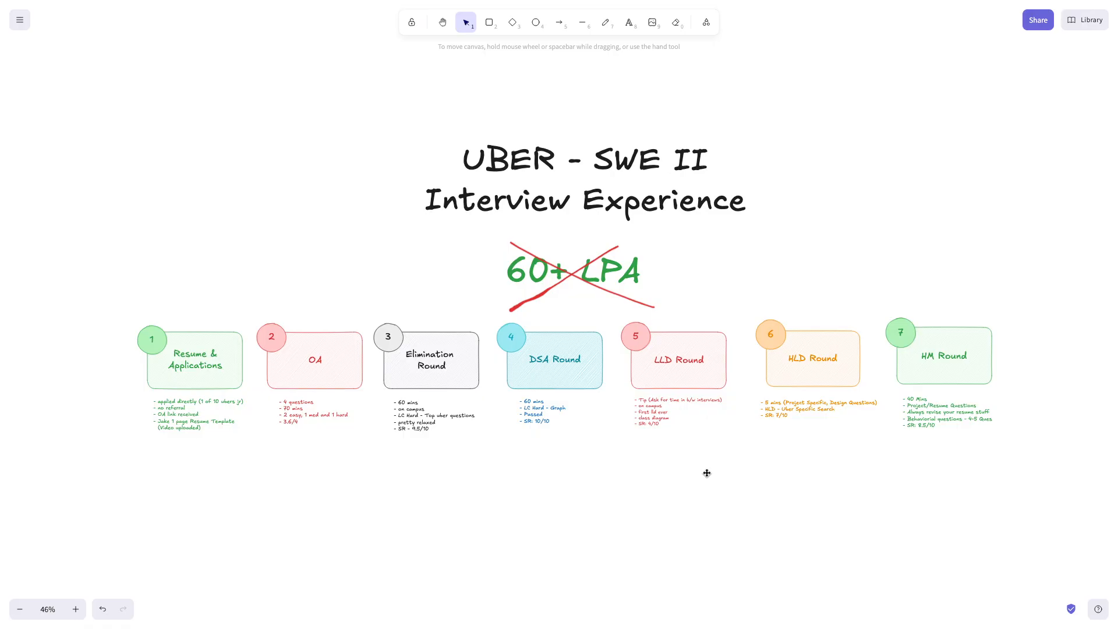
mouse_move(578, 434)
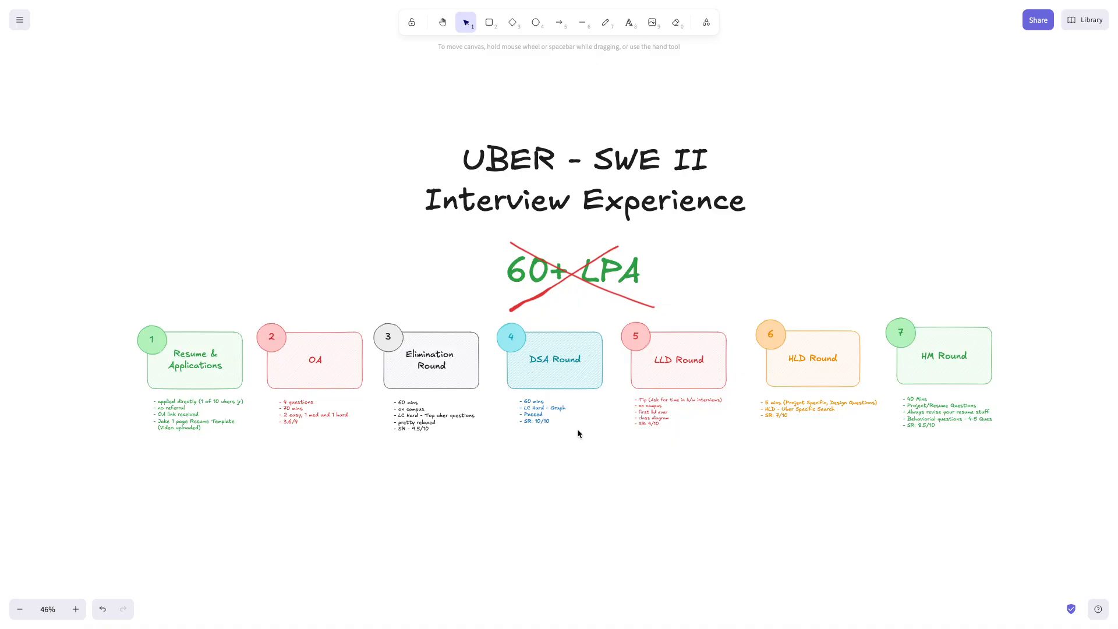